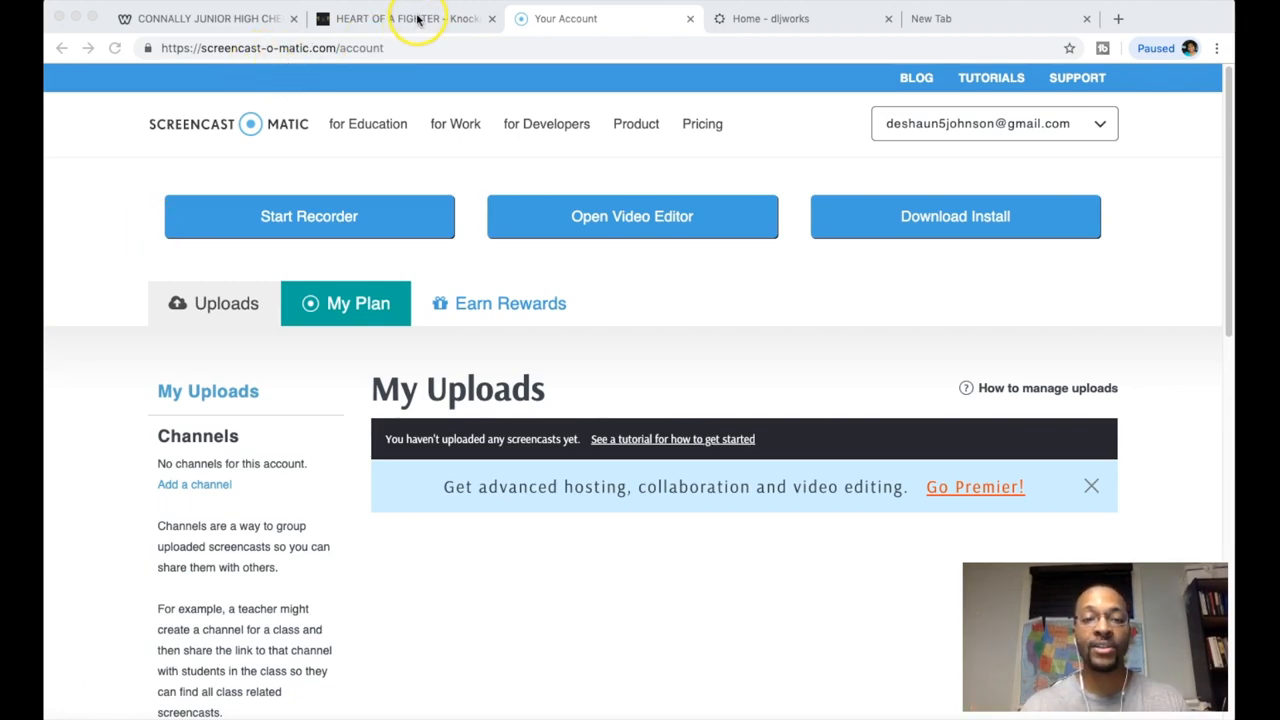
Switch to the Heart of a Fighter tab and scroll through its vision and programs sections
{"action": "left_click", "coordinate": [404, 18]}
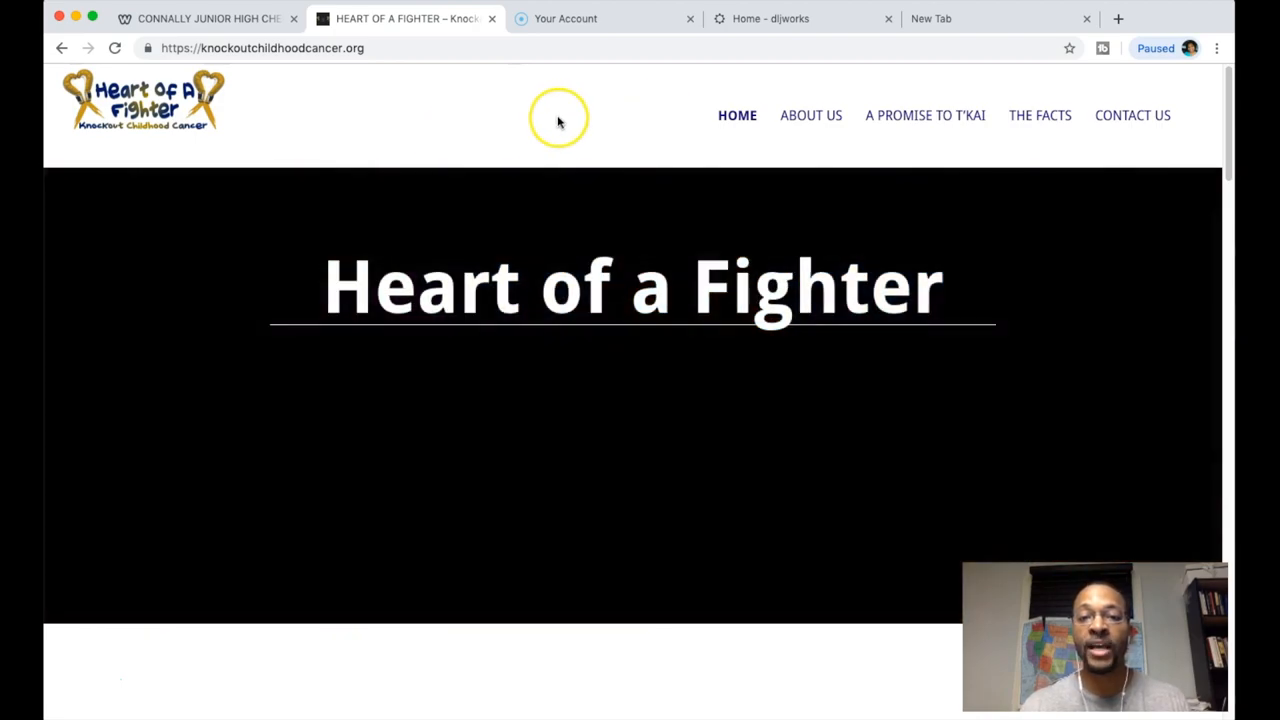
{"action": "scroll", "scroll_direction": "down", "scroll_amount": 3}
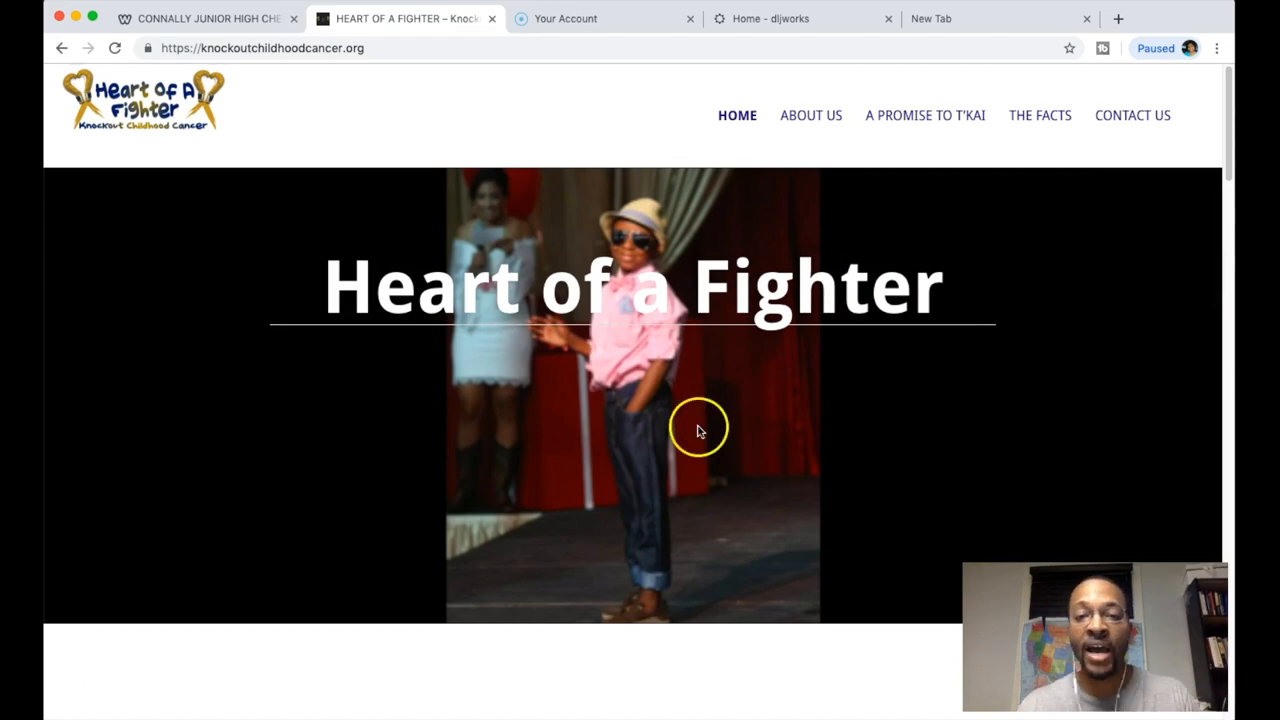
{"action": "scroll", "scroll_direction": "down", "scroll_amount": 3}
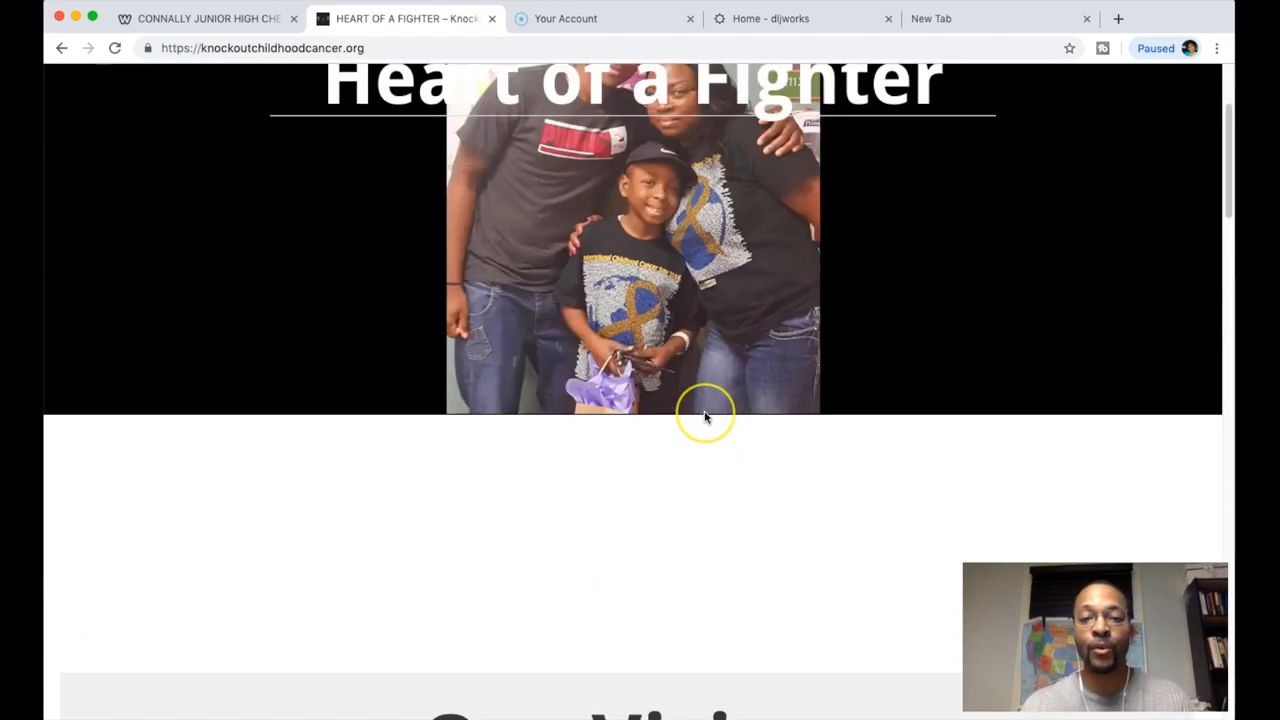
{"action": "scroll", "scroll_direction": "down", "scroll_amount": 3}
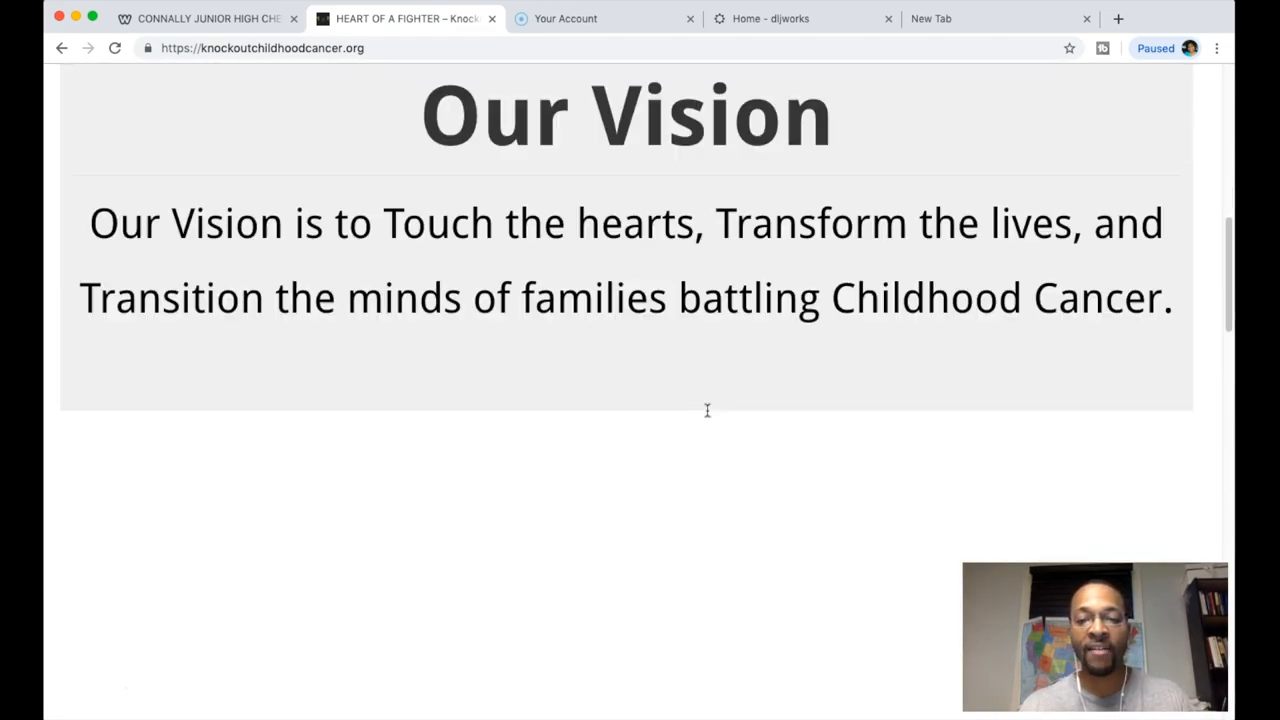
{"action": "scroll", "scroll_direction": "down", "scroll_amount": 3}
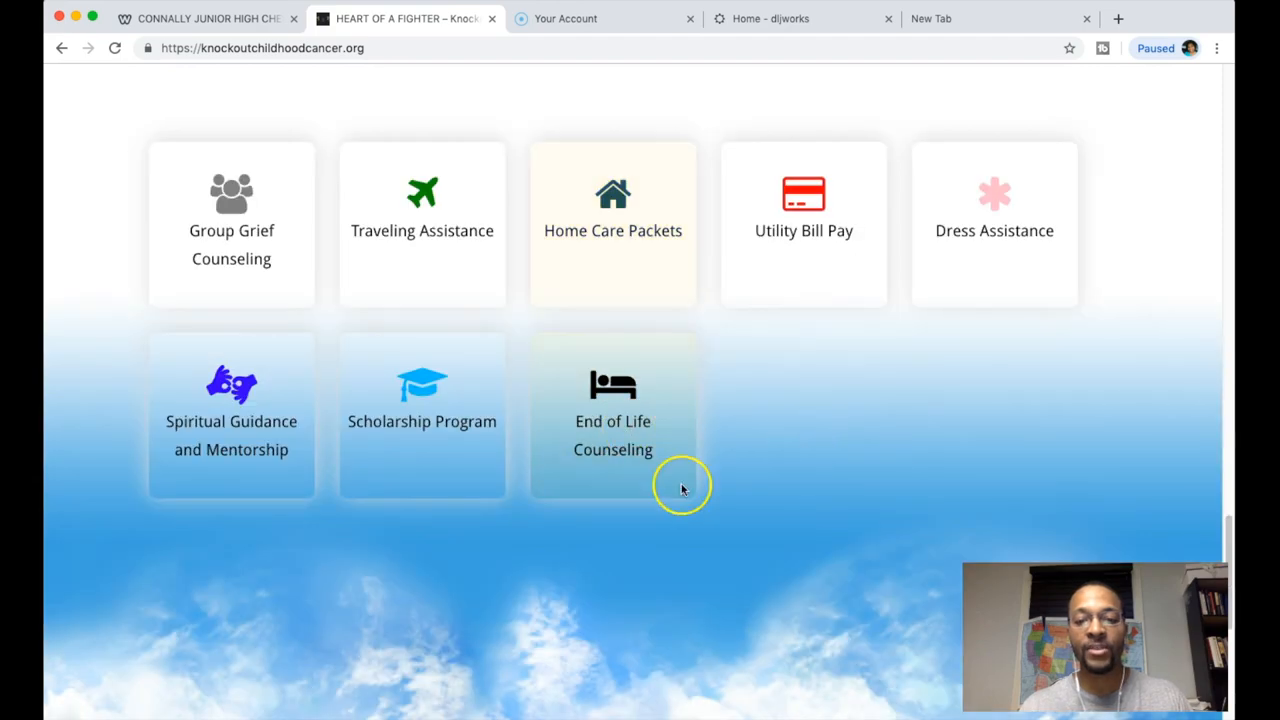
Continue down the home page to the services and contact footer
{"action": "scroll", "scroll_direction": "down", "scroll_amount": 3}
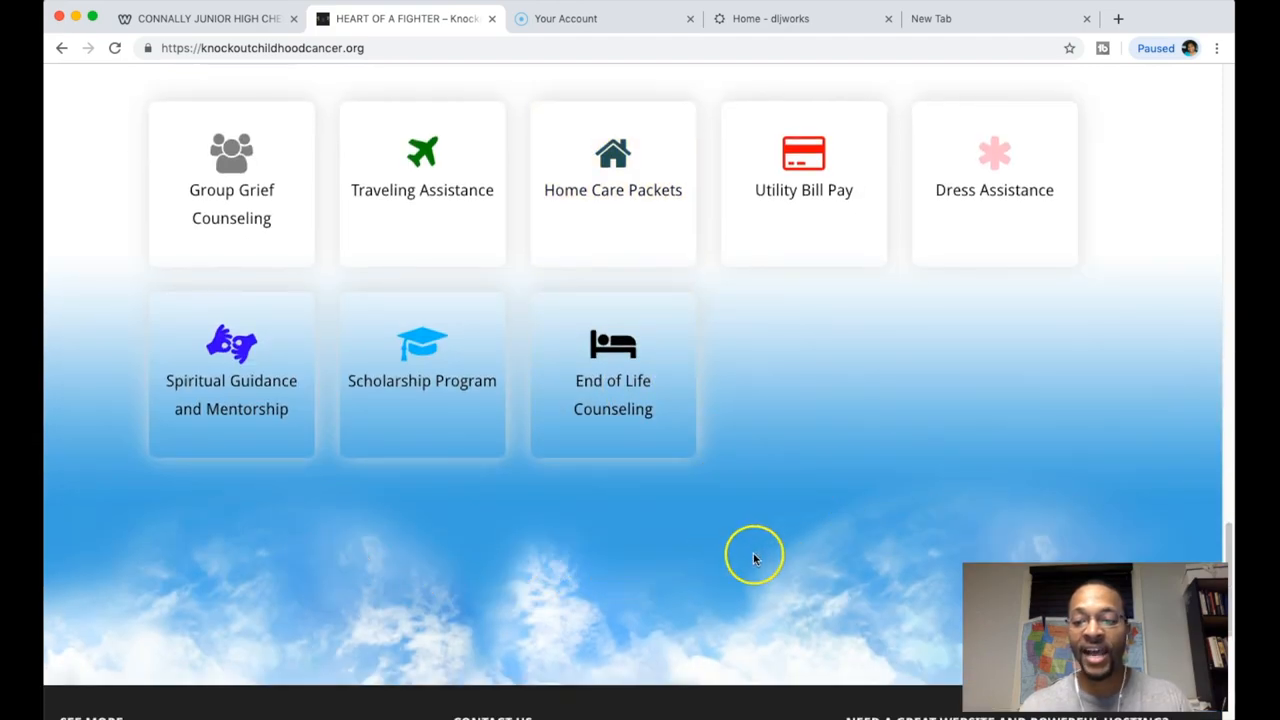
{"action": "scroll", "scroll_direction": "up", "scroll_amount": 3}
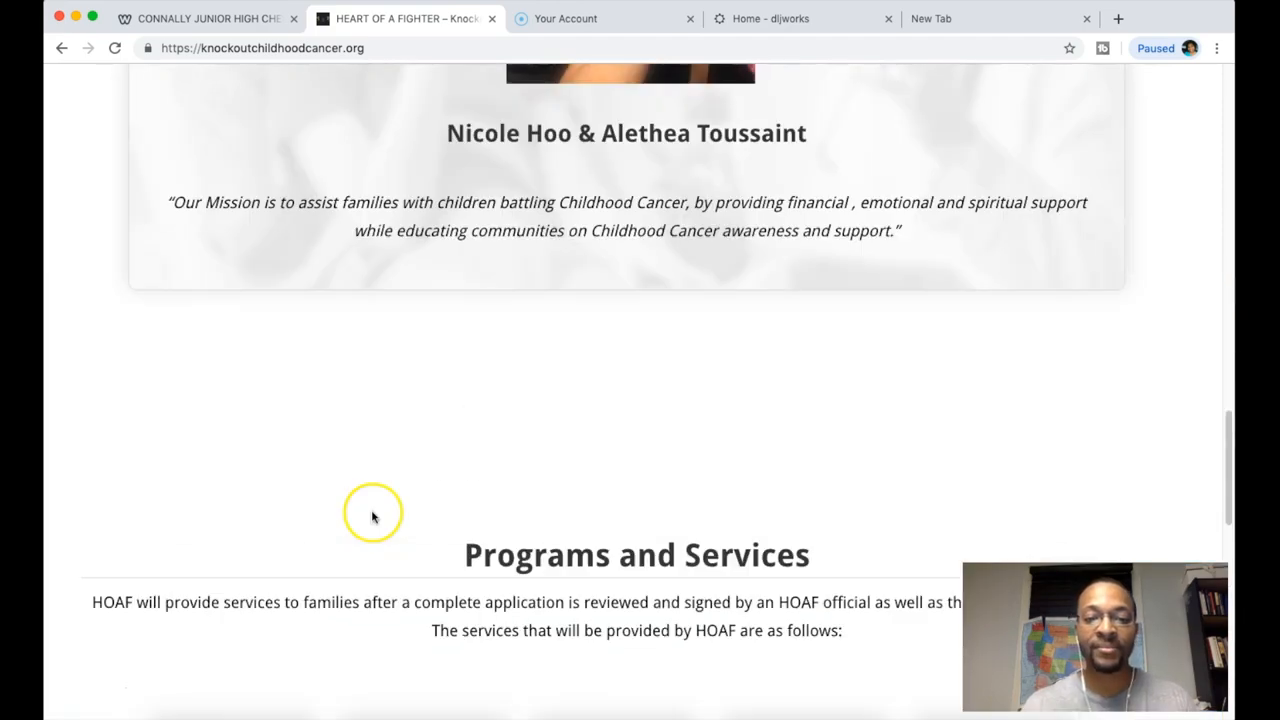
{"action": "scroll", "scroll_direction": "down", "scroll_amount": 3}
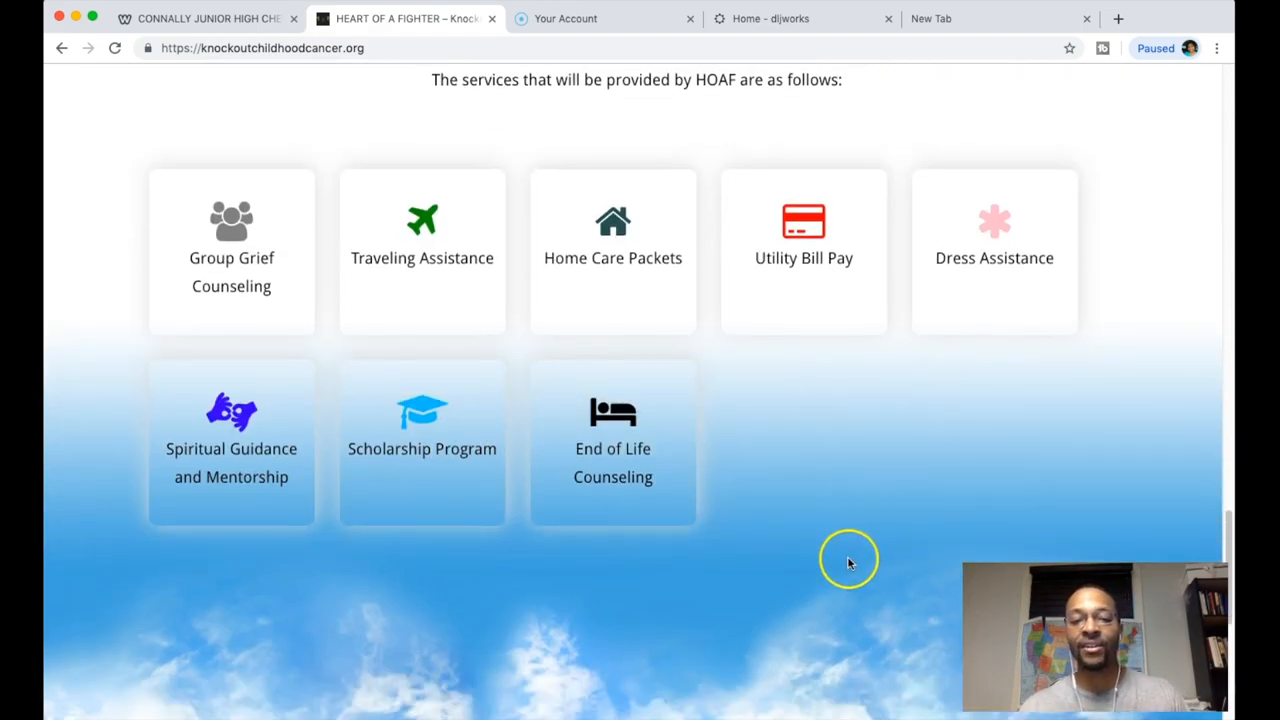
{"action": "scroll", "scroll_direction": "down", "scroll_amount": 3}
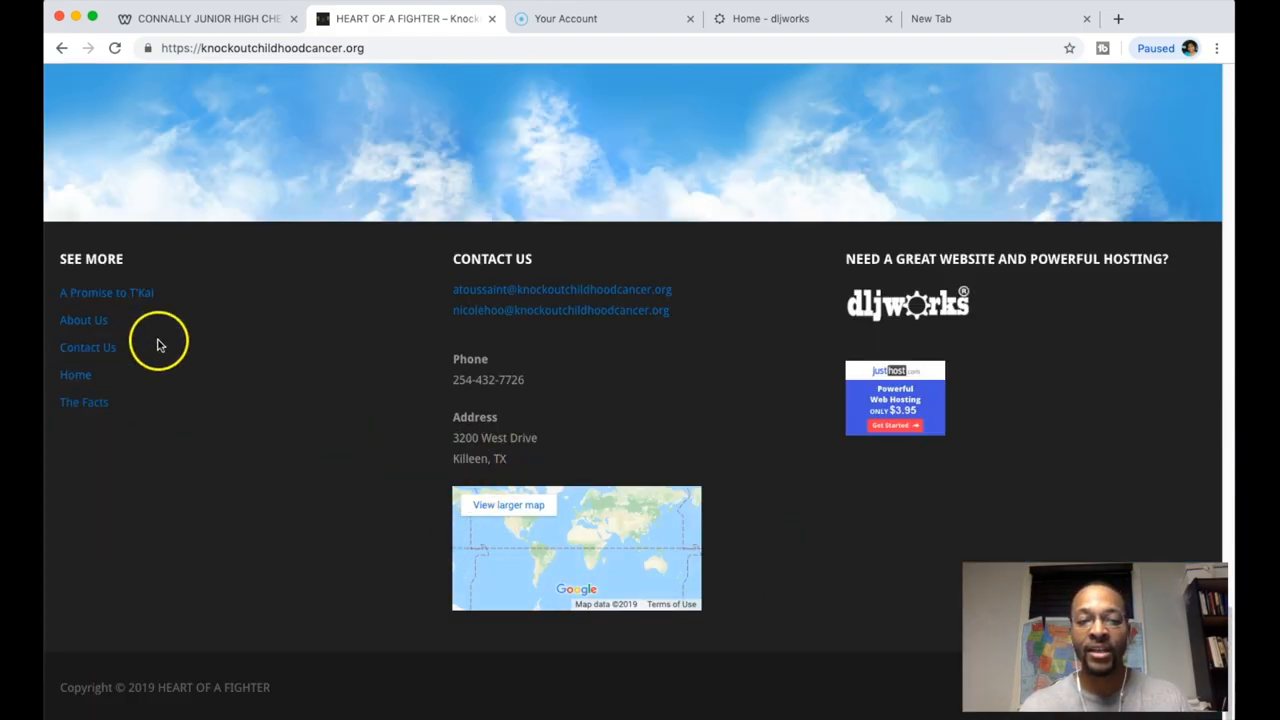
{"action": "mouse_move", "coordinate": [604, 292]}
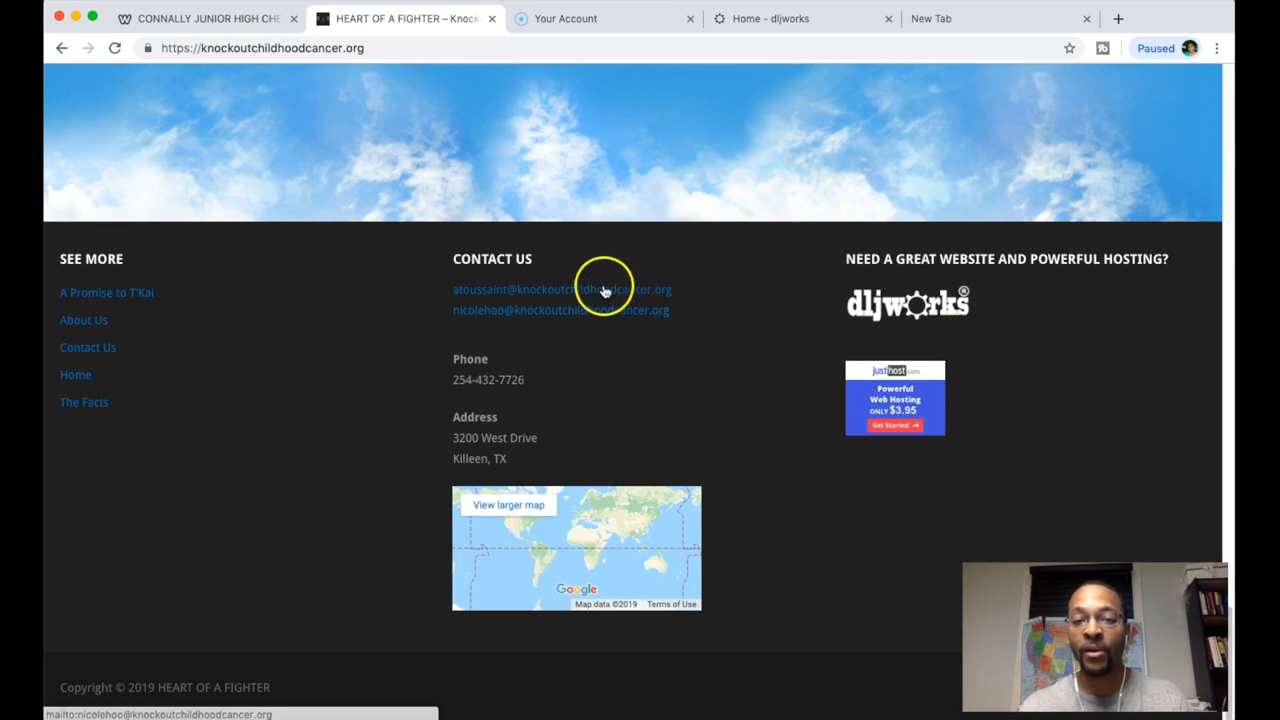
{"action": "mouse_move", "coordinate": [852, 272]}
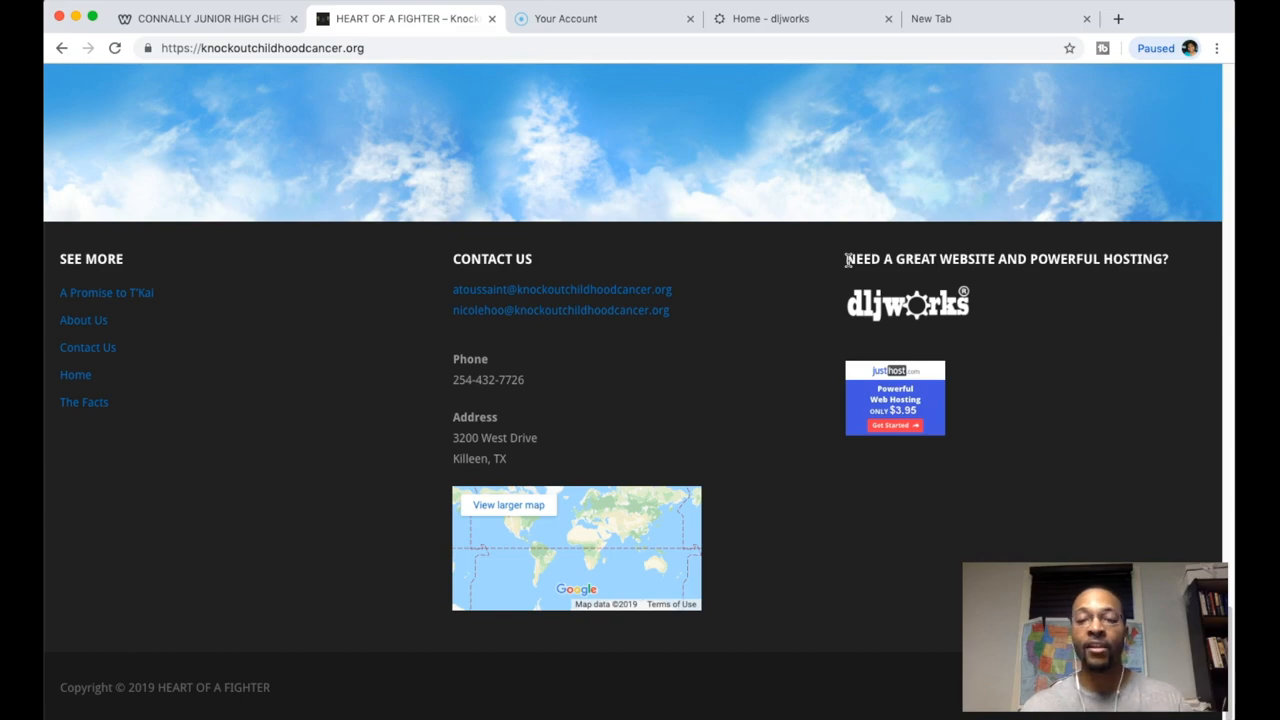
{"action": "mouse_move", "coordinate": [850, 260]}
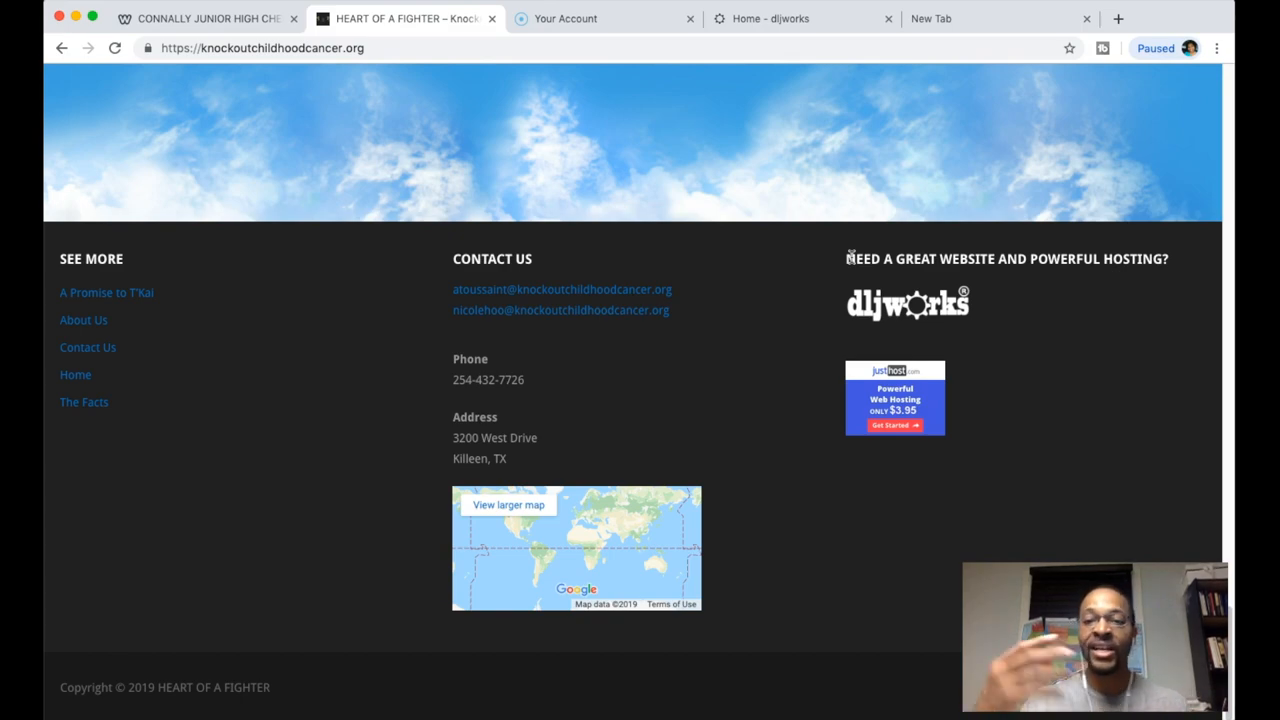
{"action": "mouse_move", "coordinate": [848, 262]}
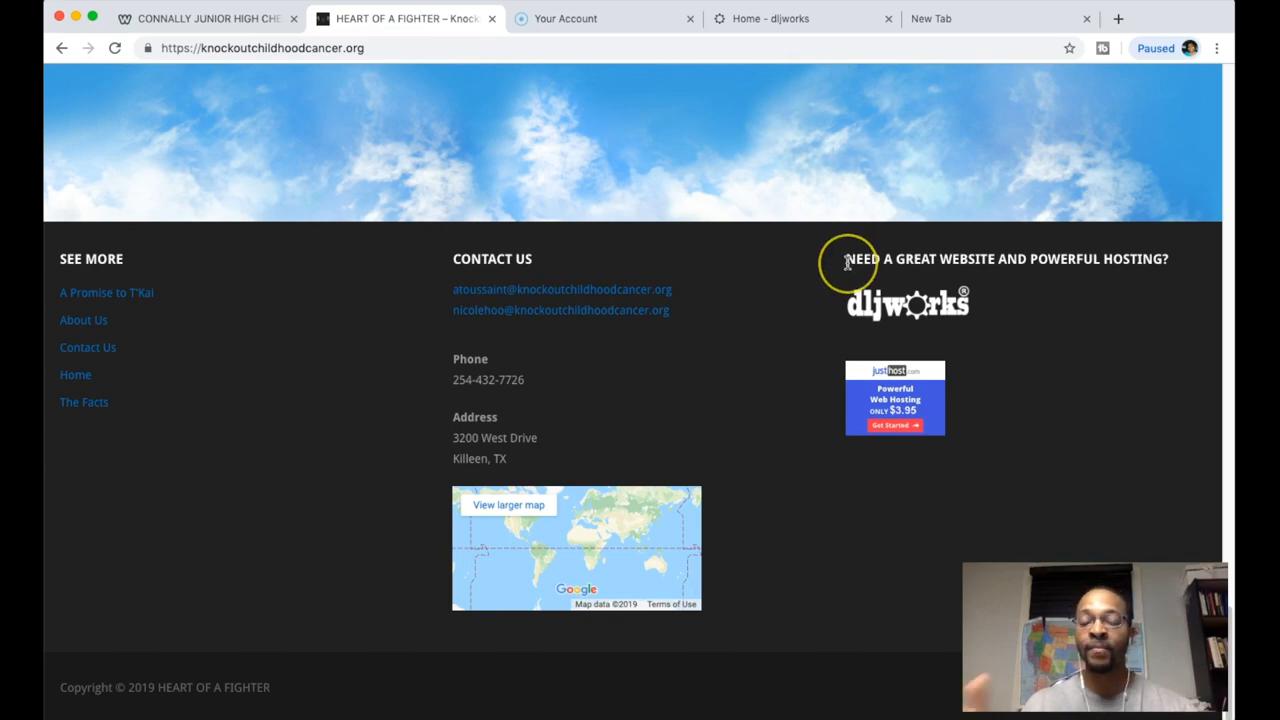
{"action": "mouse_move", "coordinate": [904, 310]}
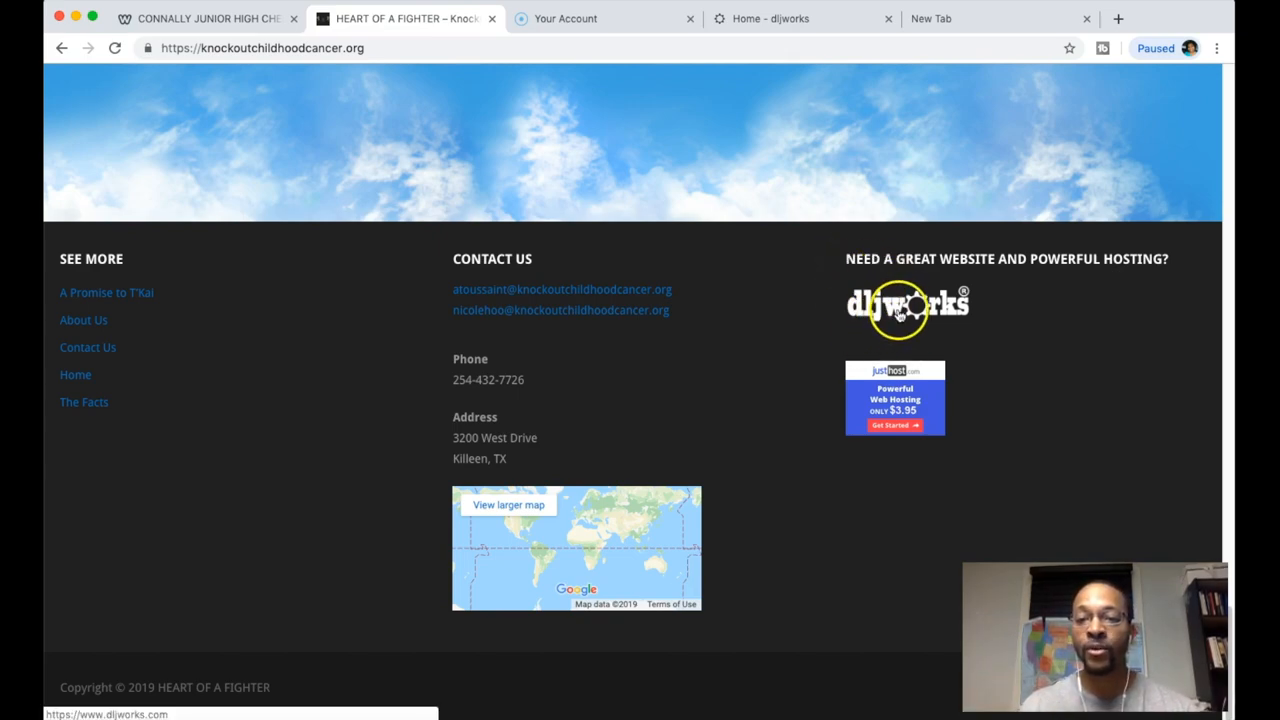
{"action": "mouse_move", "coordinate": [908, 388]}
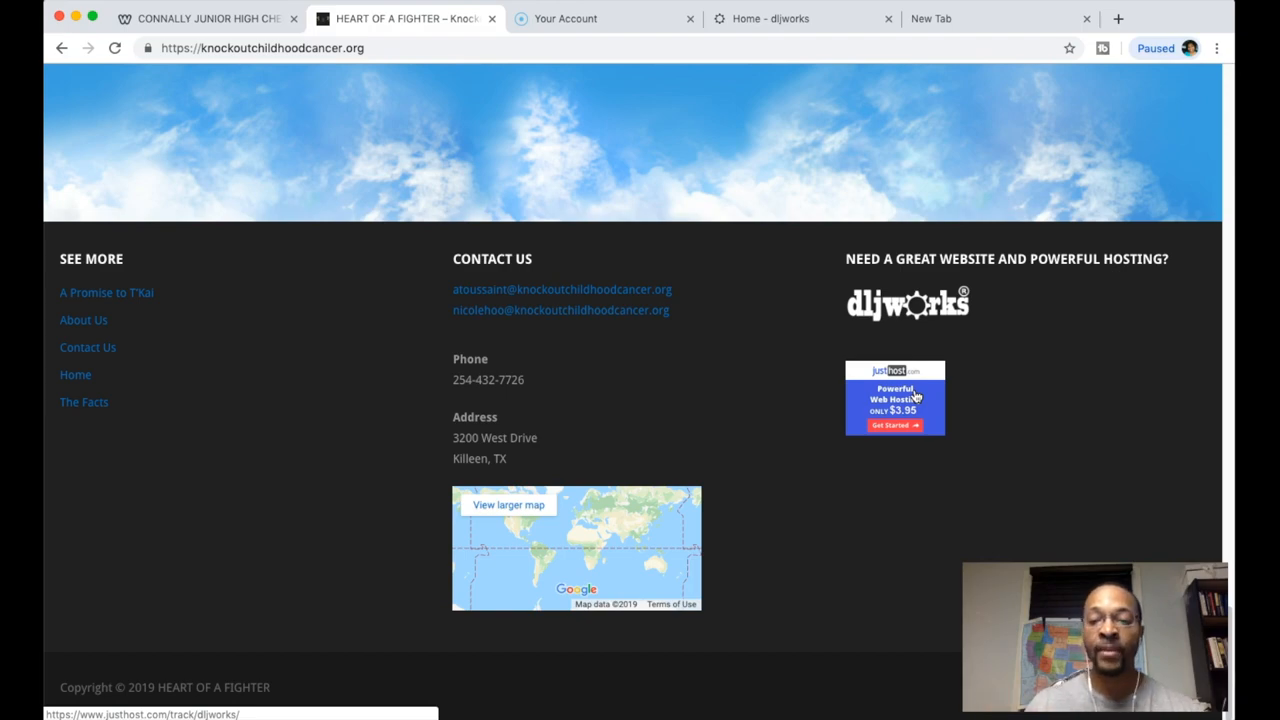
{"action": "mouse_move", "coordinate": [1016, 360]}
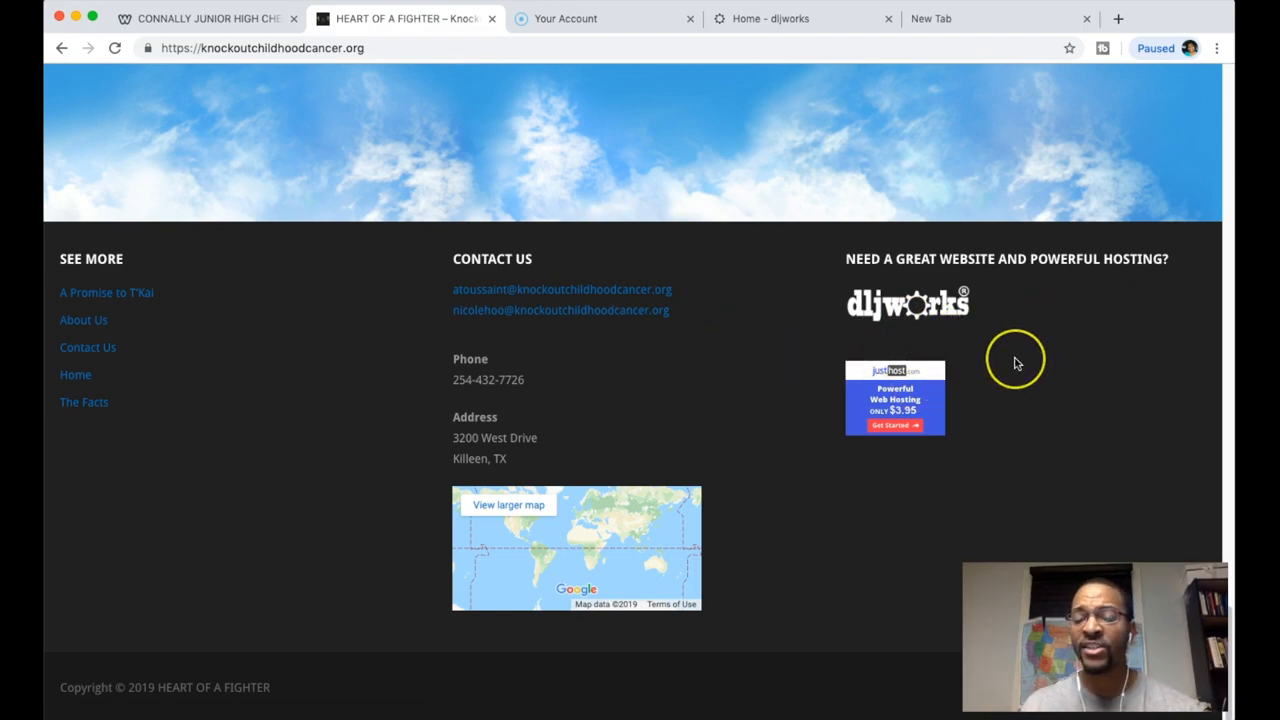
{"action": "mouse_move", "coordinate": [964, 390]}
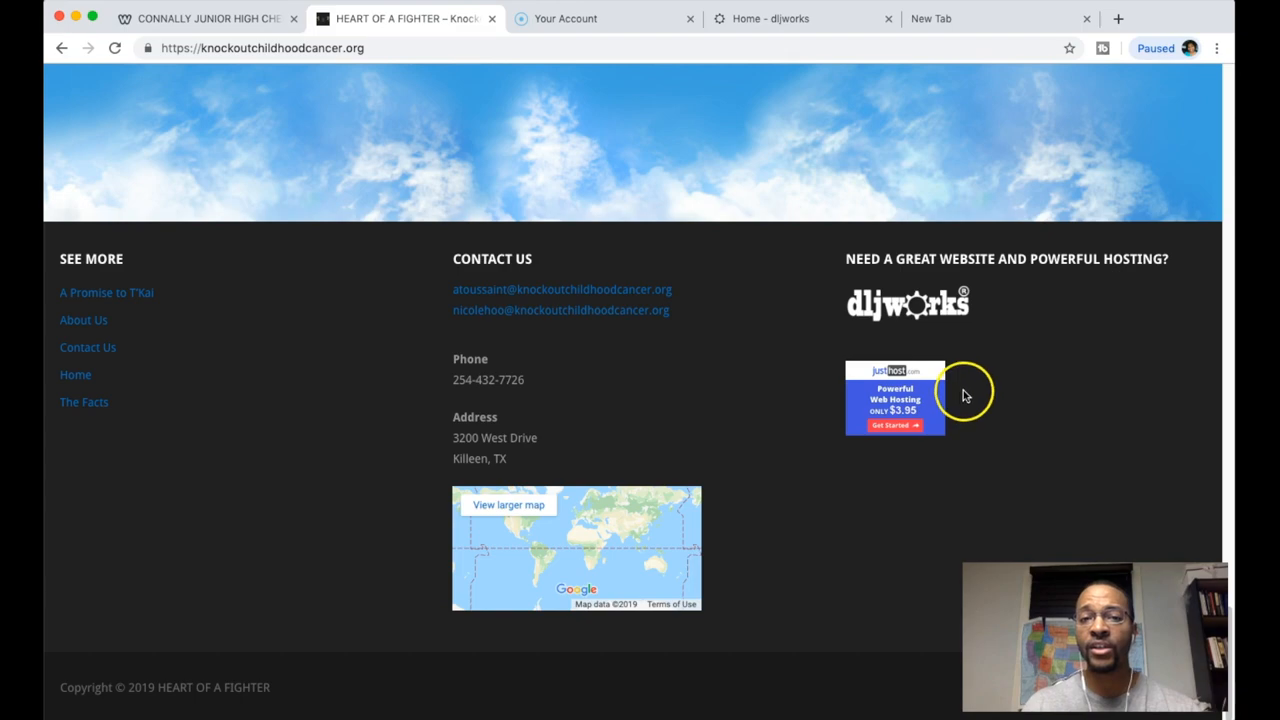
{"action": "mouse_move", "coordinate": [924, 392]}
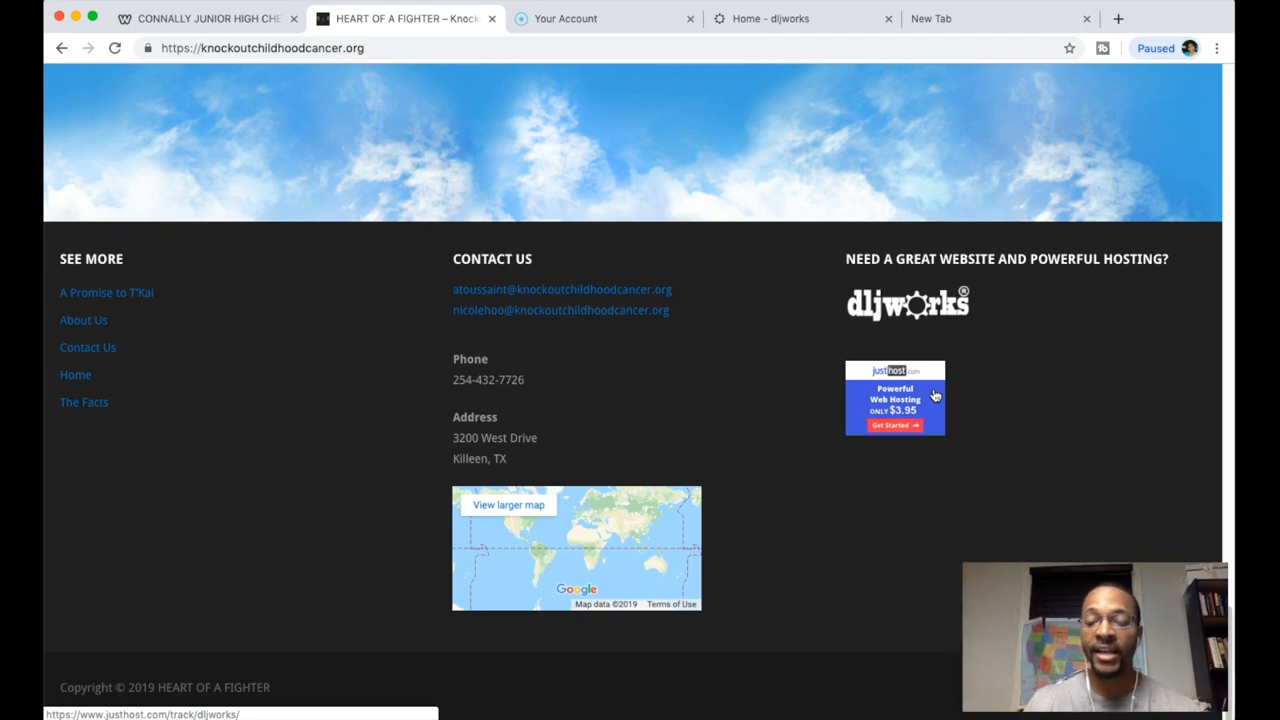
Return to the top, then browse the About Us and A Promise to T'Kai pages
{"action": "scroll", "scroll_direction": "up", "scroll_amount": 3}
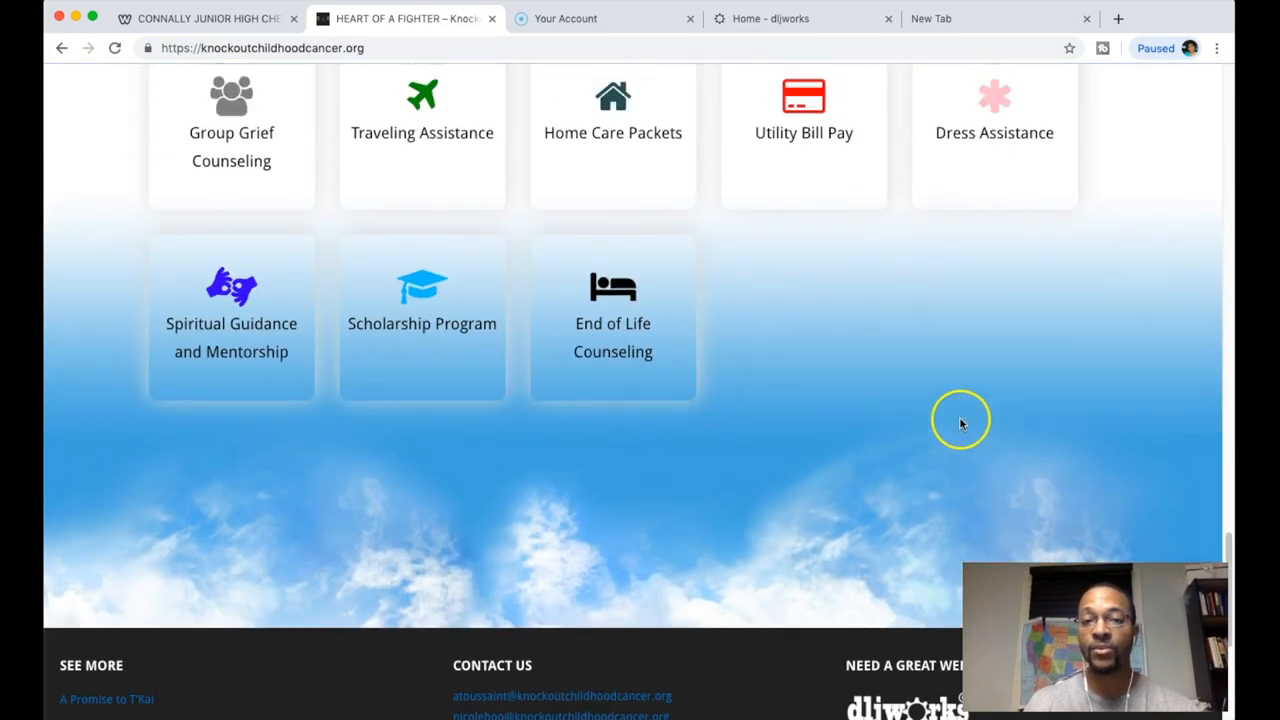
{"action": "scroll", "scroll_direction": "up", "scroll_amount": 3}
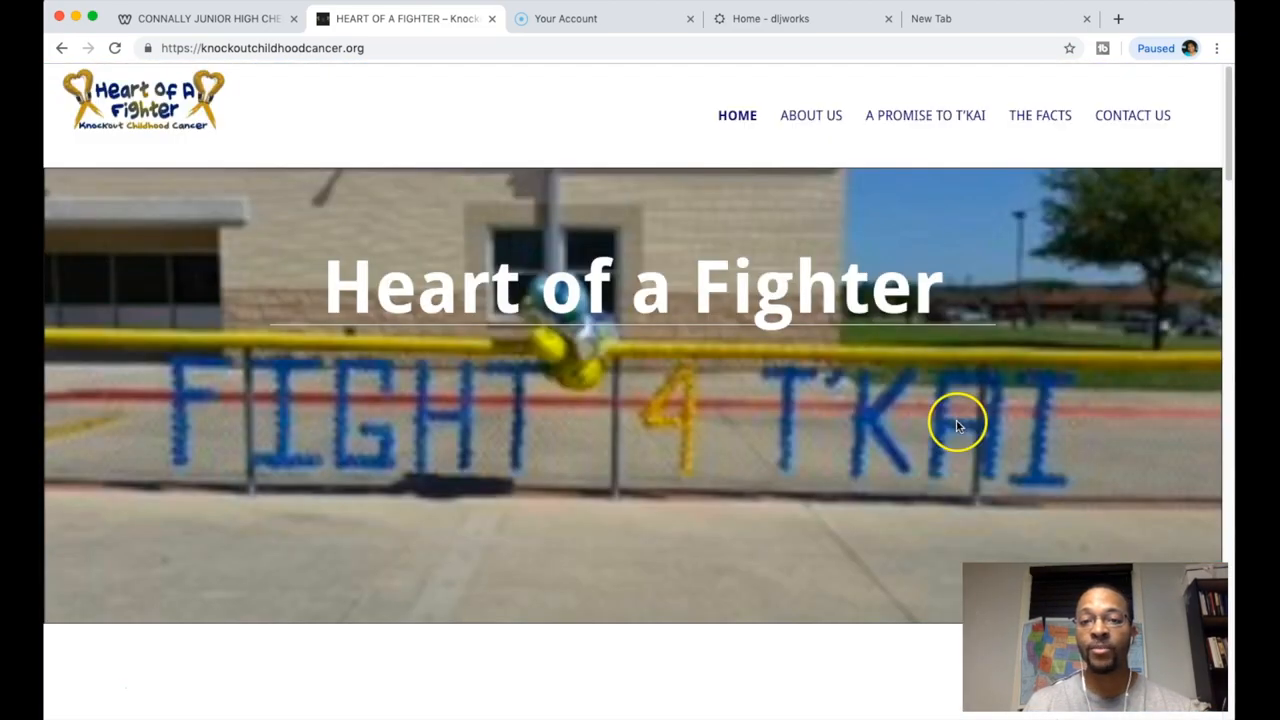
{"action": "left_click", "coordinate": [810, 114]}
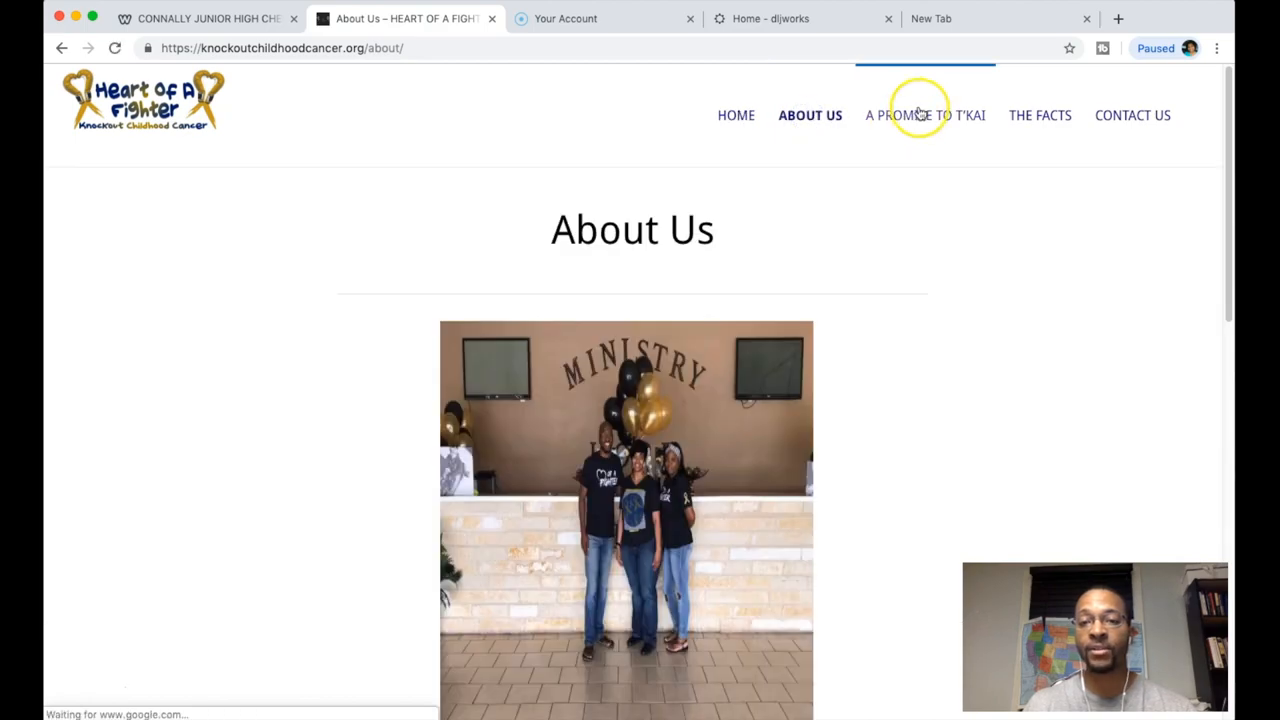
{"action": "left_click", "coordinate": [924, 114]}
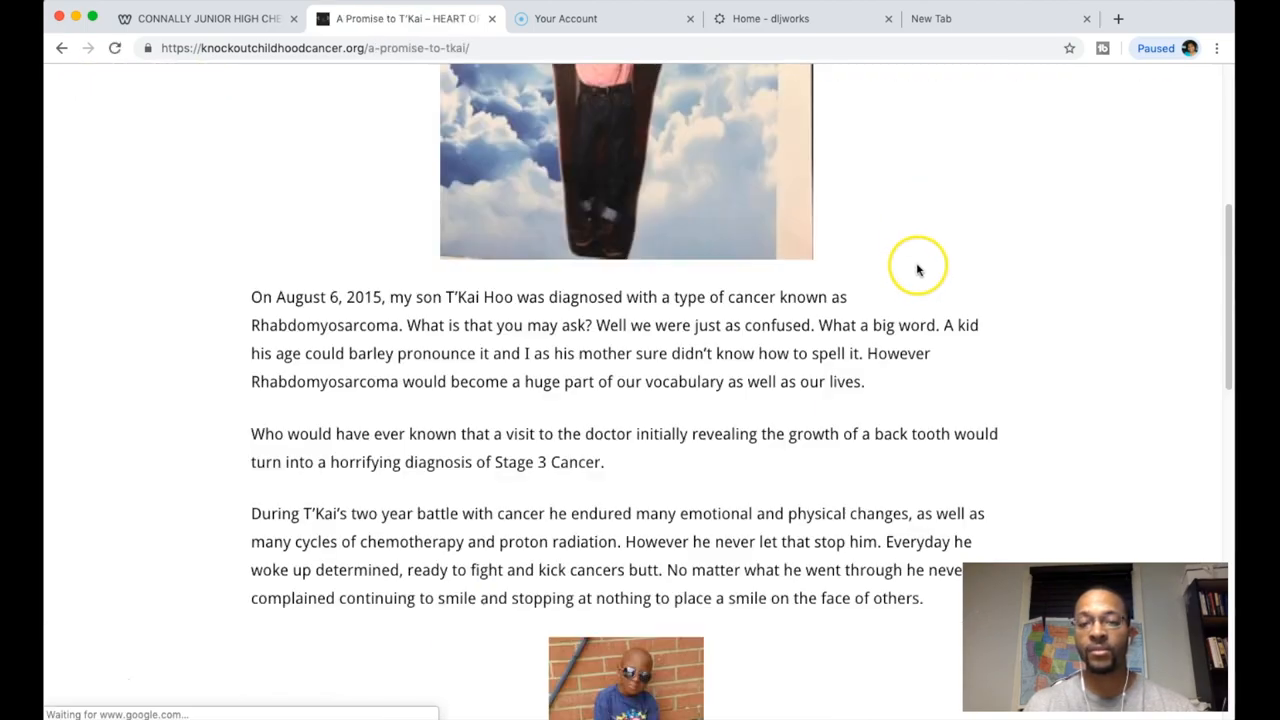
{"action": "scroll", "scroll_direction": "down", "scroll_amount": 3}
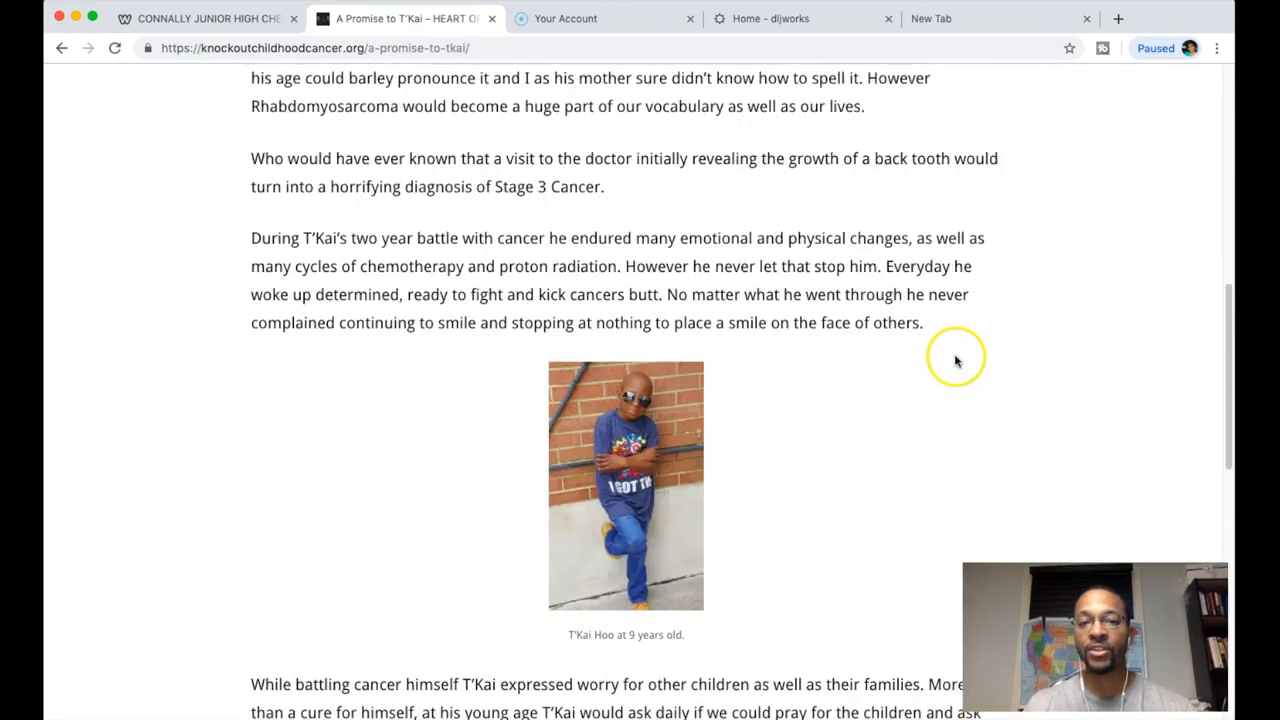
Revisit About Us, then look through The Facts page
{"action": "left_click", "coordinate": [804, 114]}
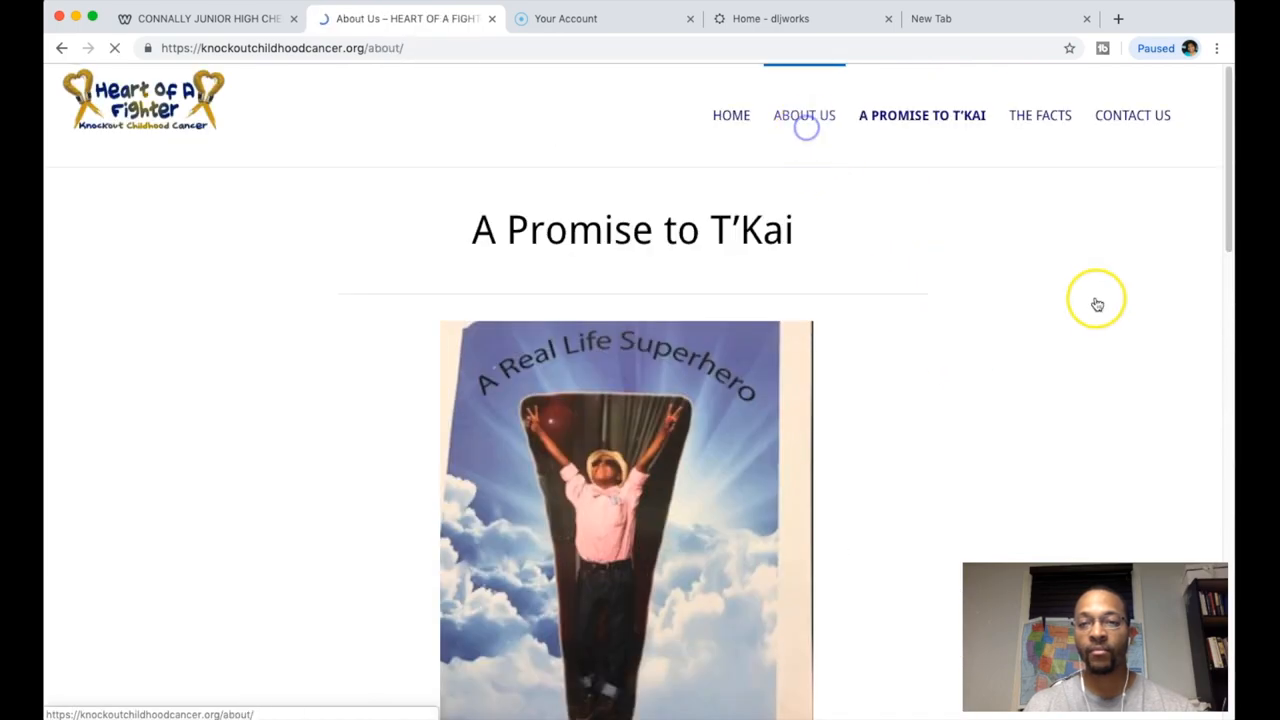
{"action": "scroll", "scroll_direction": "down", "scroll_amount": 3}
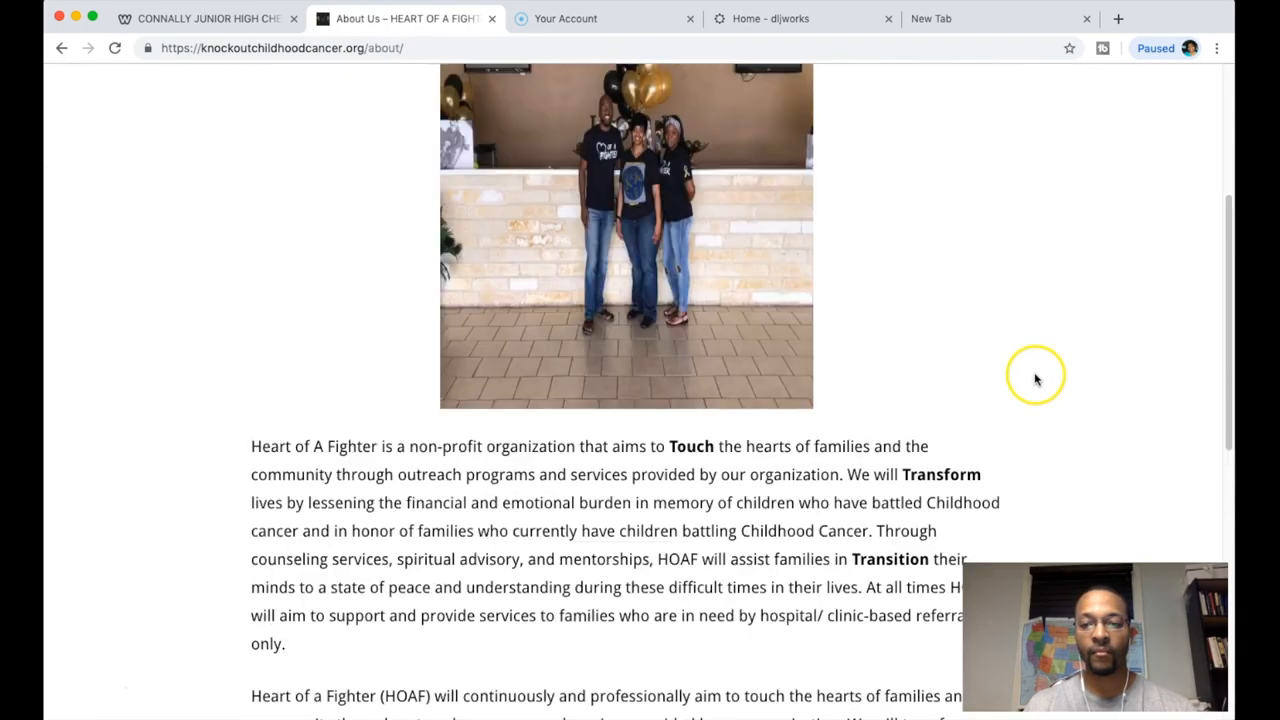
{"action": "left_click", "coordinate": [1038, 114]}
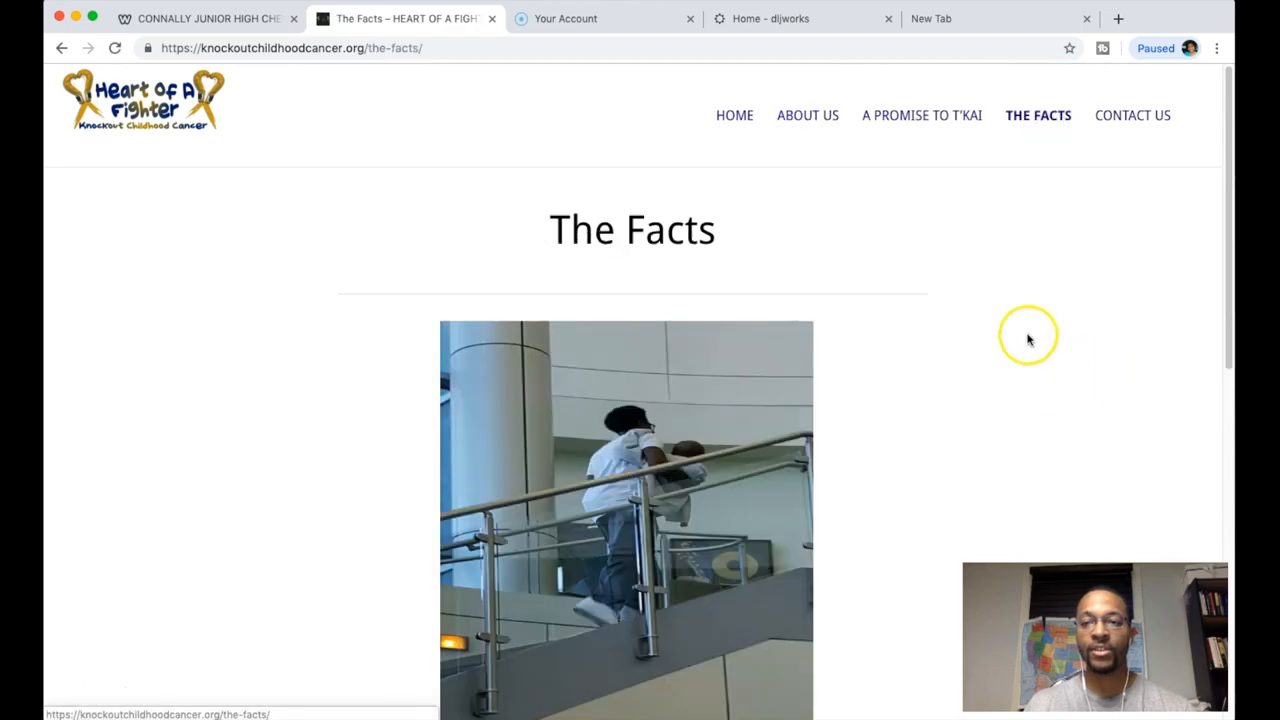
{"action": "scroll", "scroll_direction": "down", "scroll_amount": 3}
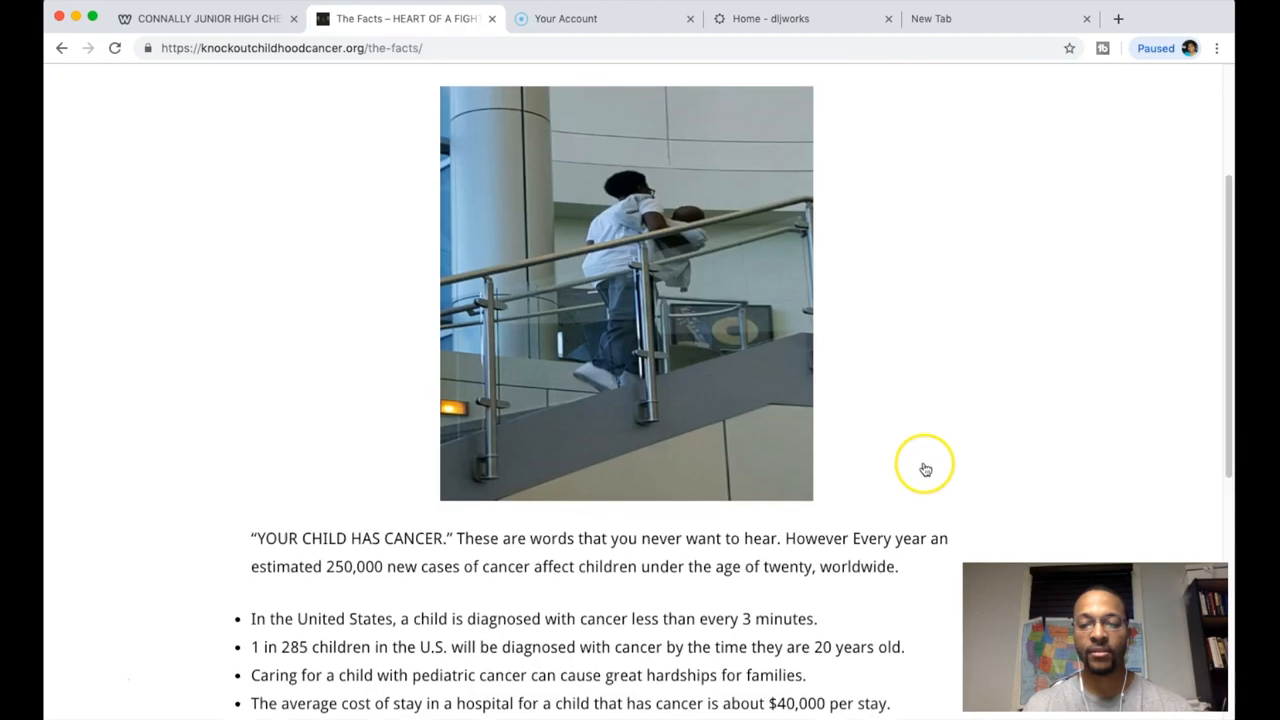
{"action": "scroll", "scroll_direction": "up", "scroll_amount": 3}
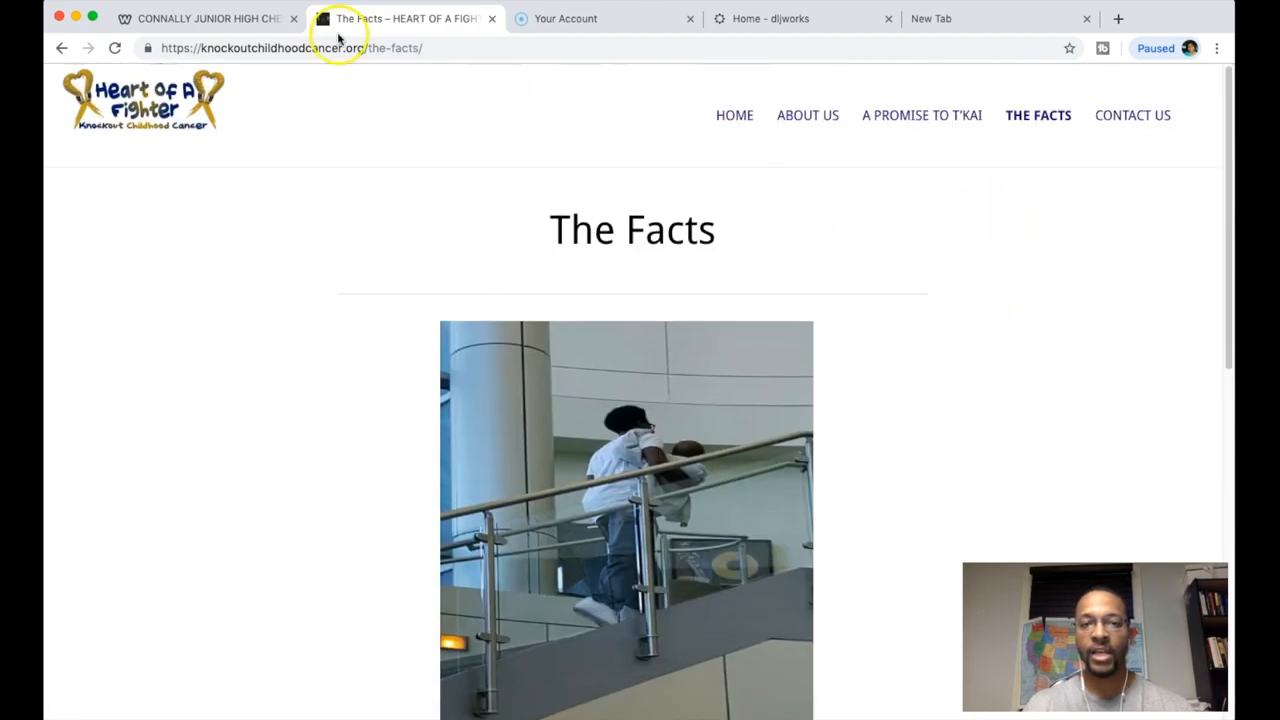
Go back to the Heart of a Fighter home page from the nav bar
{"action": "left_click", "coordinate": [734, 114]}
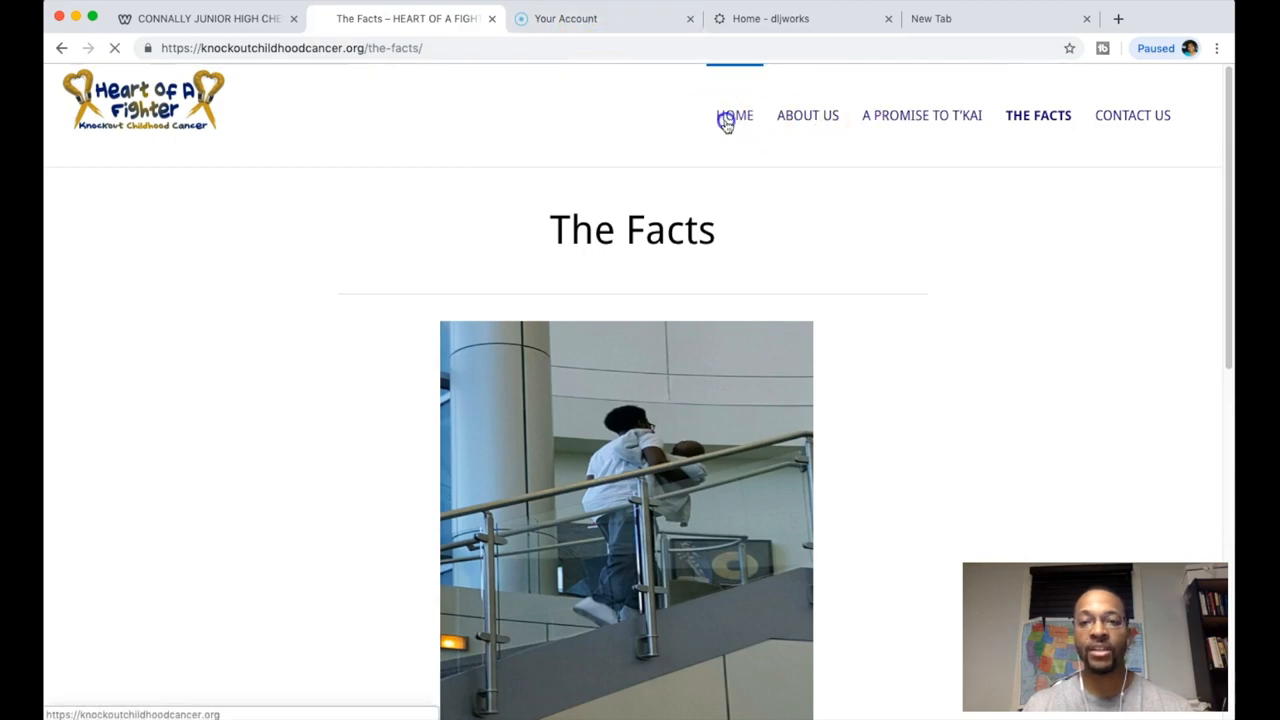
{"action": "left_click", "coordinate": [734, 114]}
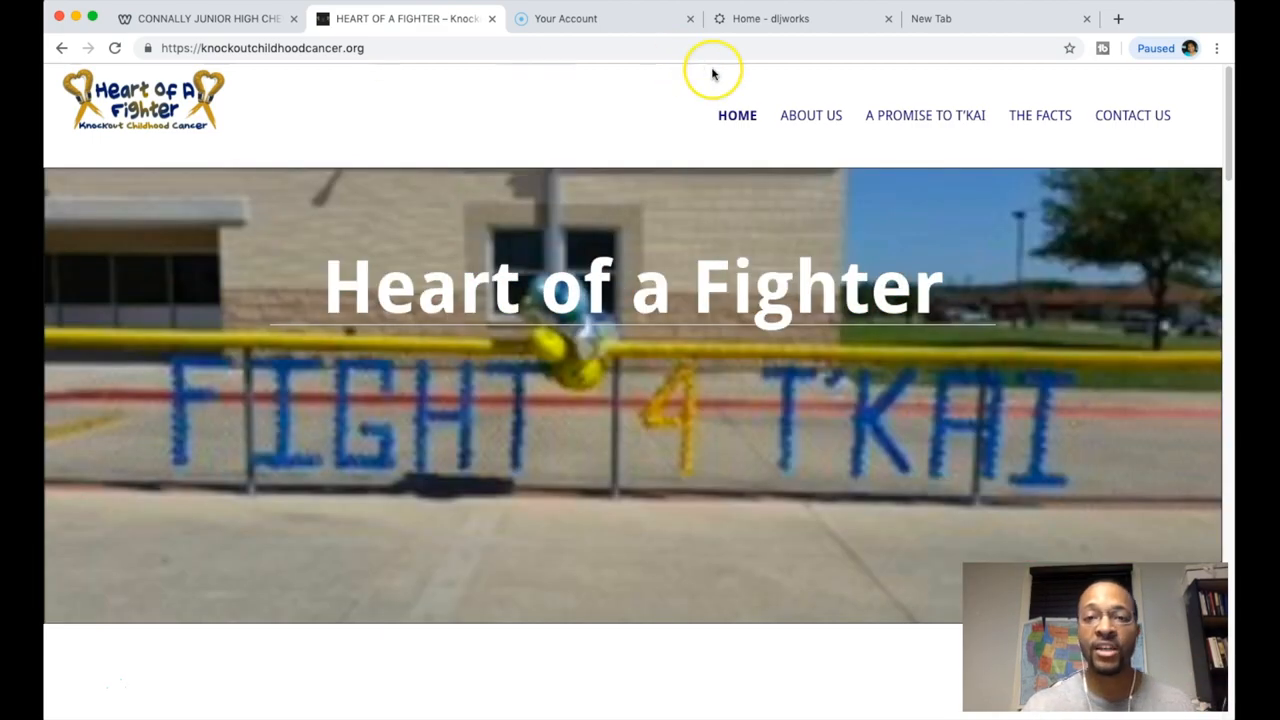
Flip between the dljworks and Heart of a Fighter tabs to compare the two sites
{"action": "left_click", "coordinate": [770, 18]}
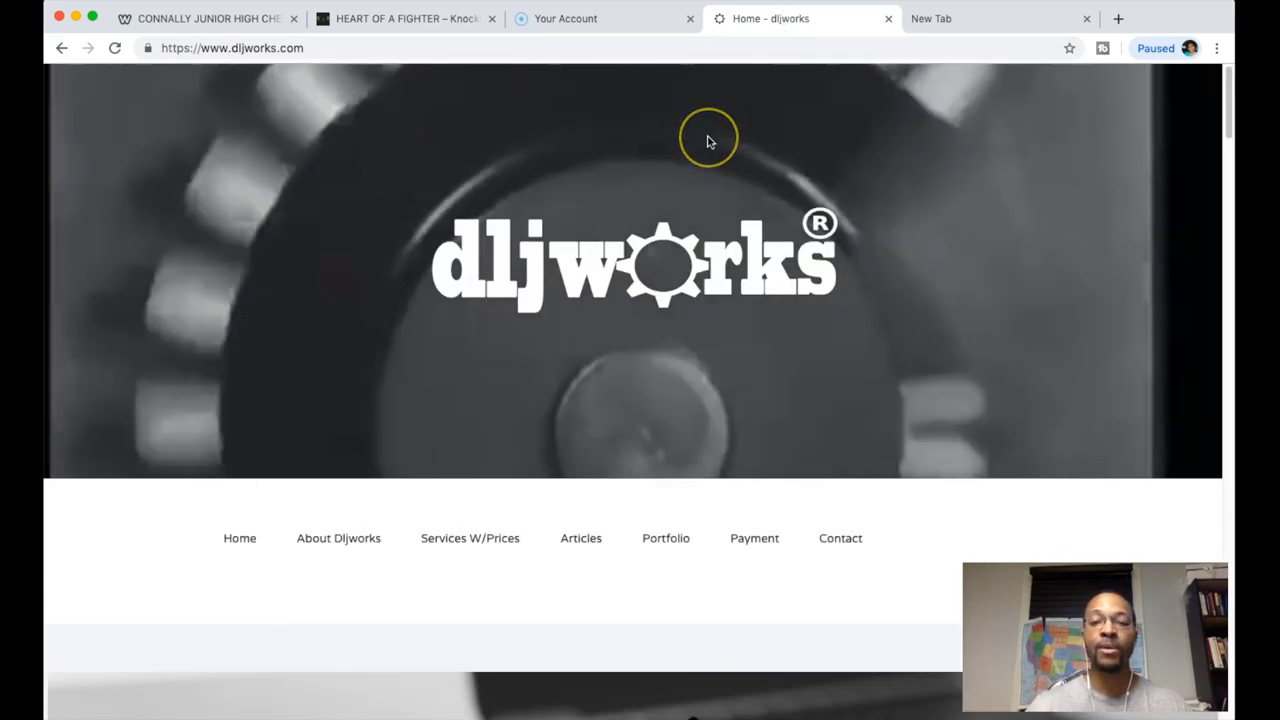
{"action": "mouse_move", "coordinate": [624, 10]}
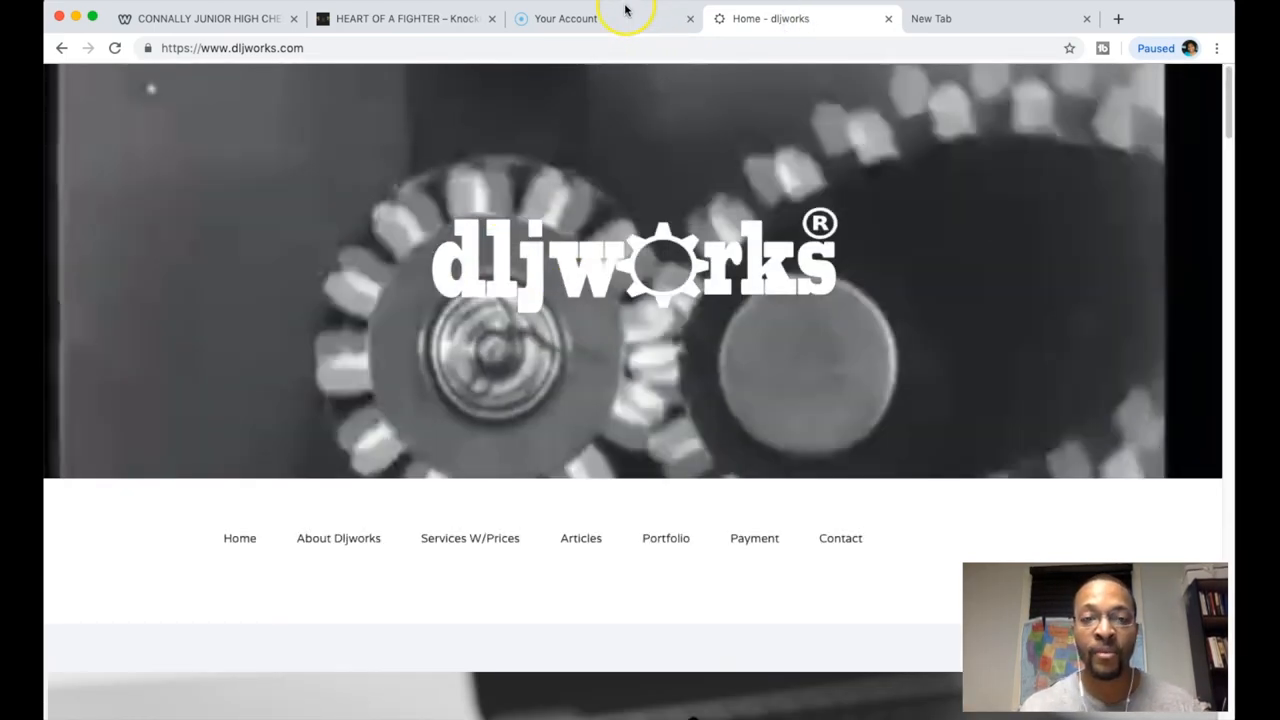
{"action": "left_click", "coordinate": [404, 18]}
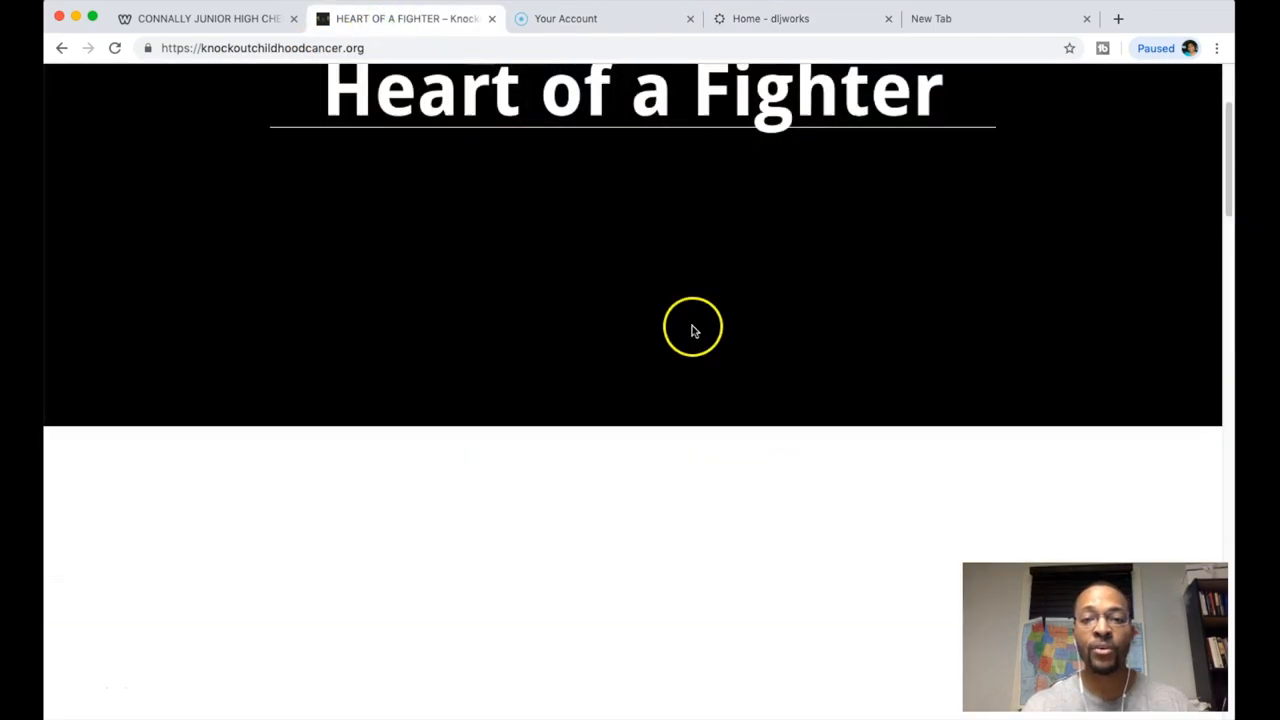
{"action": "scroll", "scroll_direction": "down", "scroll_amount": 3}
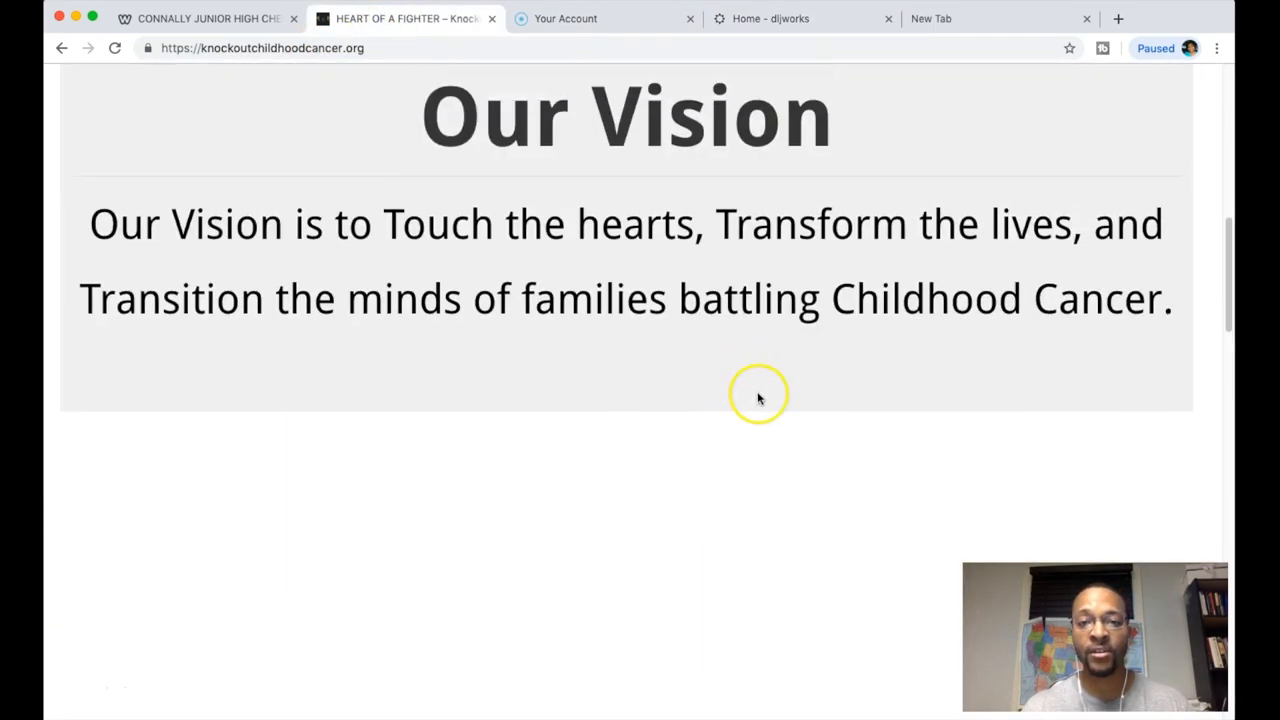
{"action": "left_click", "coordinate": [770, 18]}
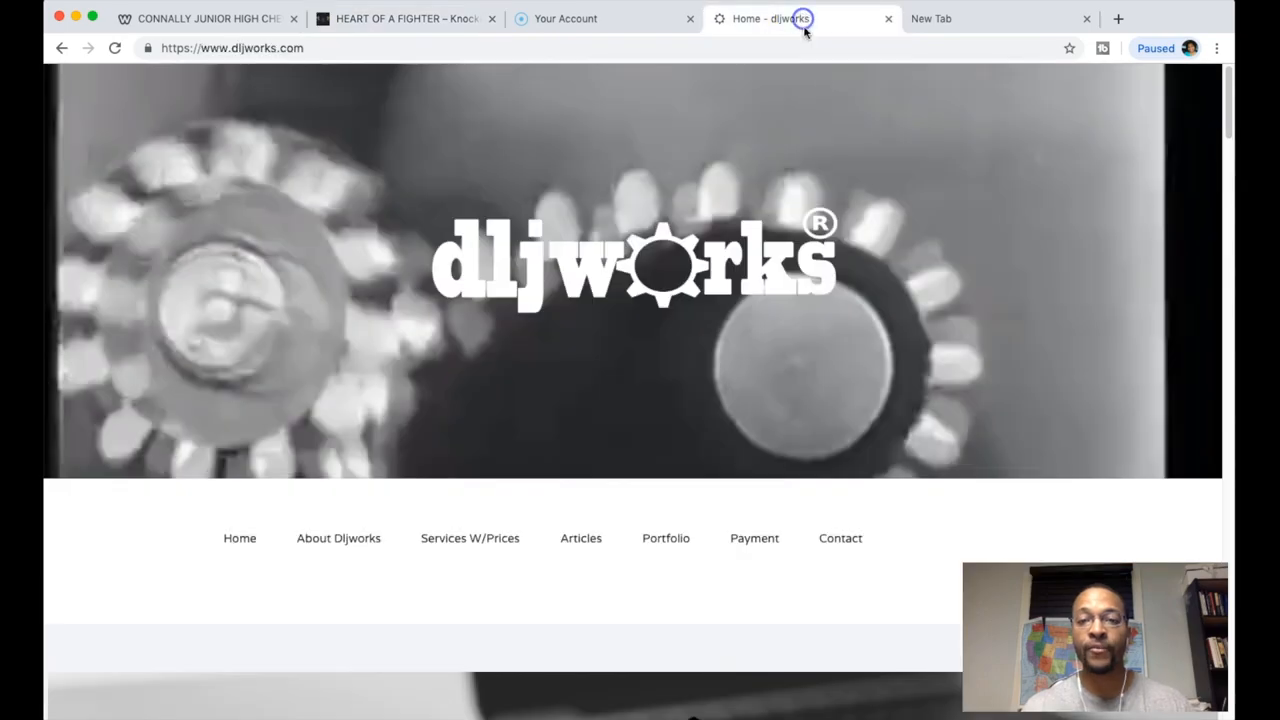
Scroll the dljworks services list and choose the Media and Content Conversion service
{"action": "scroll", "scroll_direction": "down", "scroll_amount": 3}
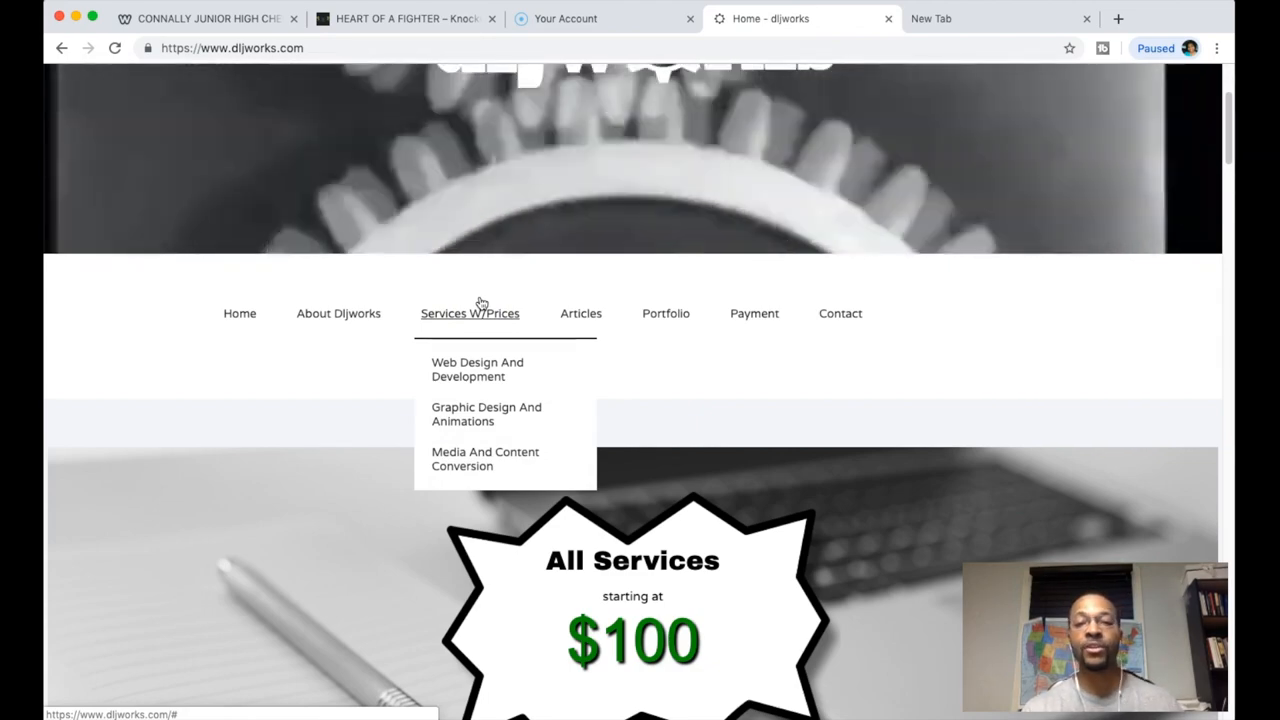
{"action": "scroll", "scroll_direction": "up", "scroll_amount": 3}
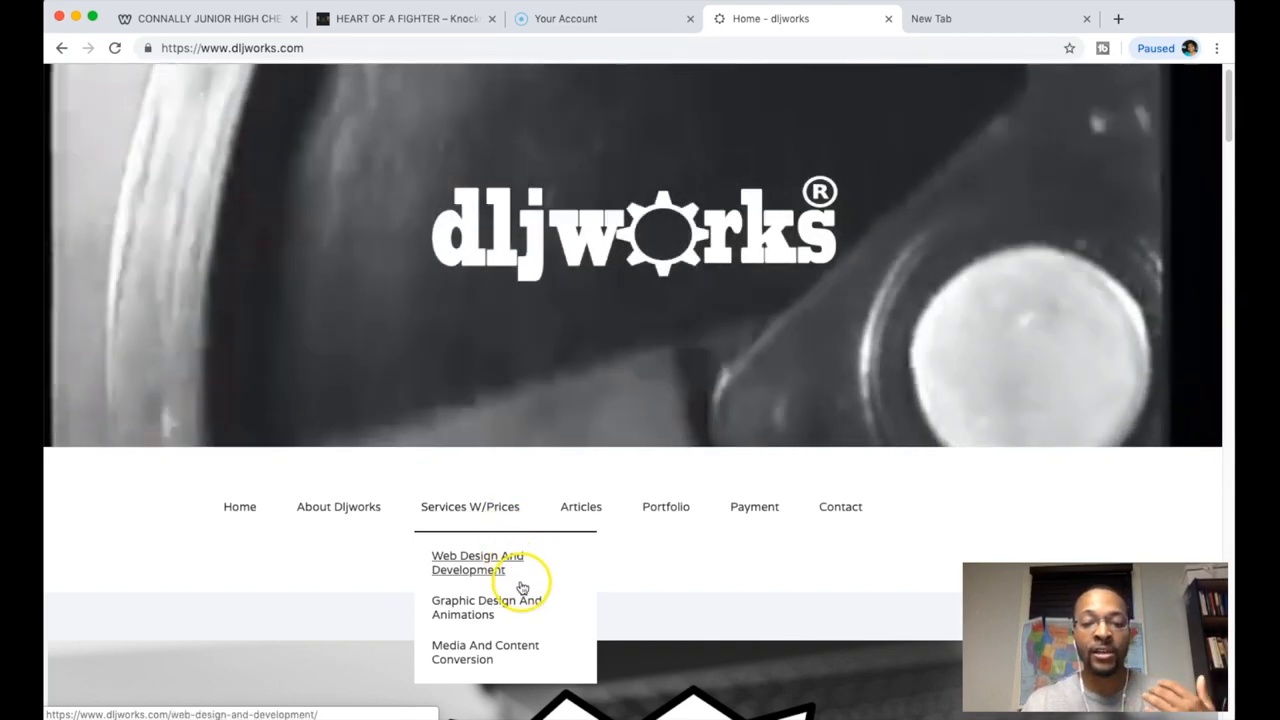
{"action": "scroll", "scroll_direction": "down", "scroll_amount": 3}
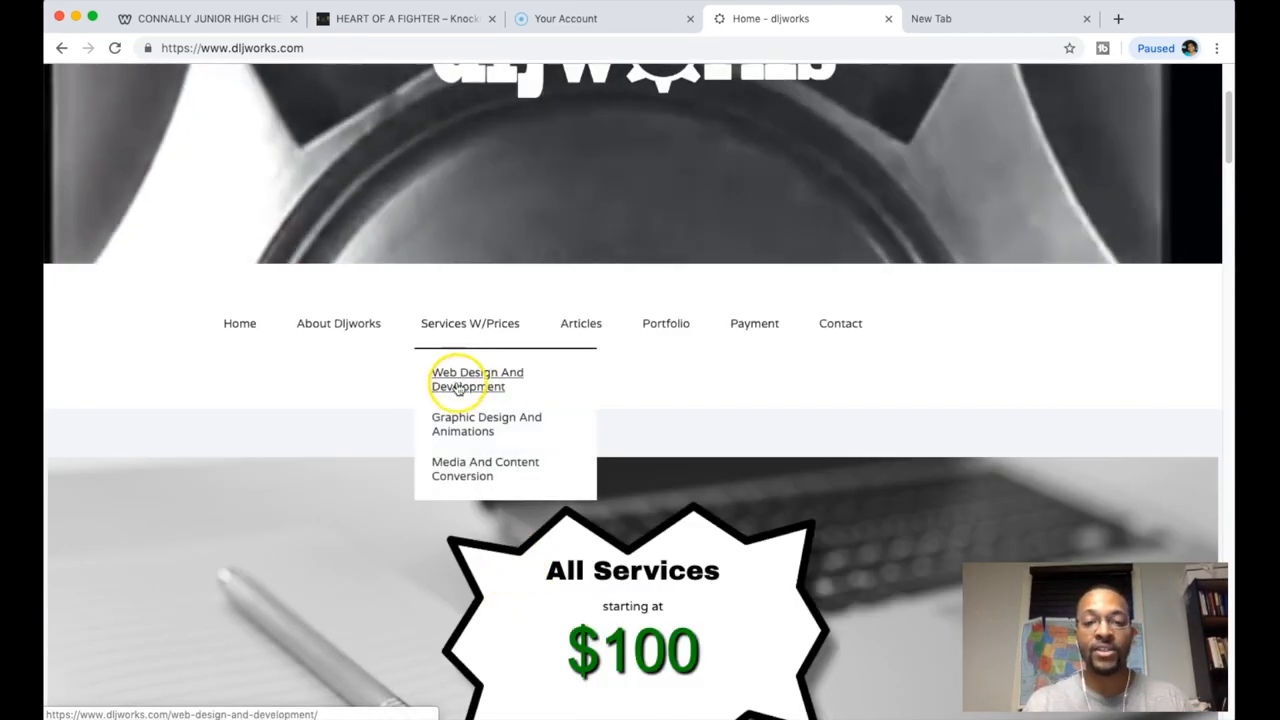
{"action": "mouse_move", "coordinate": [484, 468]}
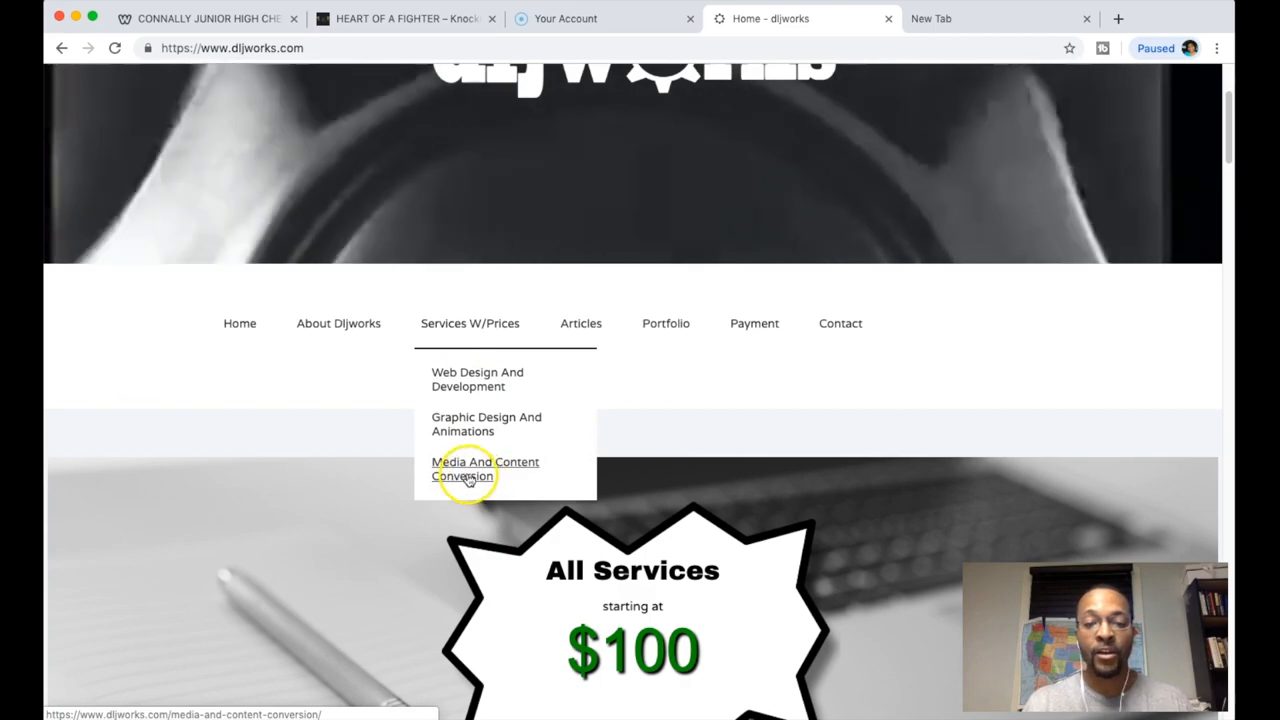
{"action": "left_click", "coordinate": [484, 468]}
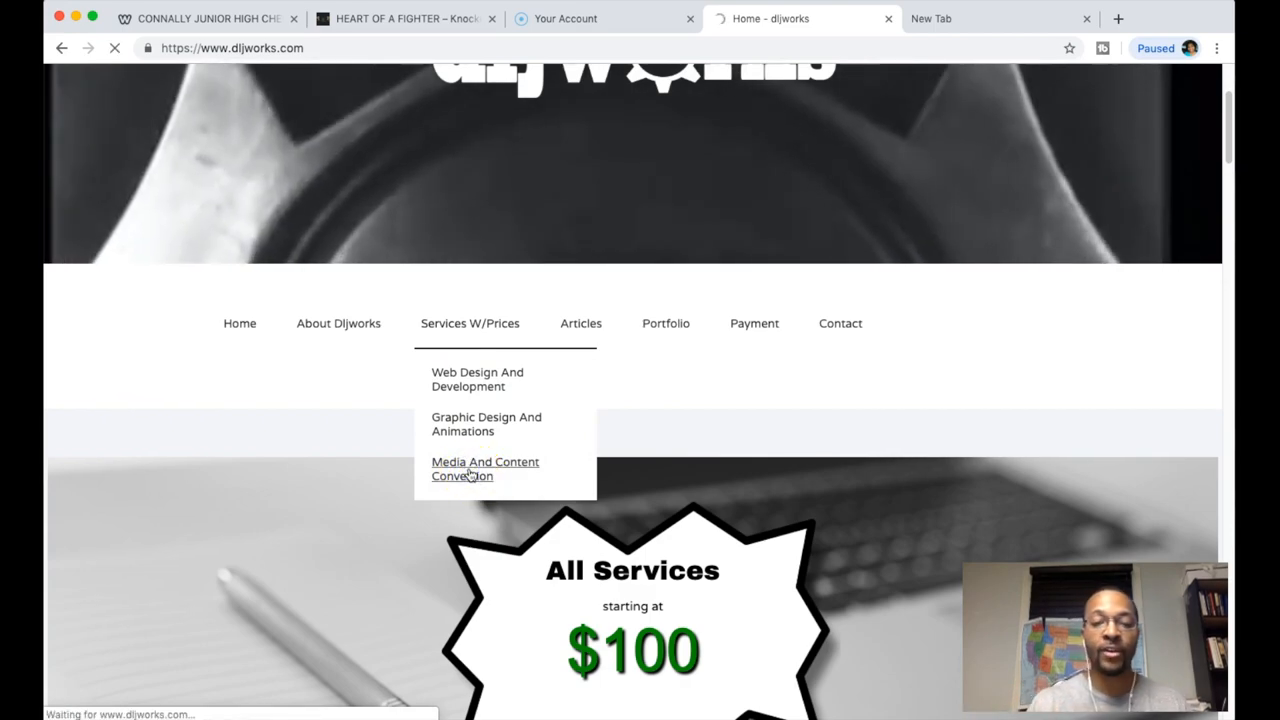
{"action": "mouse_move", "coordinate": [590, 402]}
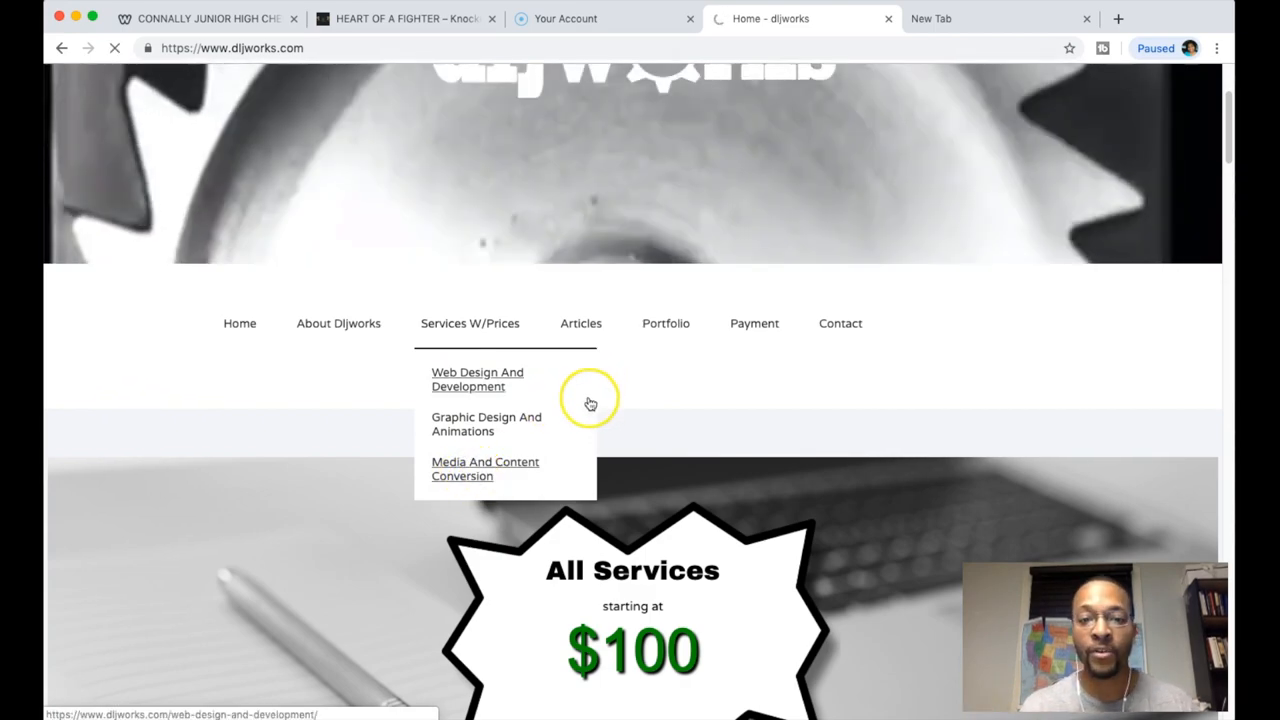
Load the Media and Content Conversion page and read down through its Text, Audio and Video services
{"action": "left_click", "coordinate": [484, 468]}
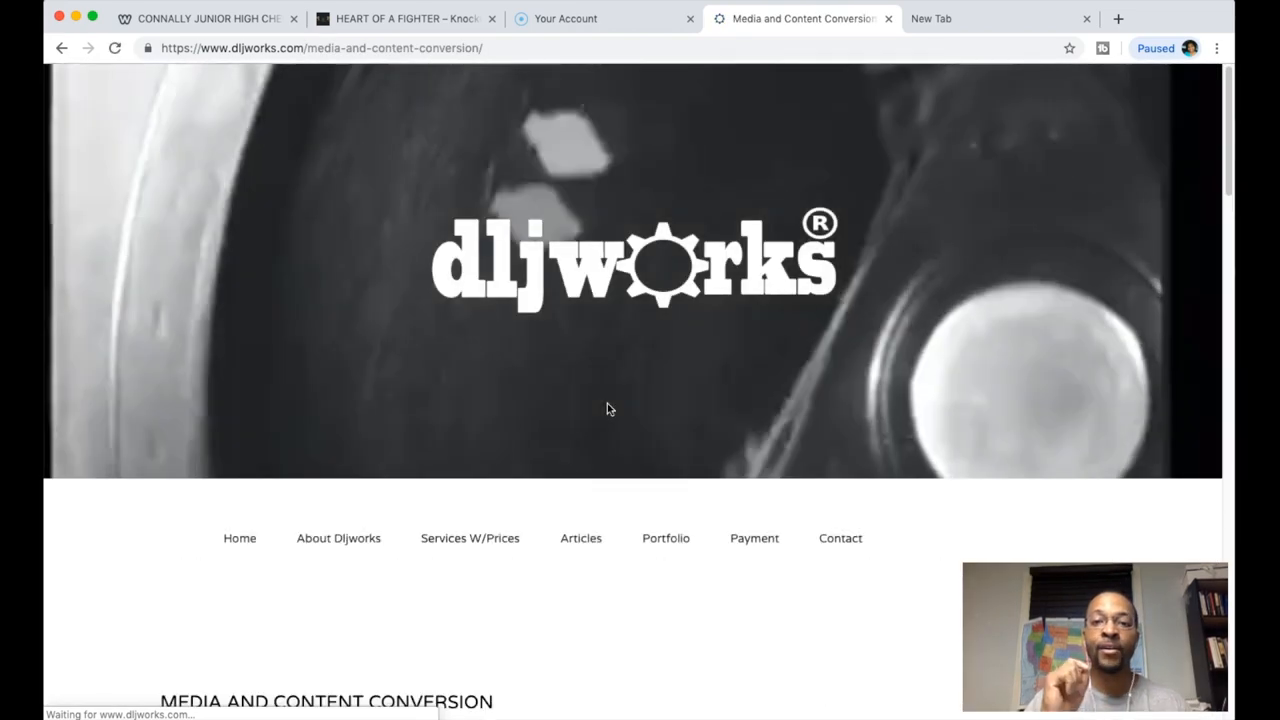
{"action": "scroll", "scroll_direction": "down", "scroll_amount": 3}
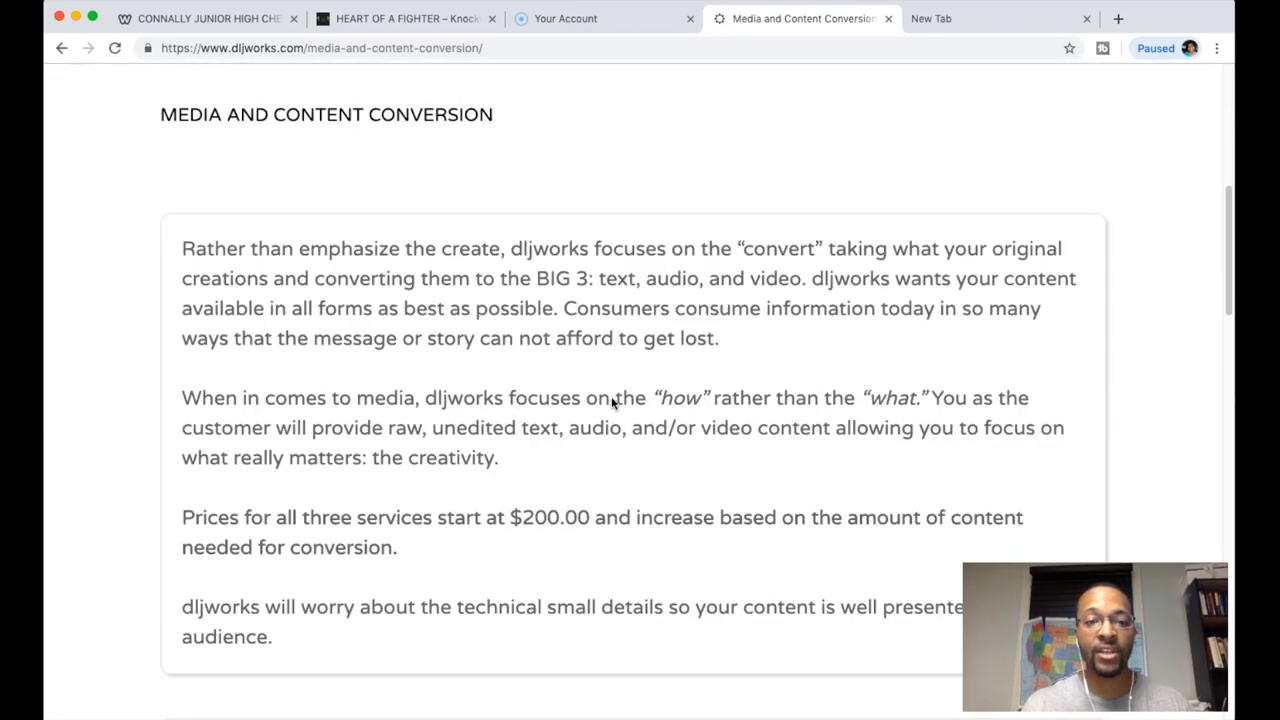
{"action": "scroll", "scroll_direction": "down", "scroll_amount": 3}
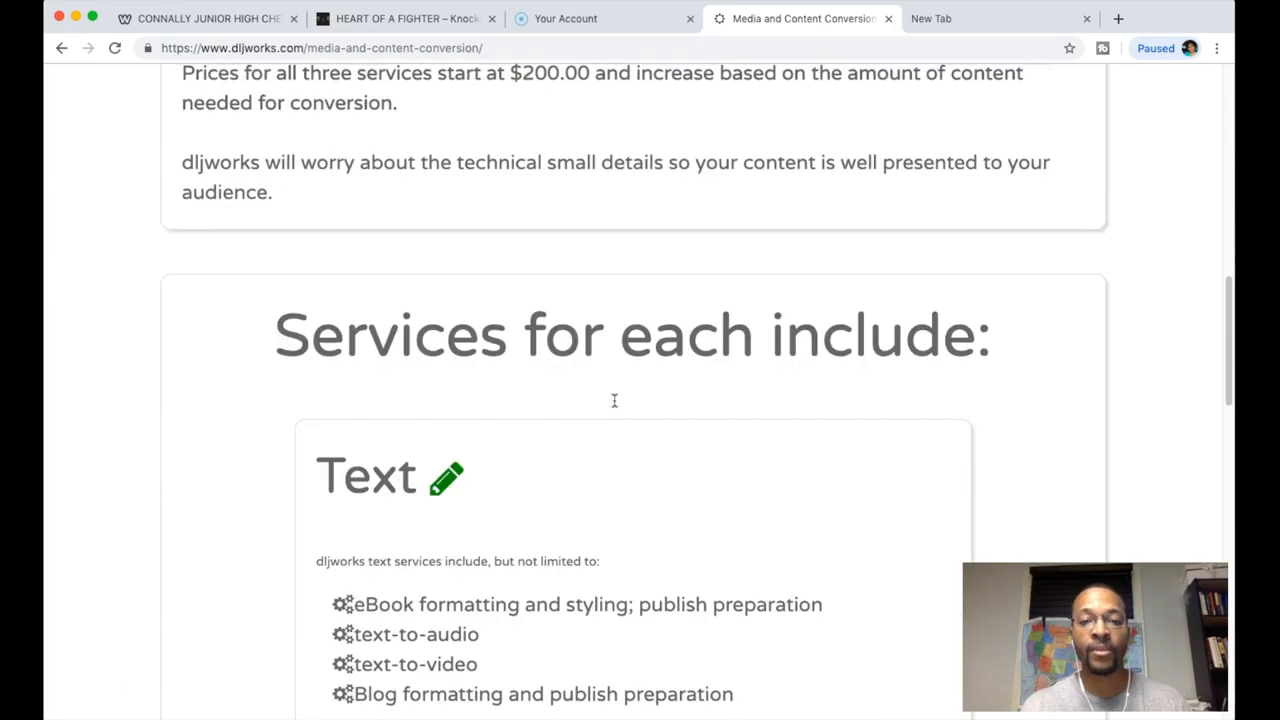
{"action": "scroll", "scroll_direction": "down", "scroll_amount": 3}
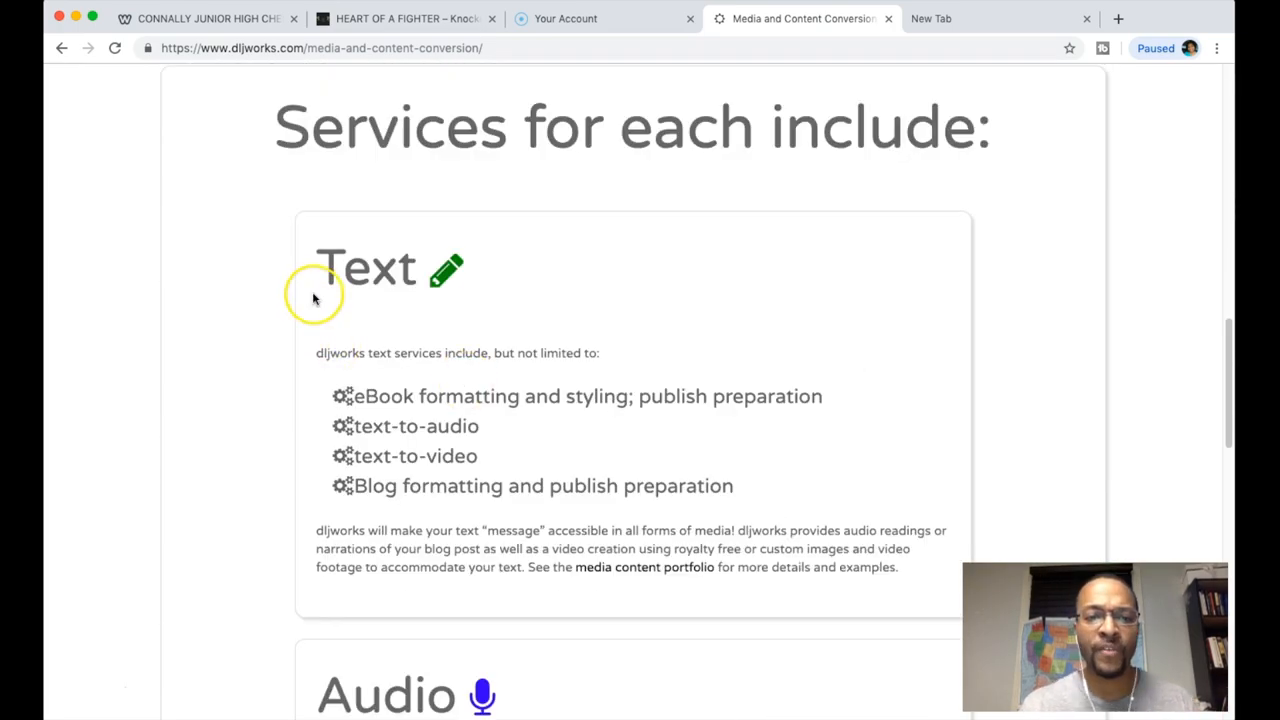
{"action": "scroll", "scroll_direction": "down", "scroll_amount": 3}
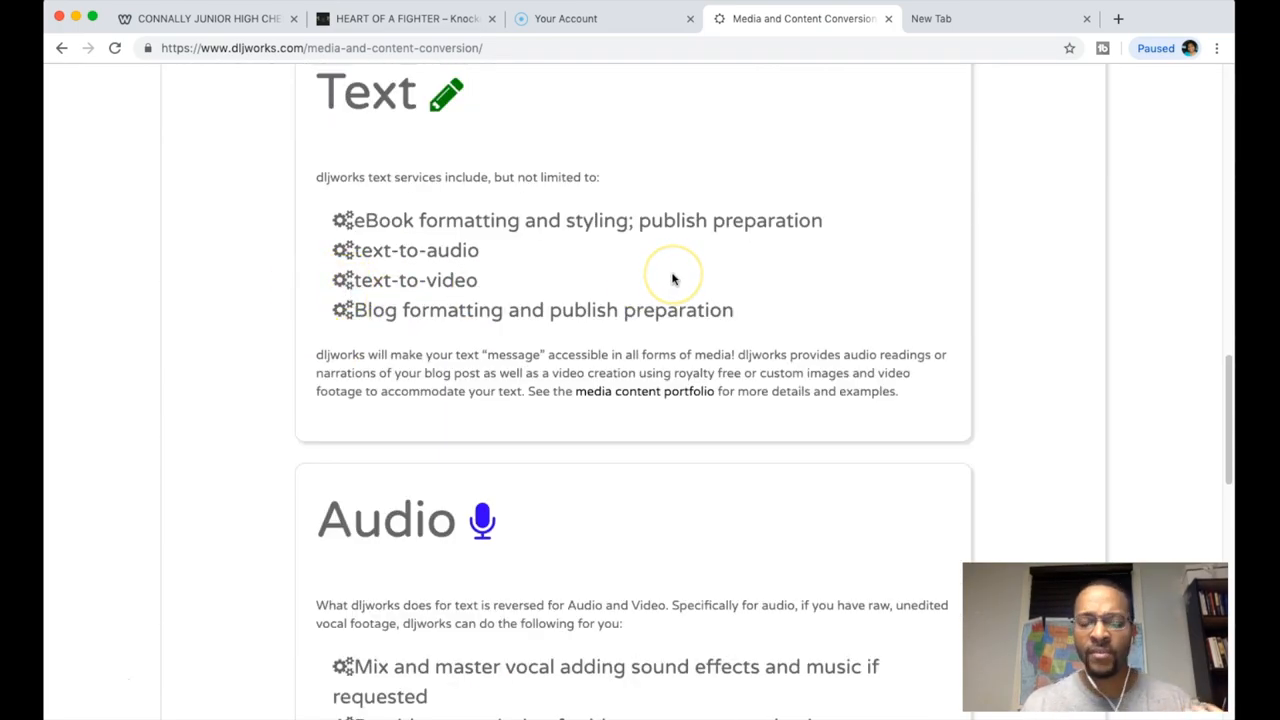
{"action": "scroll", "scroll_direction": "down", "scroll_amount": 3}
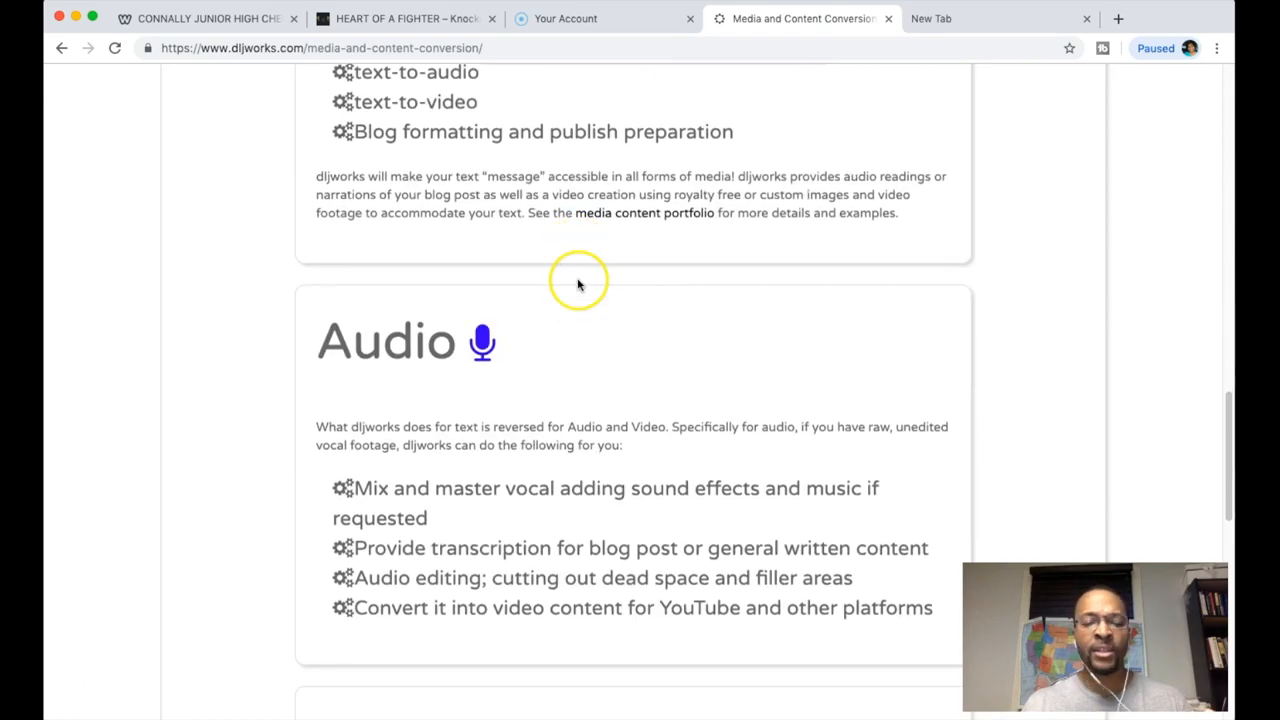
{"action": "scroll", "scroll_direction": "down", "scroll_amount": 3}
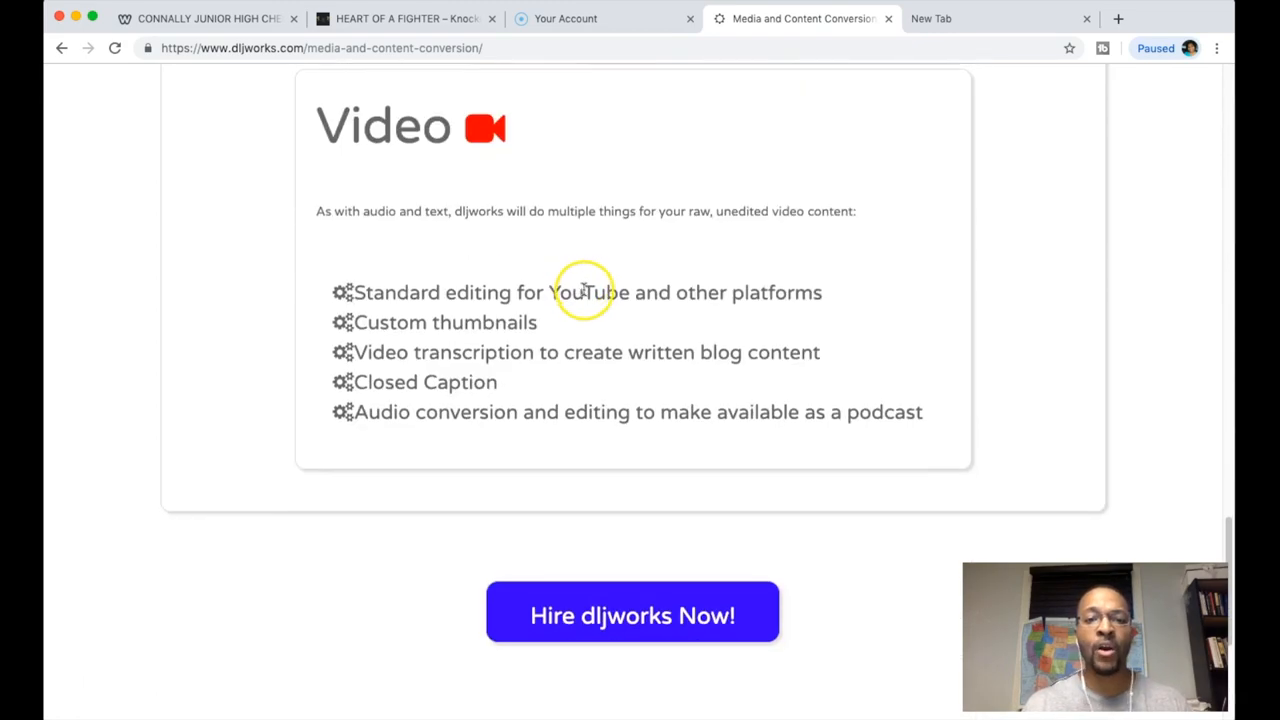
Scroll back up through the service sections to the dljworks logo at the top
{"action": "scroll", "scroll_direction": "up", "scroll_amount": 3}
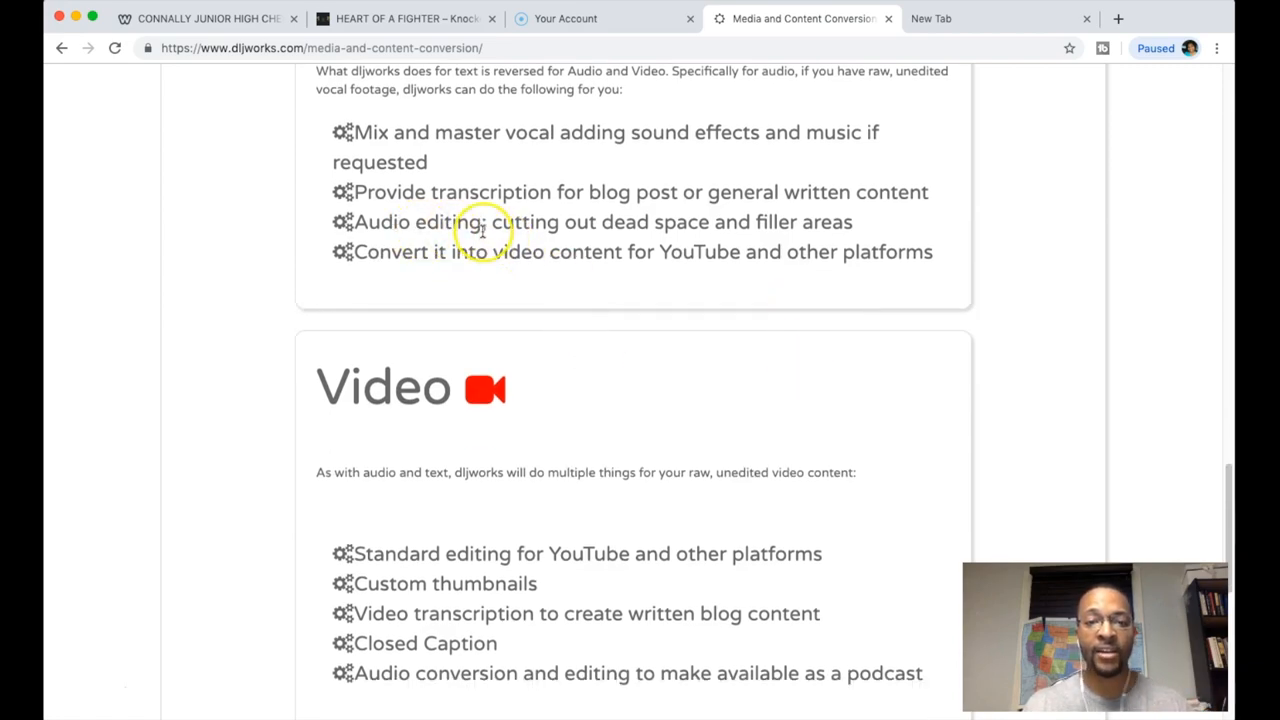
{"action": "mouse_move", "coordinate": [618, 244]}
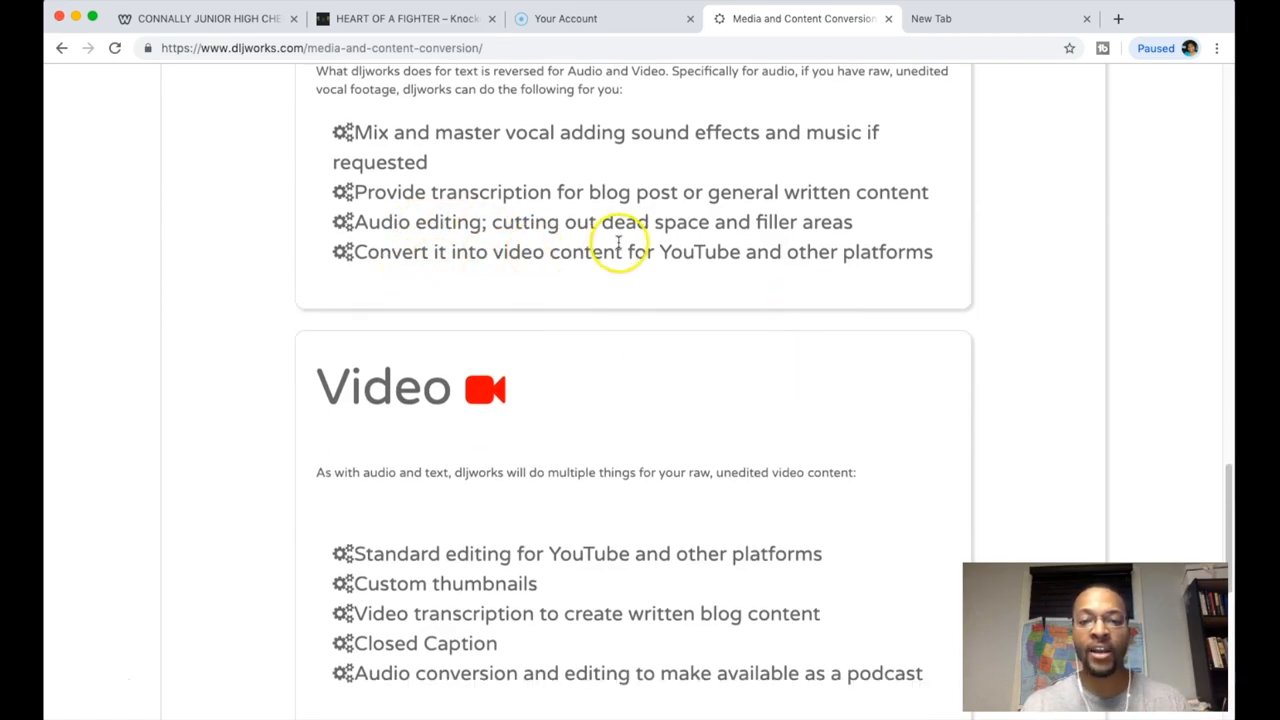
{"action": "scroll", "scroll_direction": "up", "scroll_amount": 3}
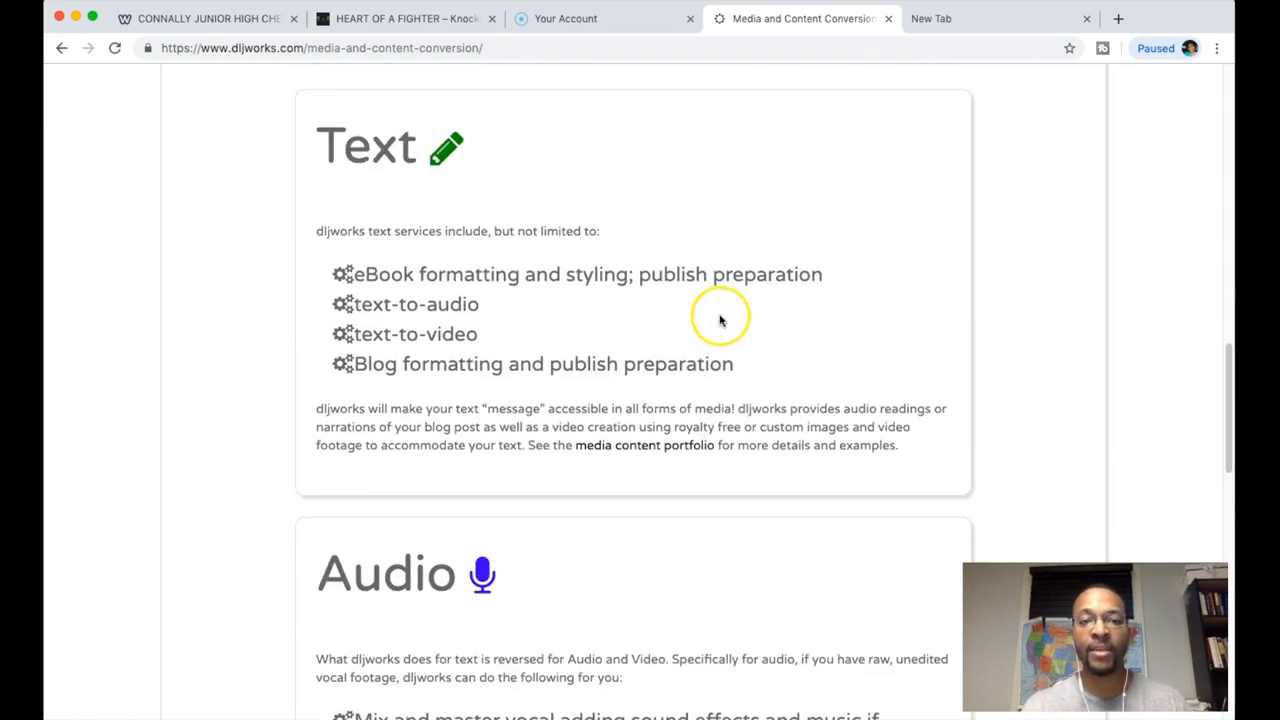
{"action": "scroll", "scroll_direction": "up", "scroll_amount": 3}
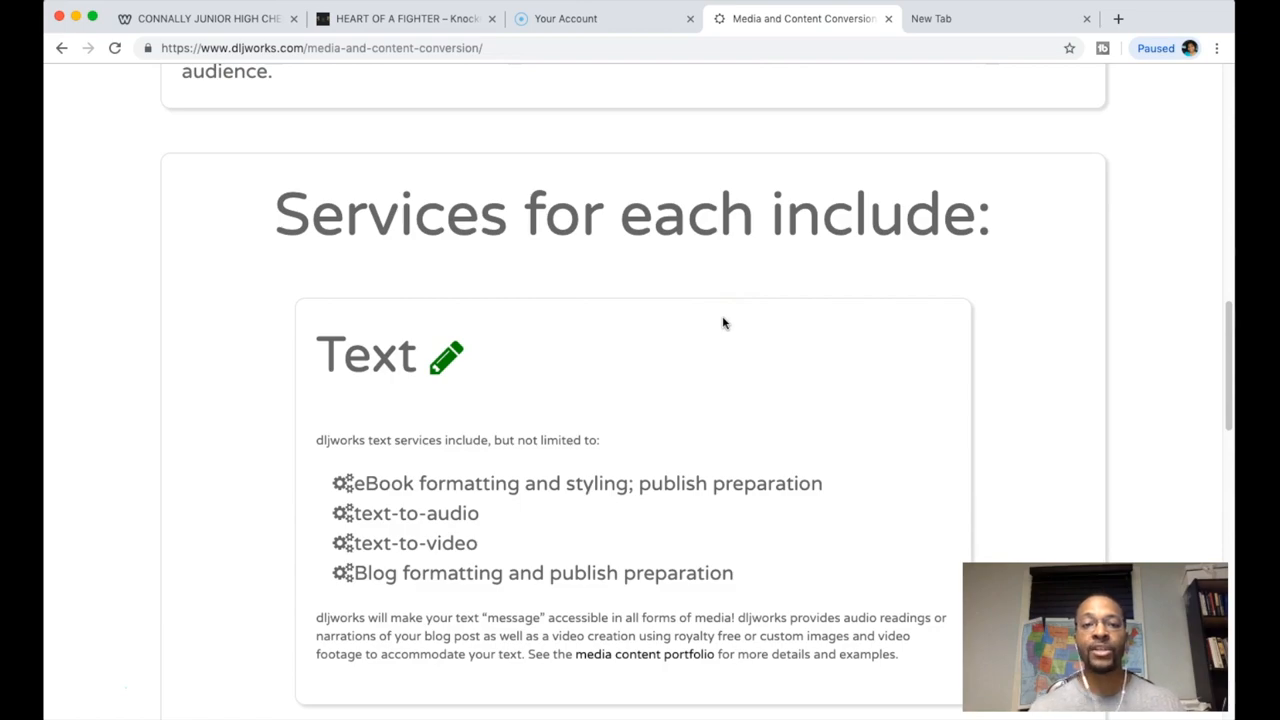
{"action": "scroll", "scroll_direction": "down", "scroll_amount": 3}
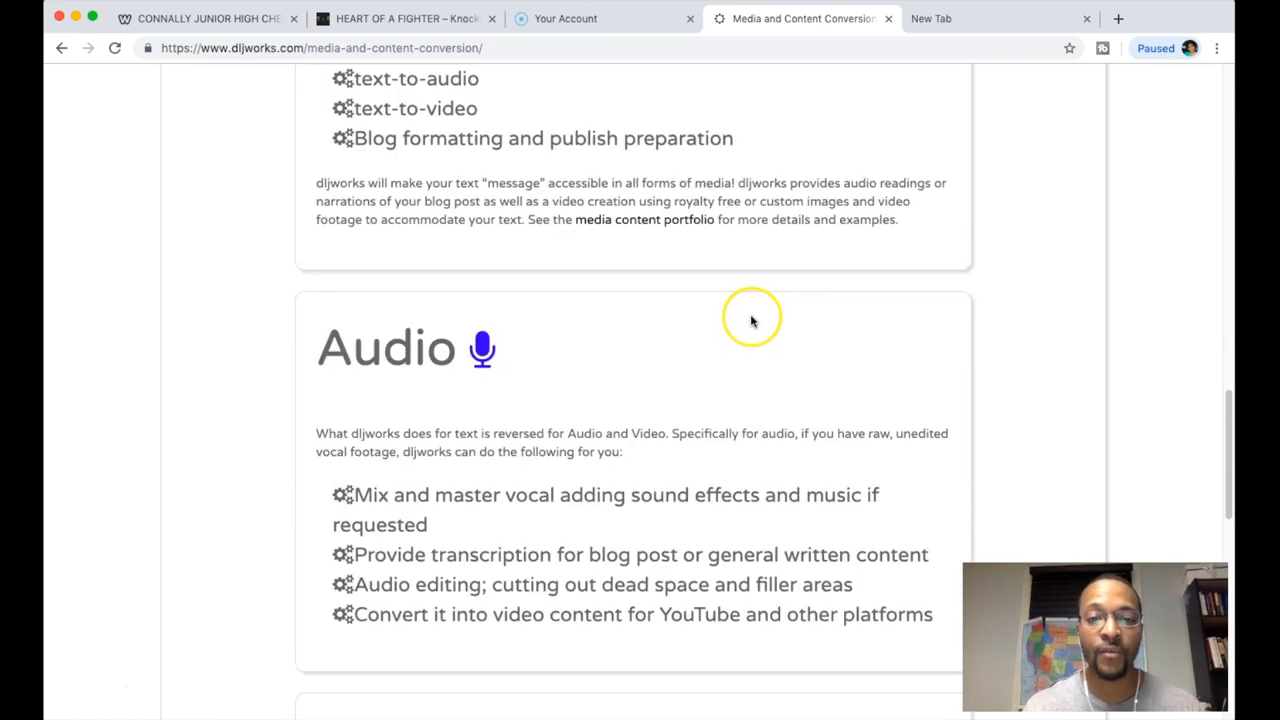
{"action": "scroll", "scroll_direction": "down", "scroll_amount": 3}
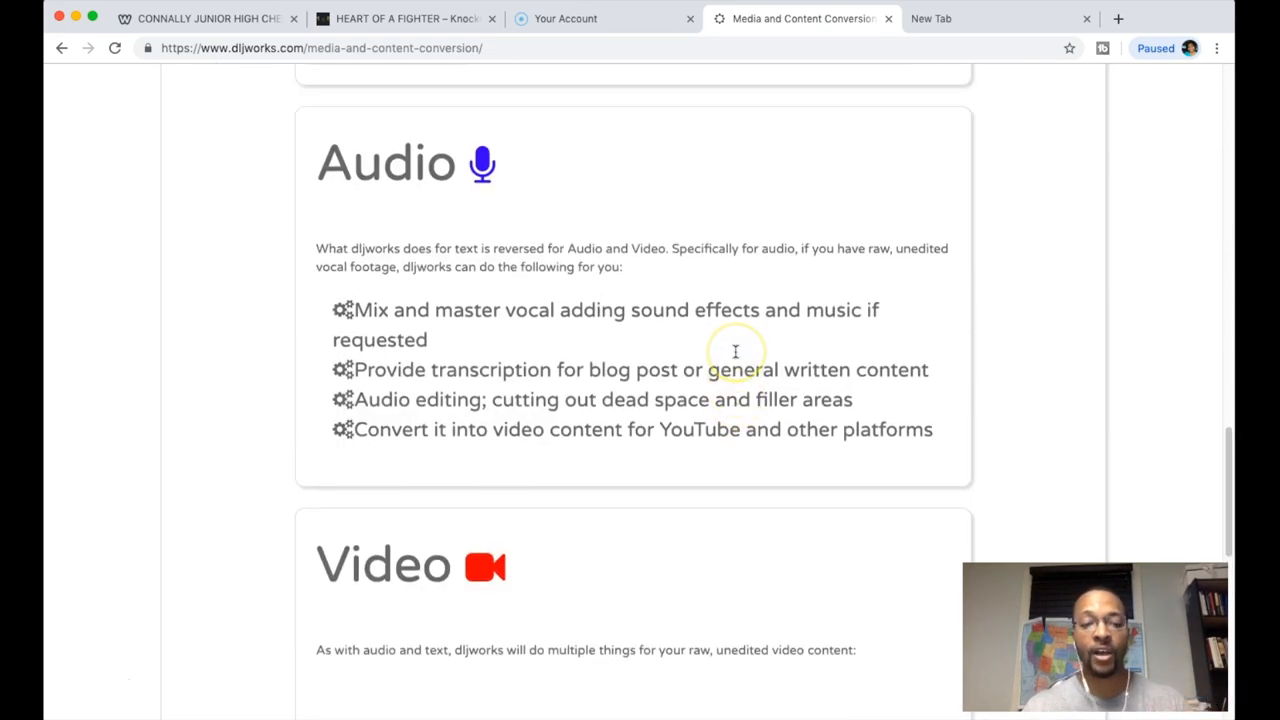
{"action": "scroll", "scroll_direction": "up", "scroll_amount": 3}
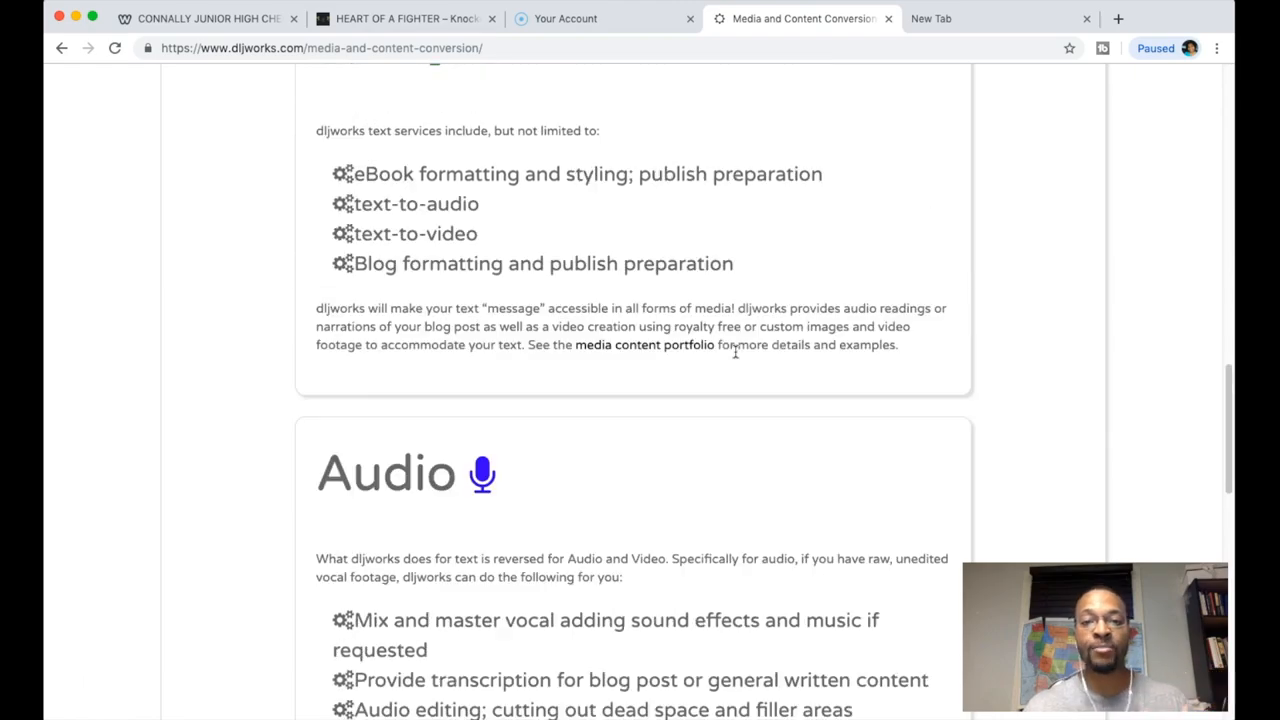
{"action": "scroll", "scroll_direction": "up", "scroll_amount": 3}
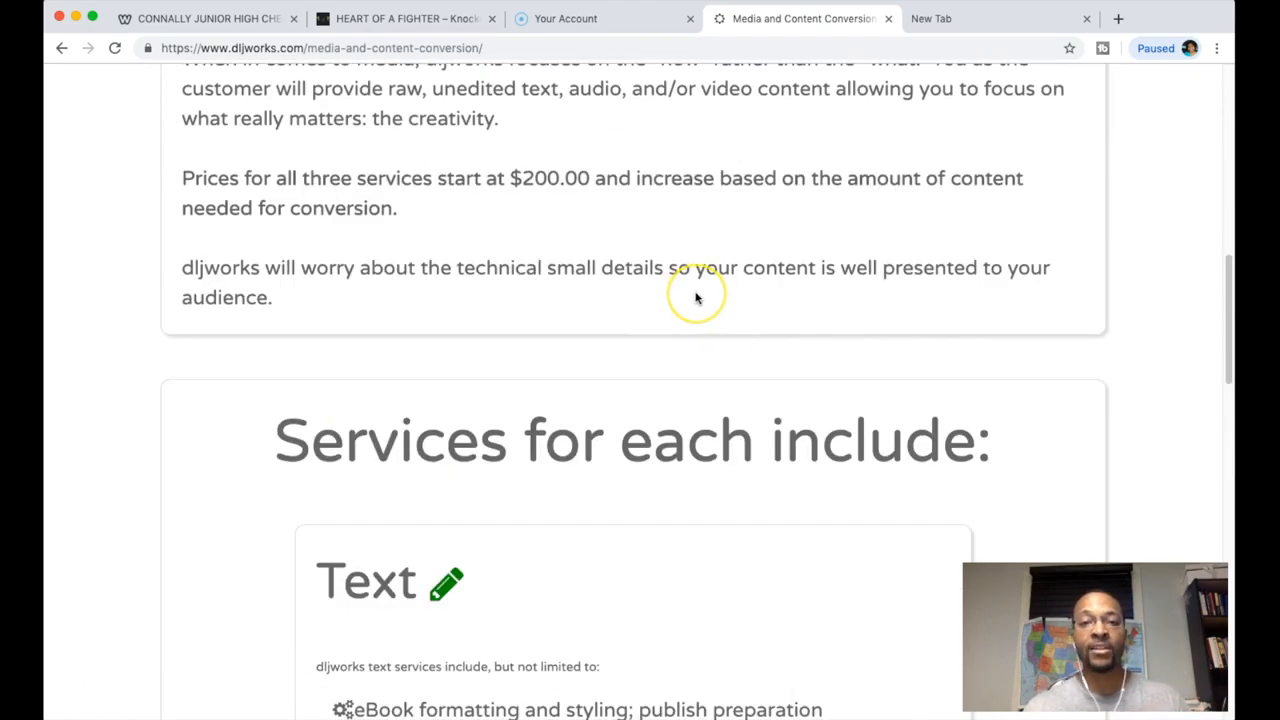
{"action": "scroll", "scroll_direction": "up", "scroll_amount": 3}
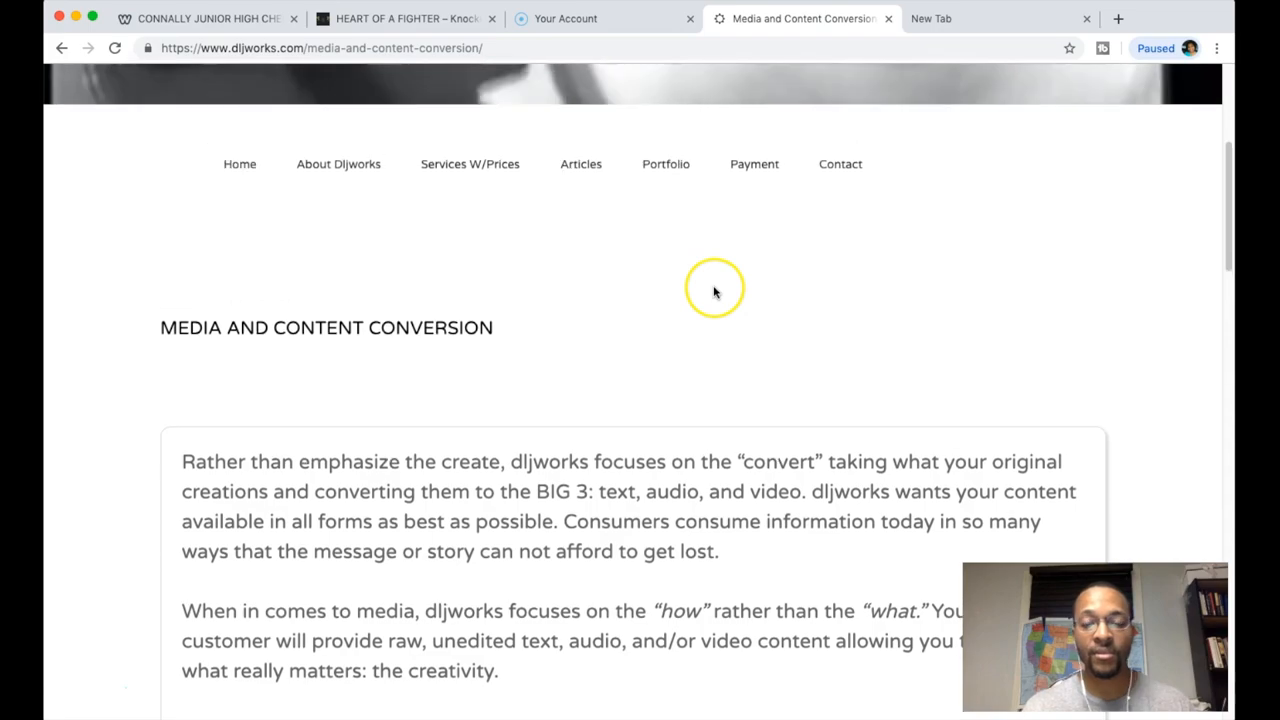
{"action": "scroll", "scroll_direction": "up", "scroll_amount": 3}
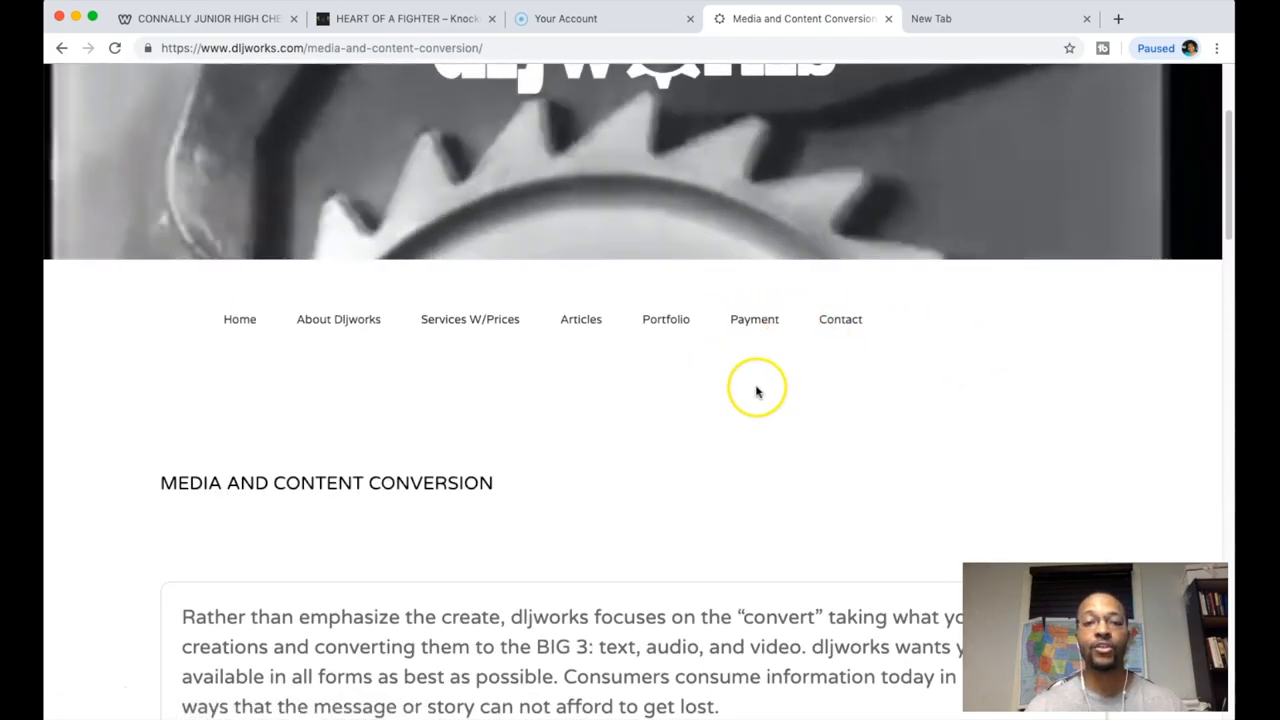
{"action": "mouse_move", "coordinate": [756, 390]}
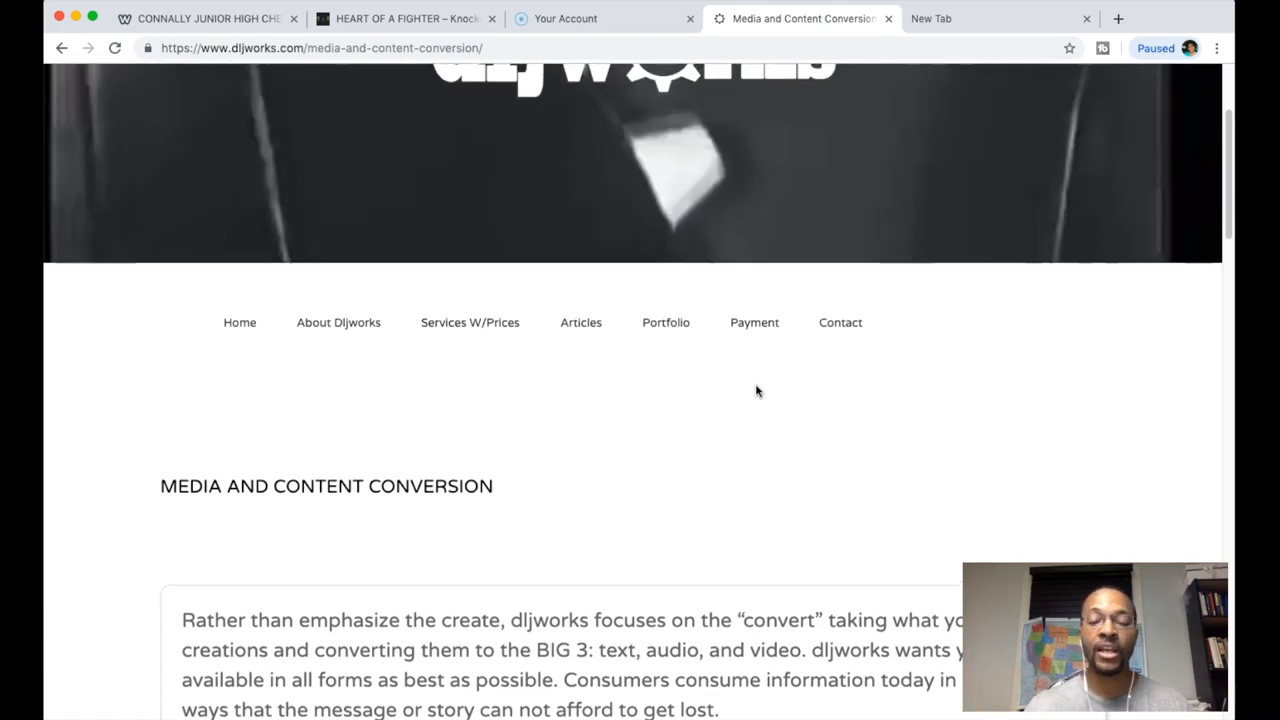
{"action": "scroll", "scroll_direction": "up", "scroll_amount": 3}
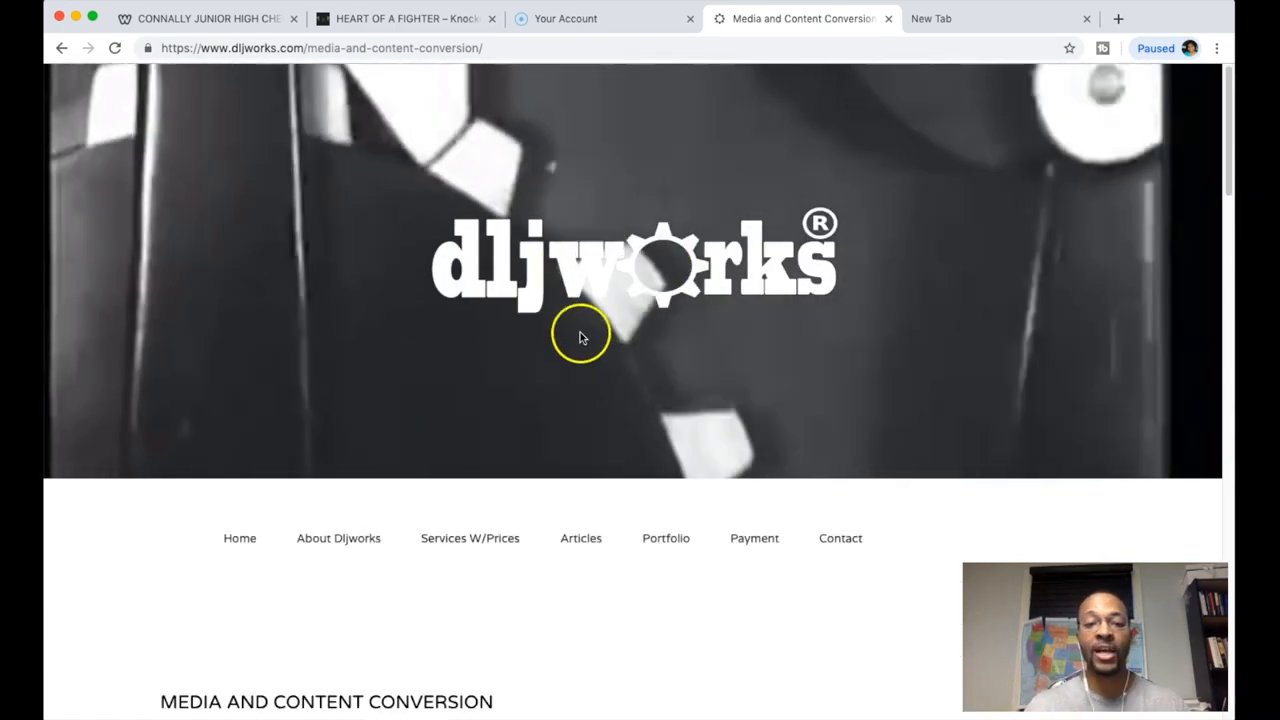
{"action": "mouse_move", "coordinate": [458, 210]}
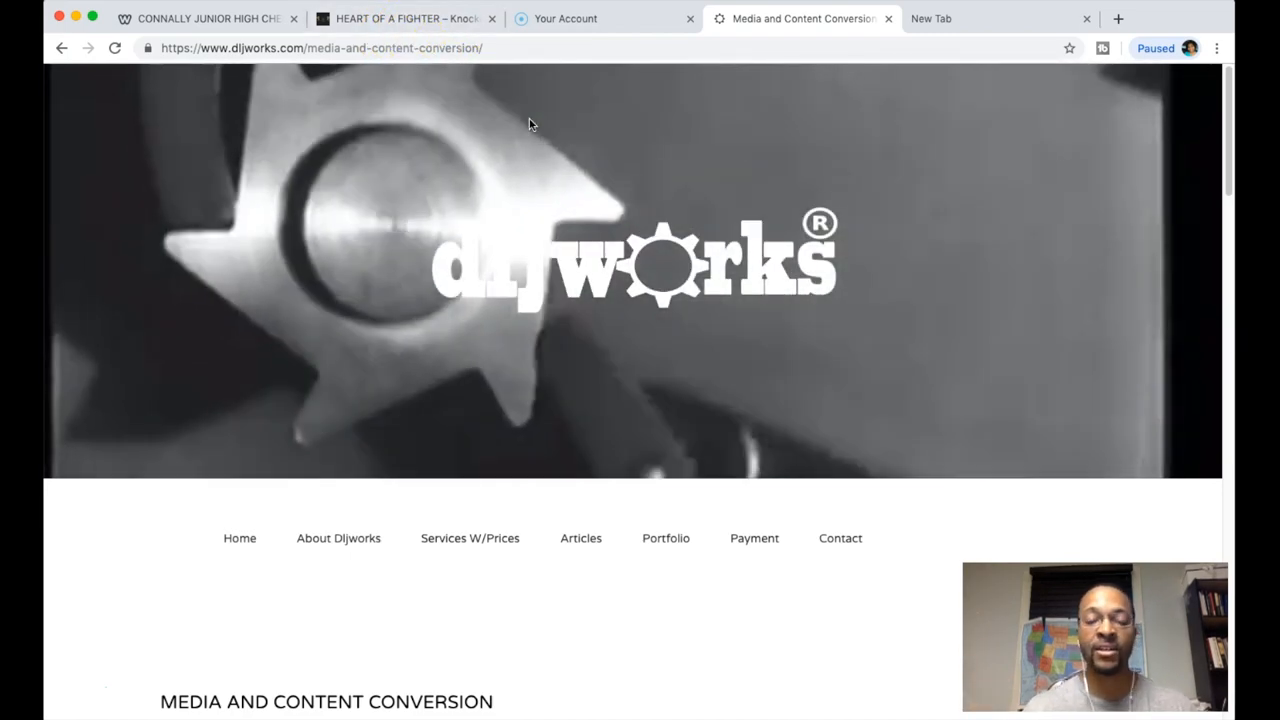
{"action": "mouse_move", "coordinate": [160, 22]}
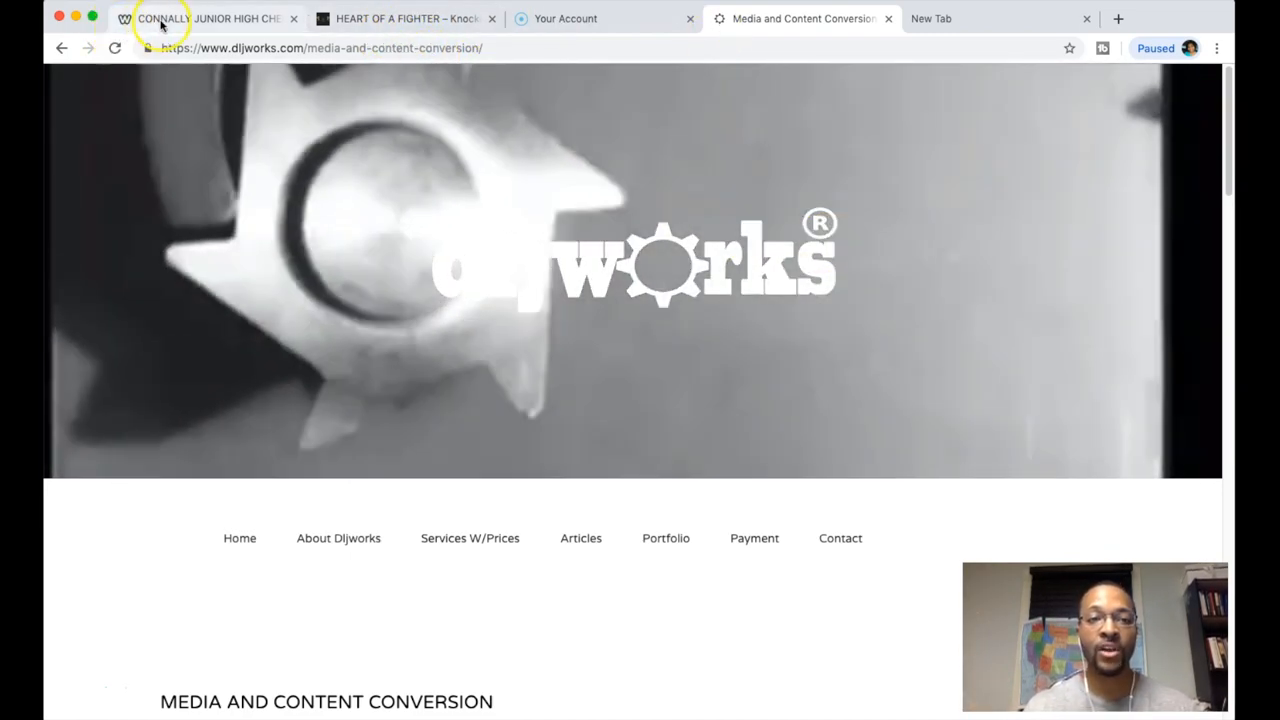
Switch to the Connally Junior High cheer auction tab
{"action": "left_click", "coordinate": [204, 18]}
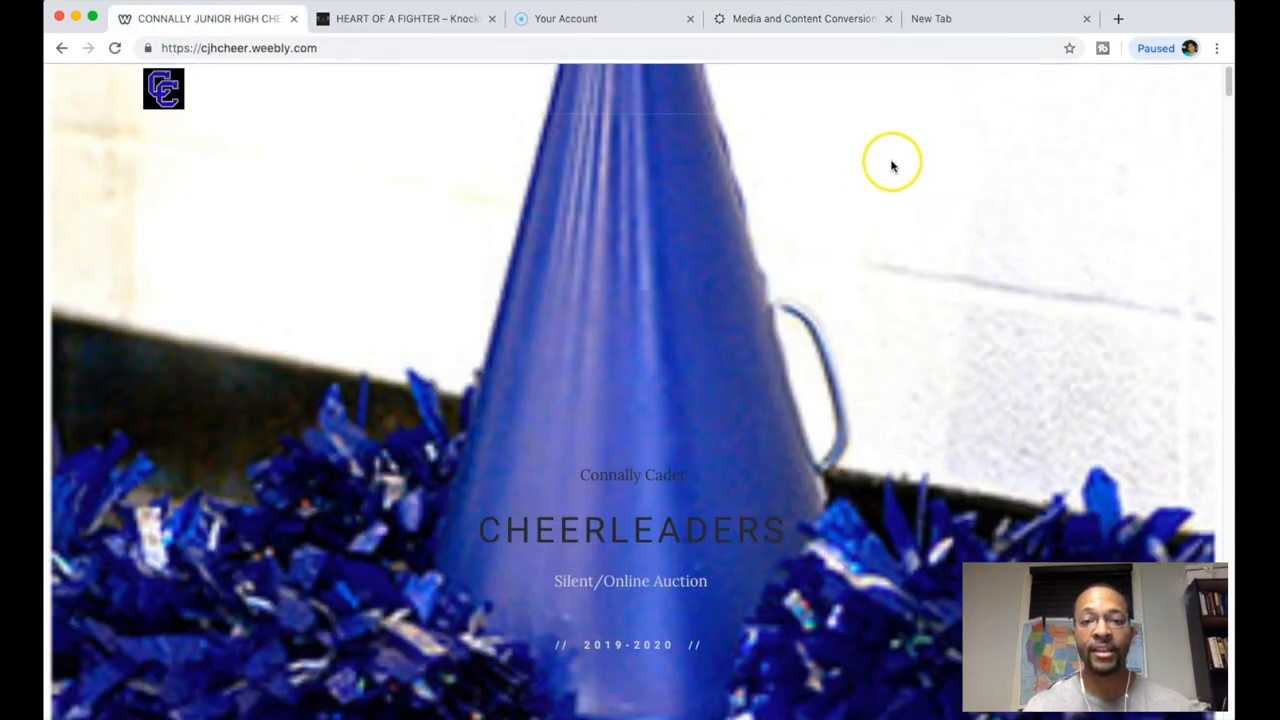
Scroll past the cheerleaders banner and instructions down to Item #4, the Sally's Beauty Supply gift card
{"action": "scroll", "scroll_direction": "down", "scroll_amount": 3}
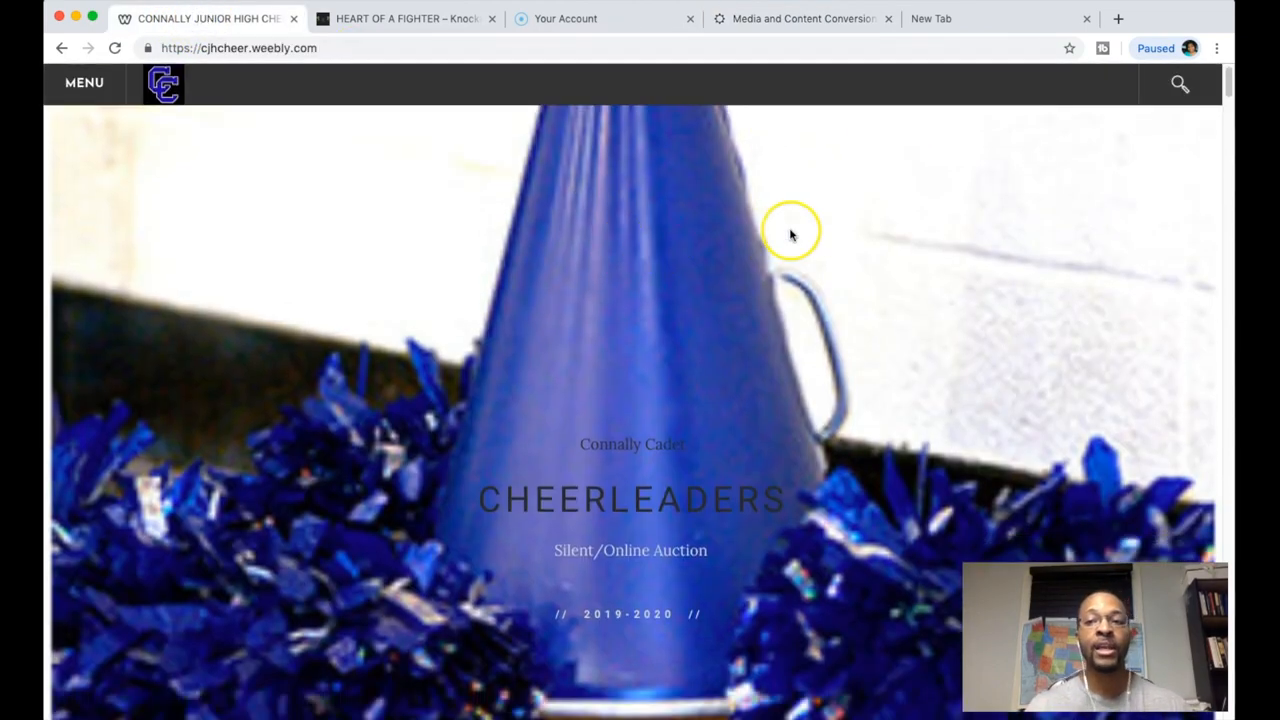
{"action": "scroll", "scroll_direction": "down", "scroll_amount": 3}
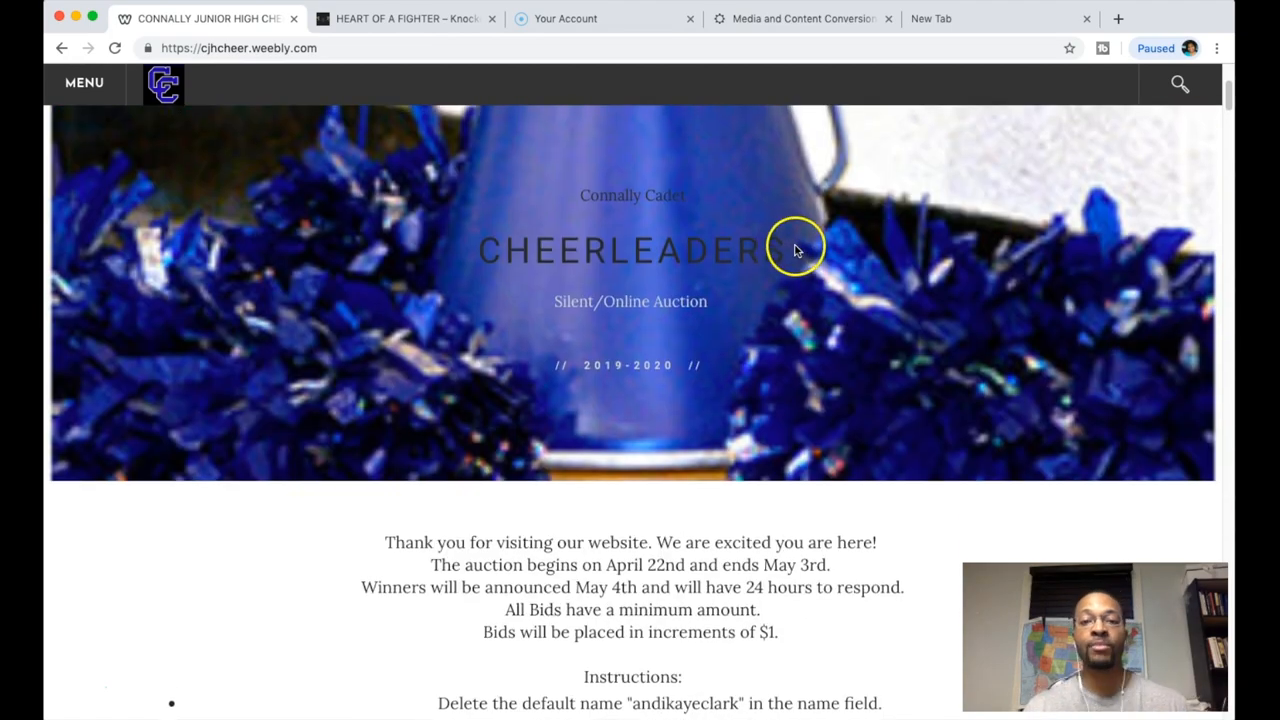
{"action": "scroll", "scroll_direction": "up", "scroll_amount": 3}
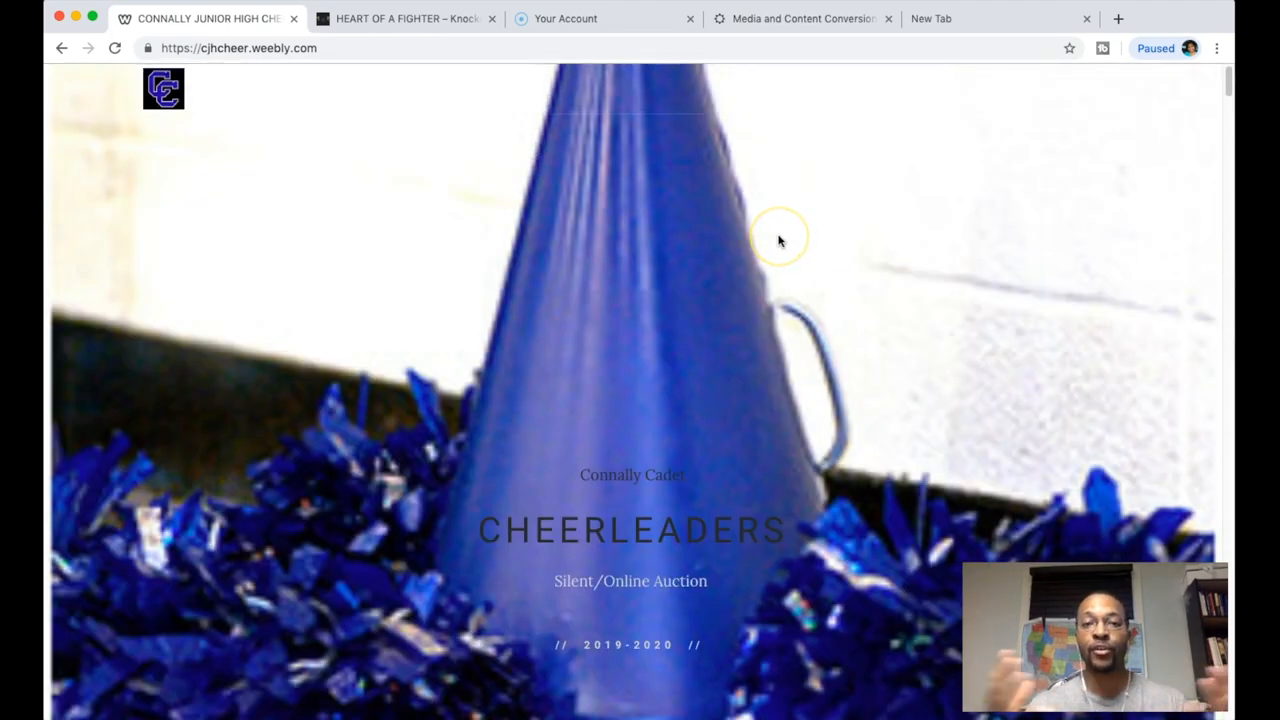
{"action": "mouse_move", "coordinate": [780, 240]}
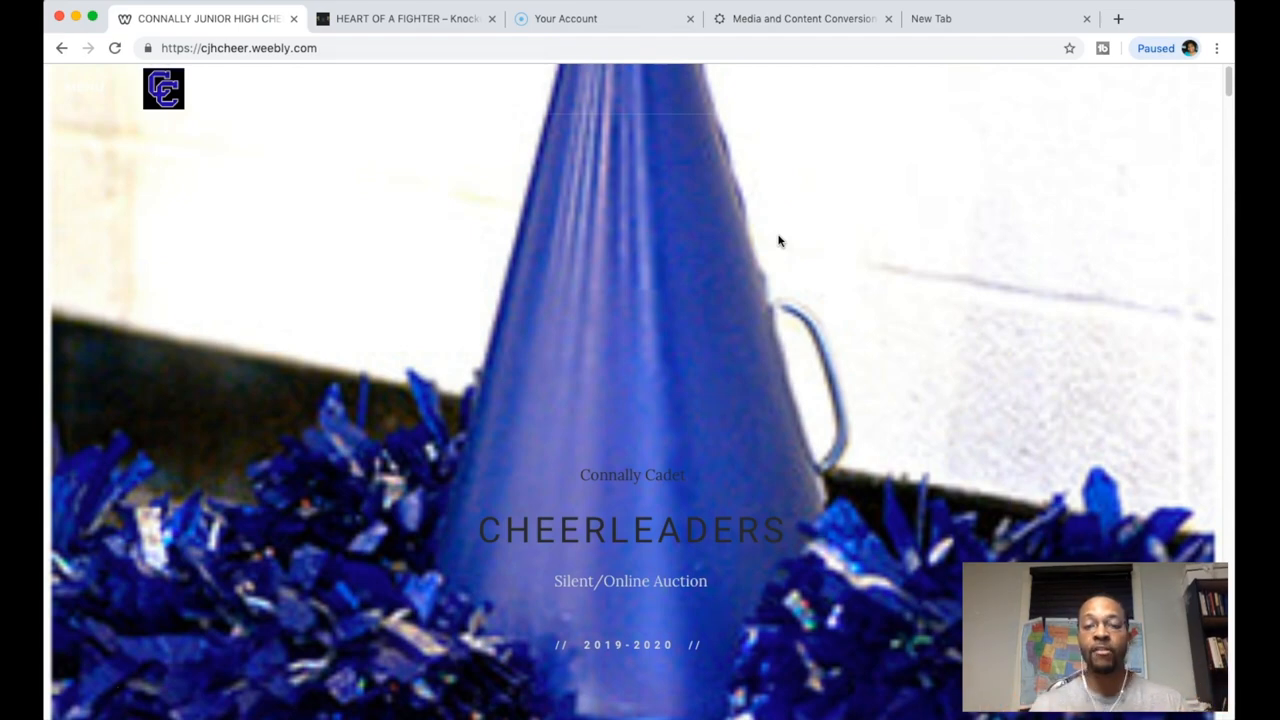
{"action": "mouse_move", "coordinate": [594, 238]}
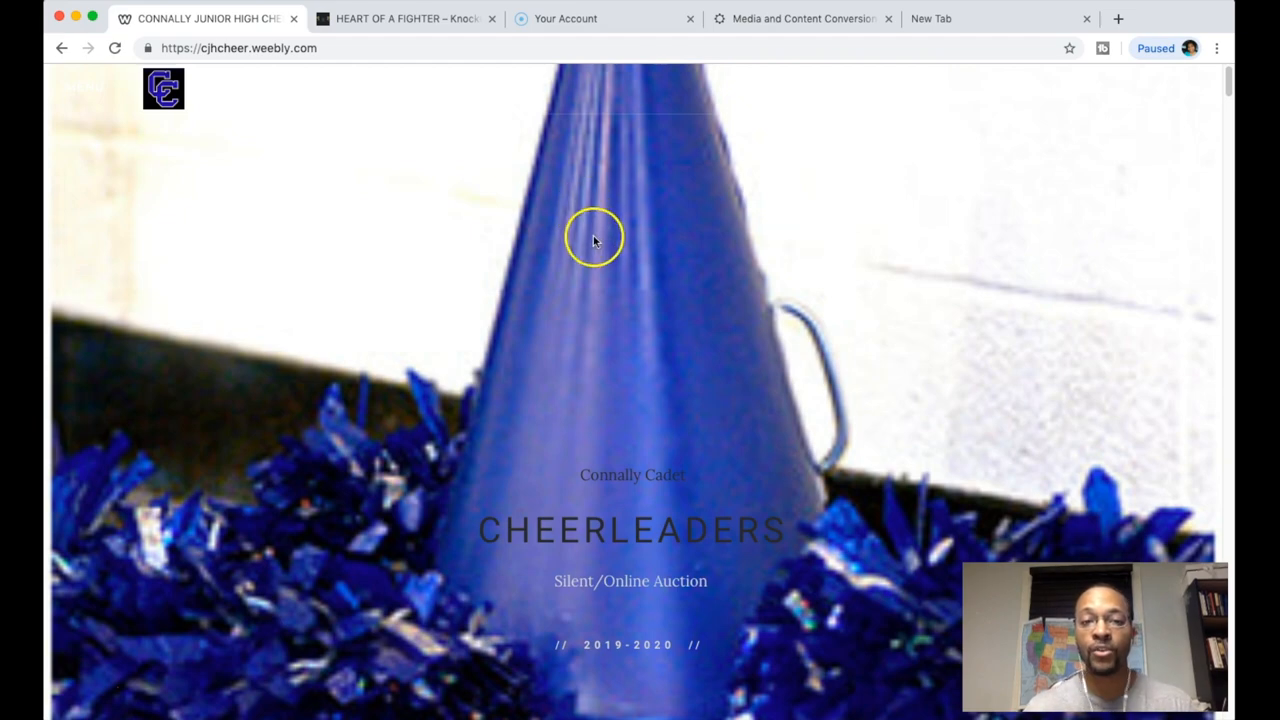
{"action": "mouse_move", "coordinate": [532, 228]}
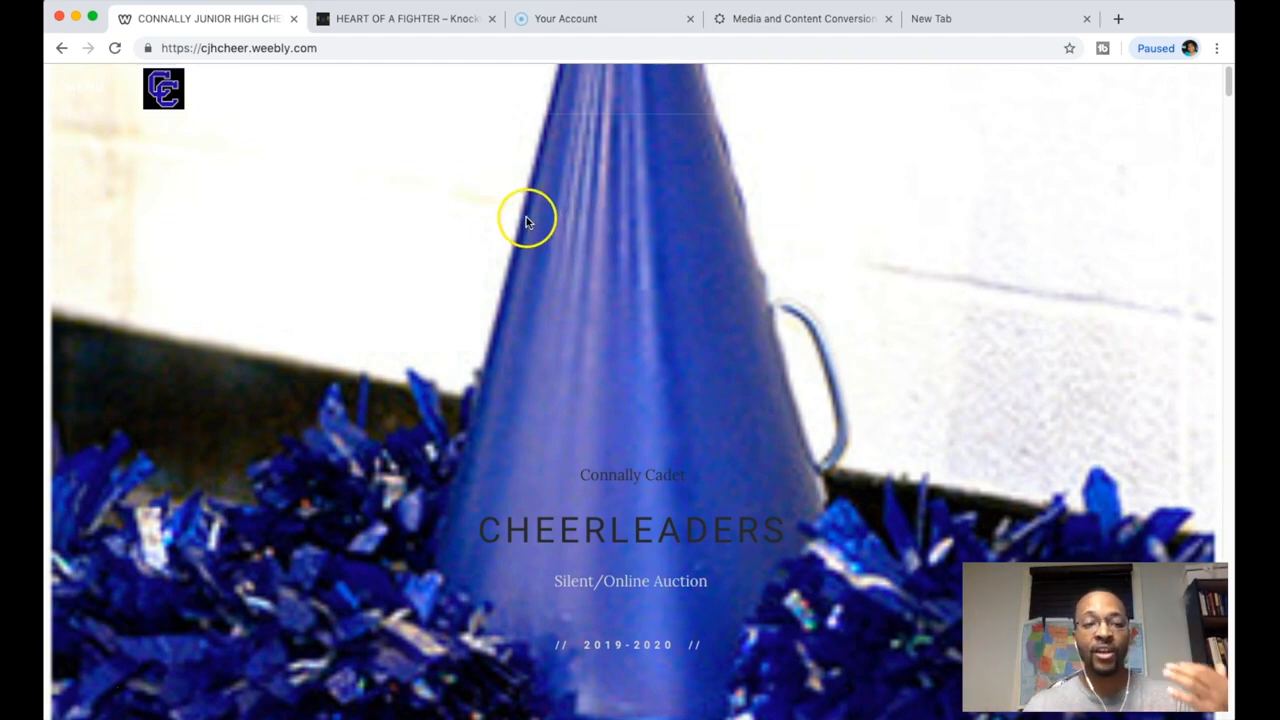
{"action": "mouse_move", "coordinate": [588, 176]}
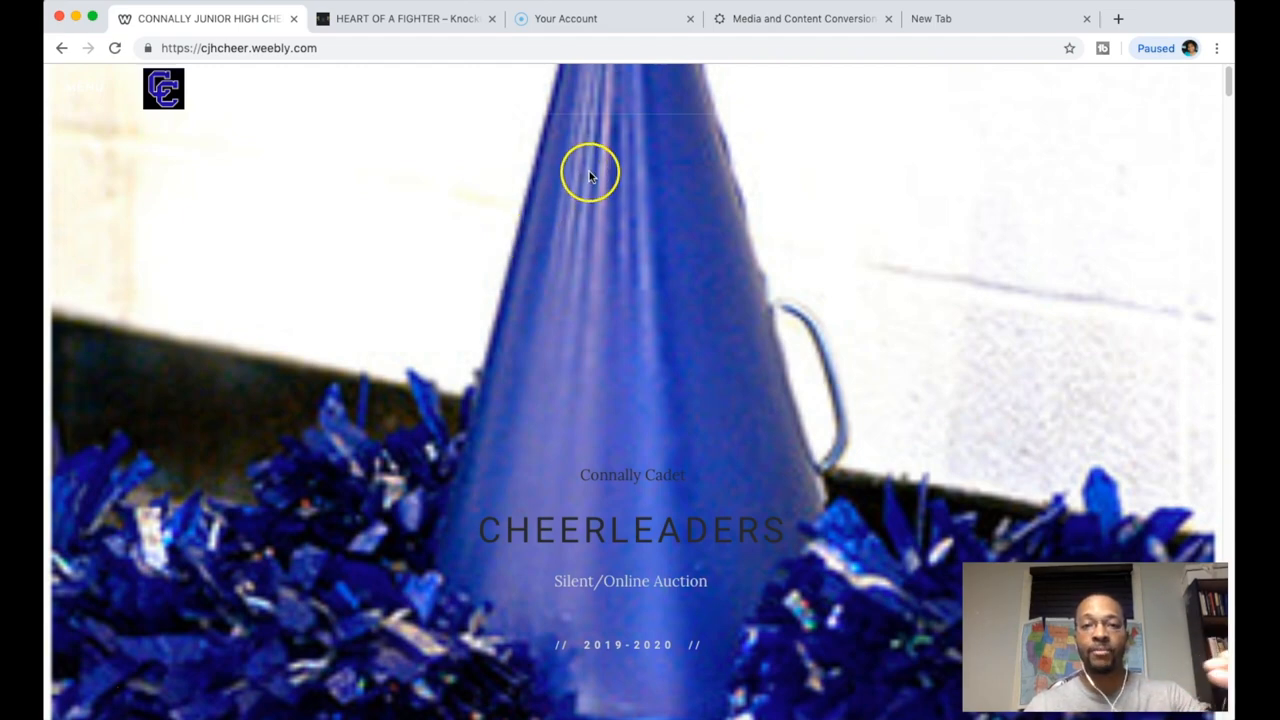
{"action": "mouse_move", "coordinate": [640, 164]}
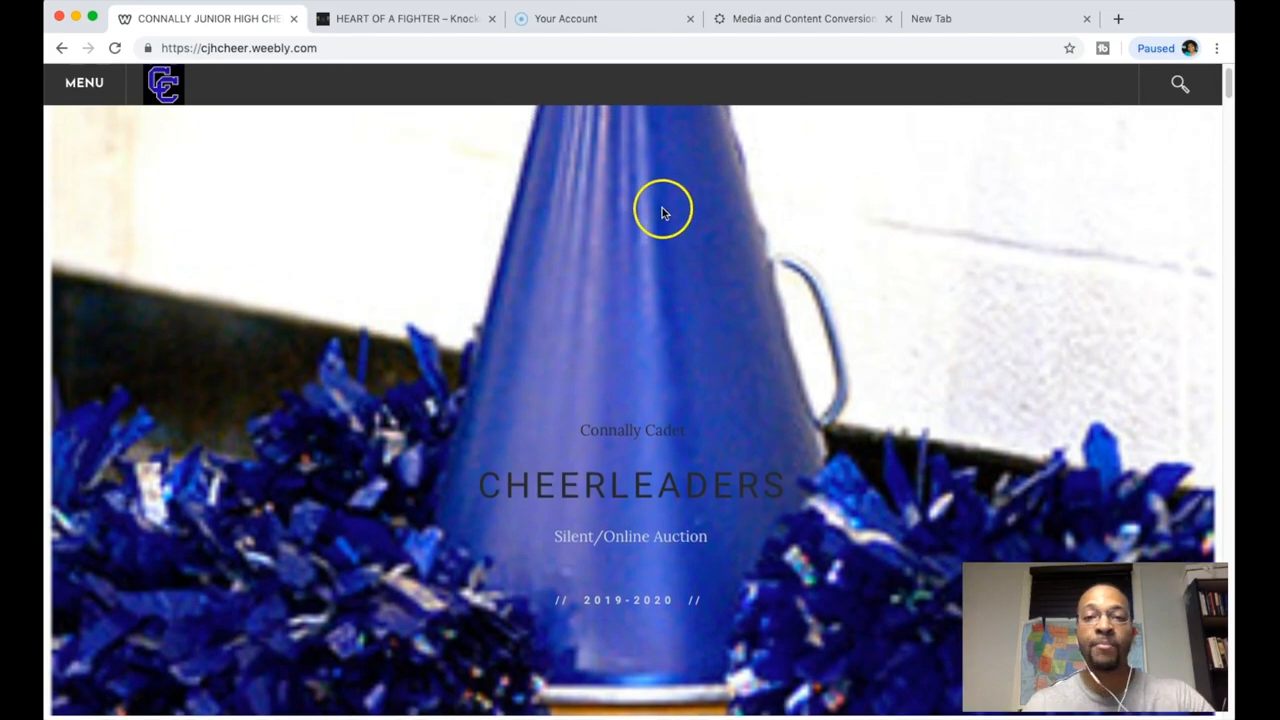
{"action": "scroll", "scroll_direction": "down", "scroll_amount": 3}
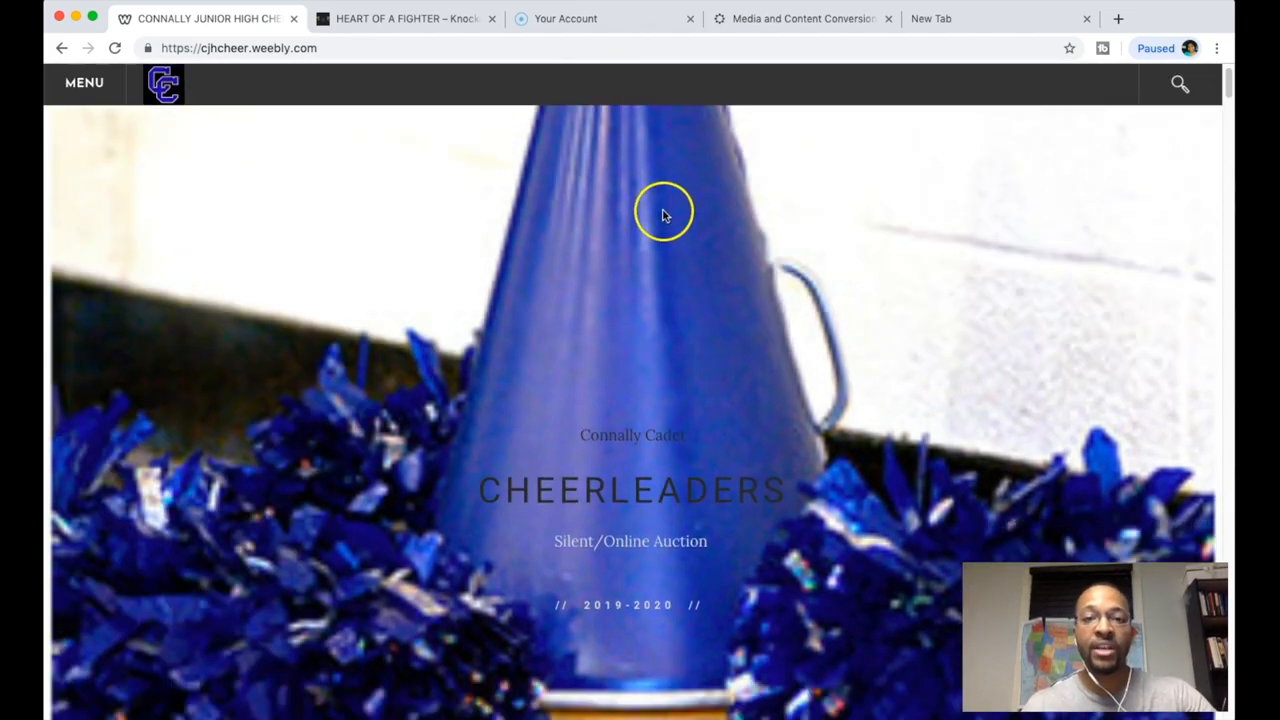
{"action": "scroll", "scroll_direction": "down", "scroll_amount": 3}
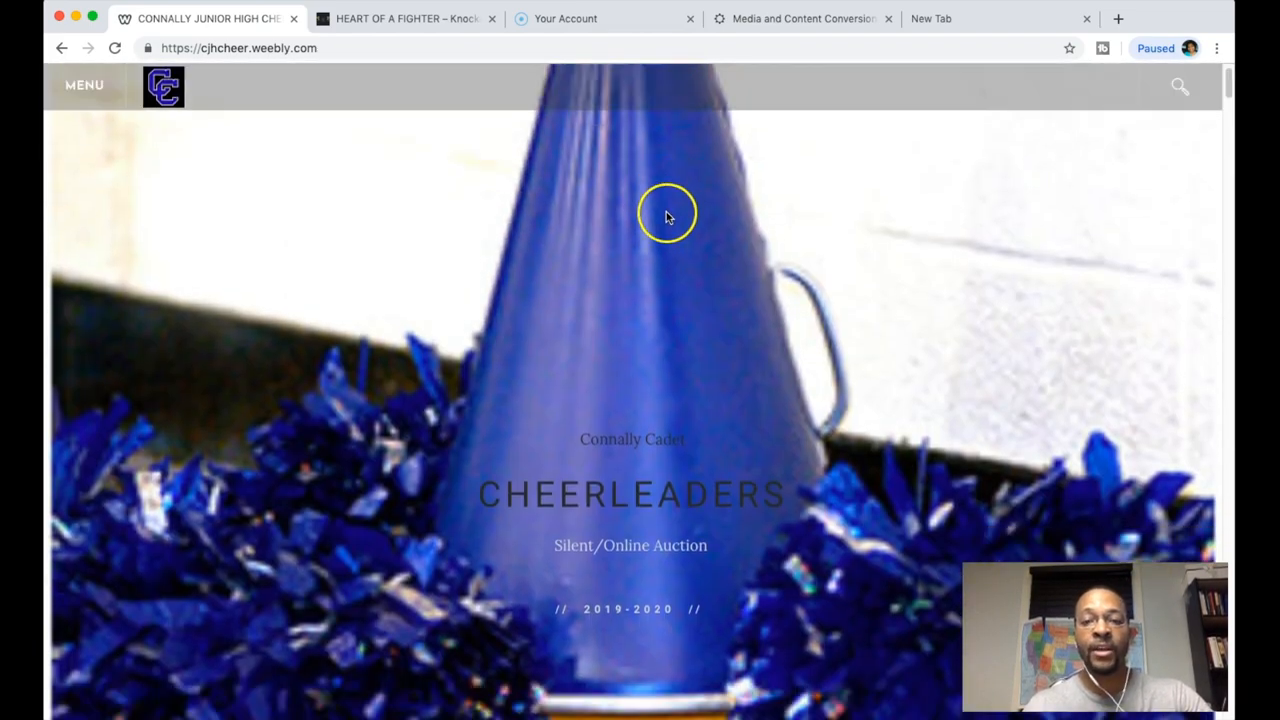
{"action": "scroll", "scroll_direction": "down", "scroll_amount": 3}
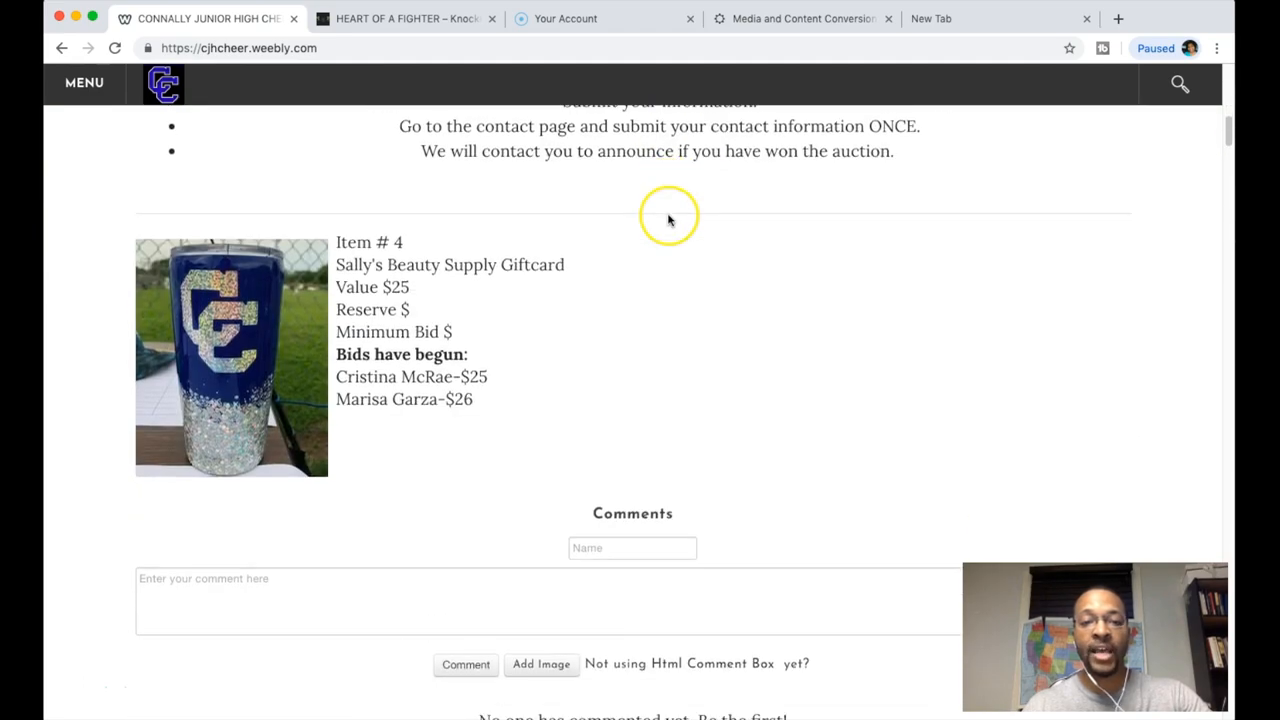
Scroll down through the auction item listings with their bids and comment boxes
{"action": "scroll", "scroll_direction": "down", "scroll_amount": 3}
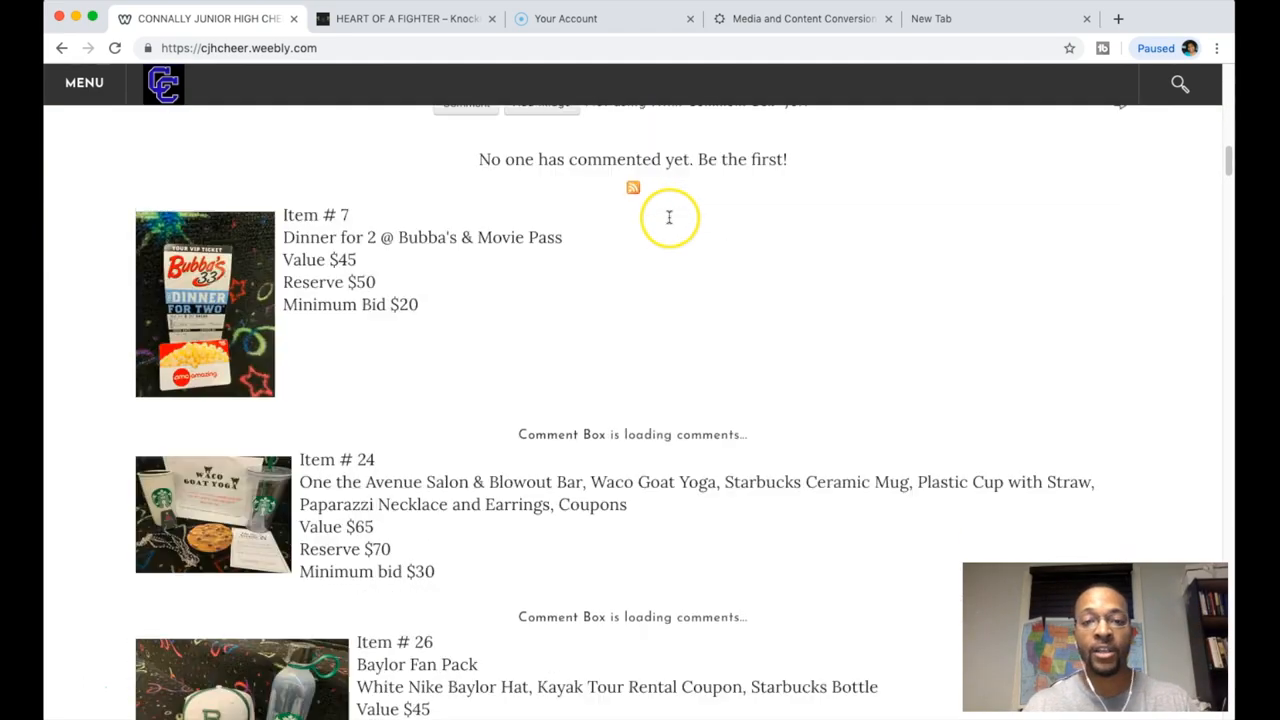
{"action": "scroll", "scroll_direction": "down", "scroll_amount": 3}
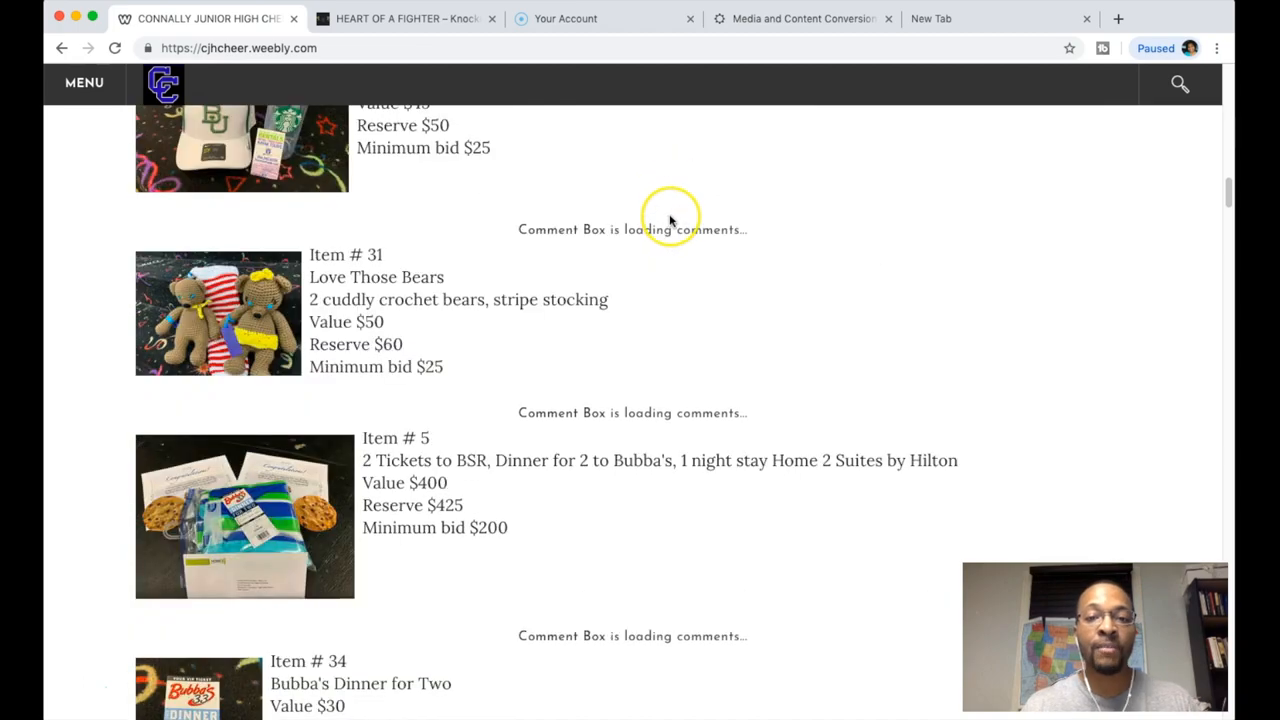
{"action": "scroll", "scroll_direction": "down", "scroll_amount": 3}
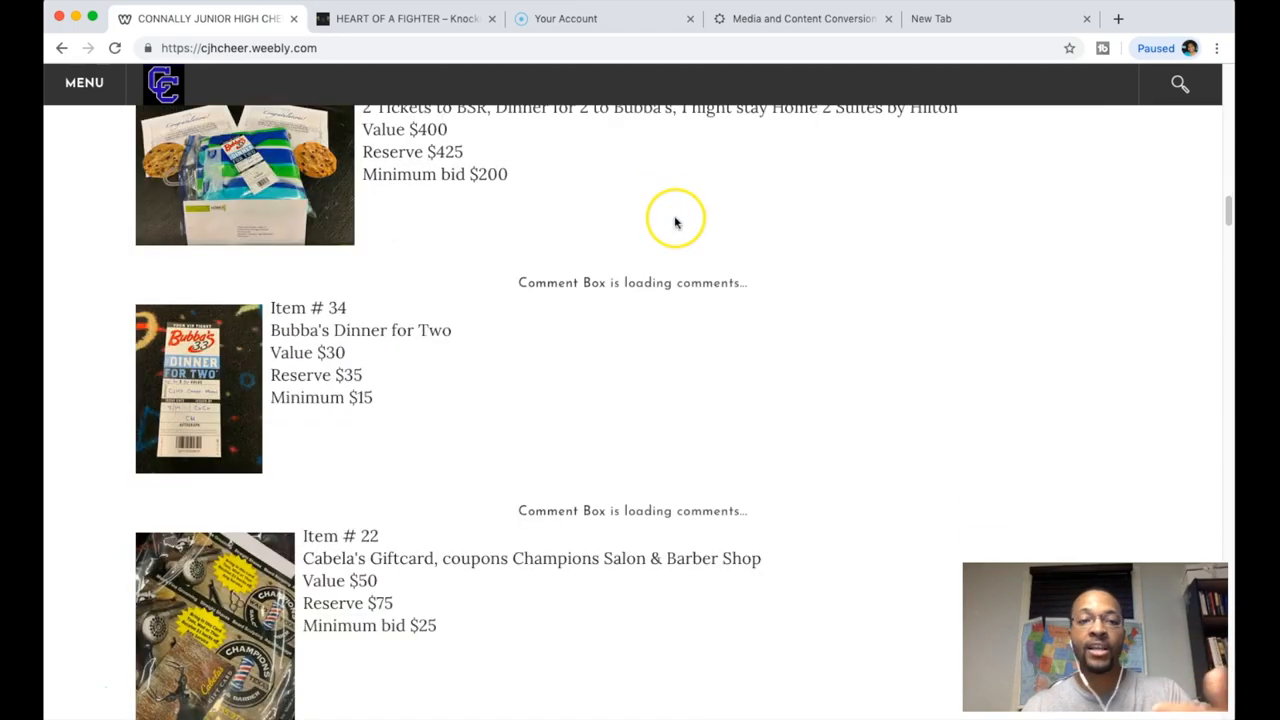
{"action": "scroll", "scroll_direction": "down", "scroll_amount": 3}
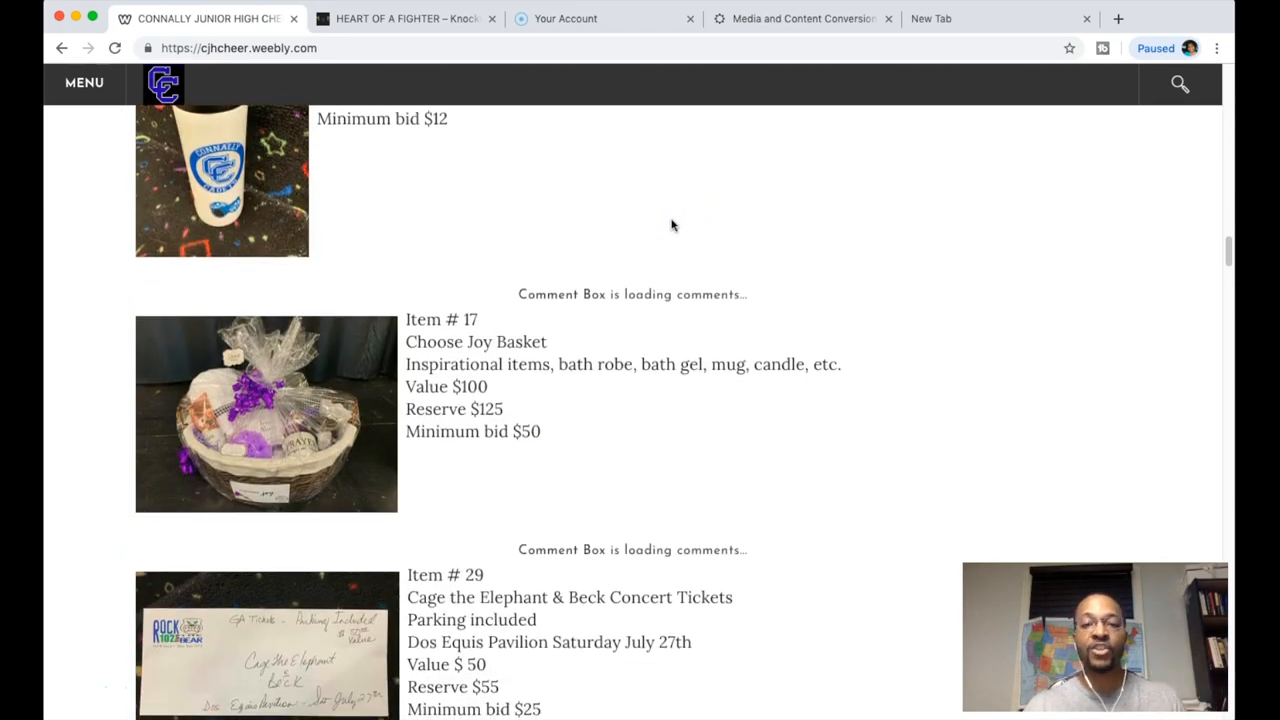
{"action": "scroll", "scroll_direction": "down", "scroll_amount": 3}
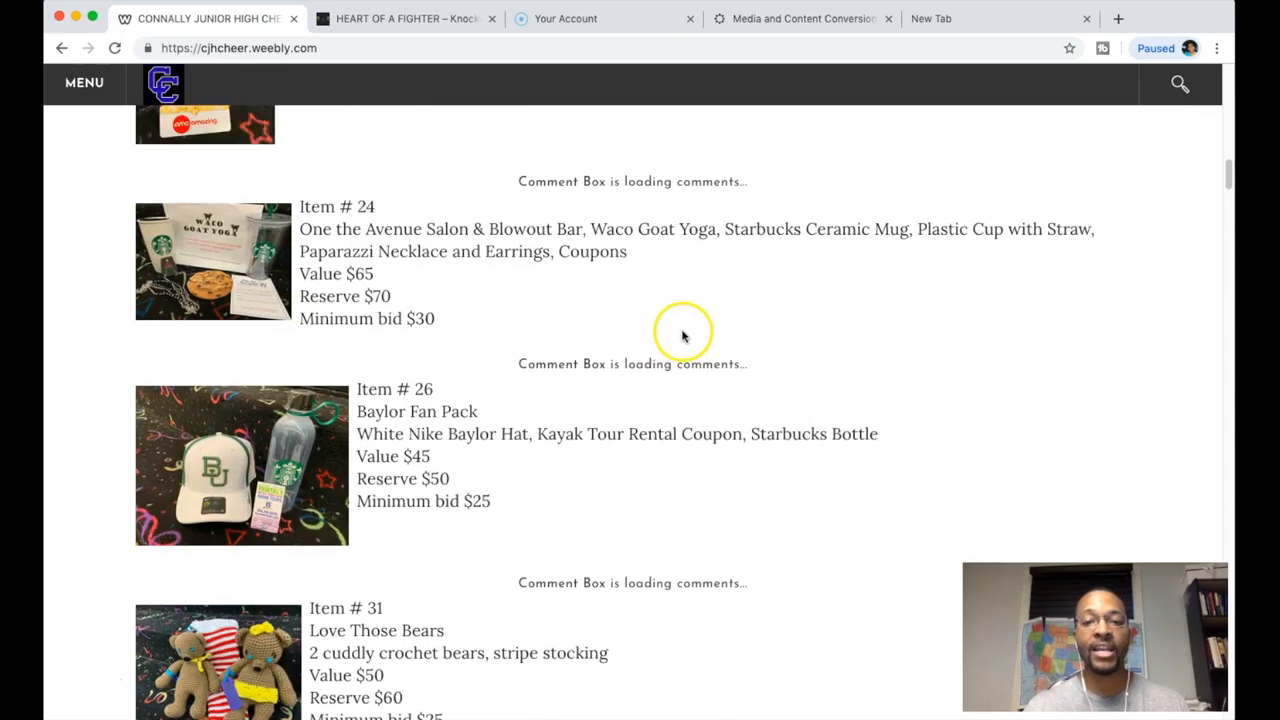
{"action": "scroll", "scroll_direction": "up", "scroll_amount": 3}
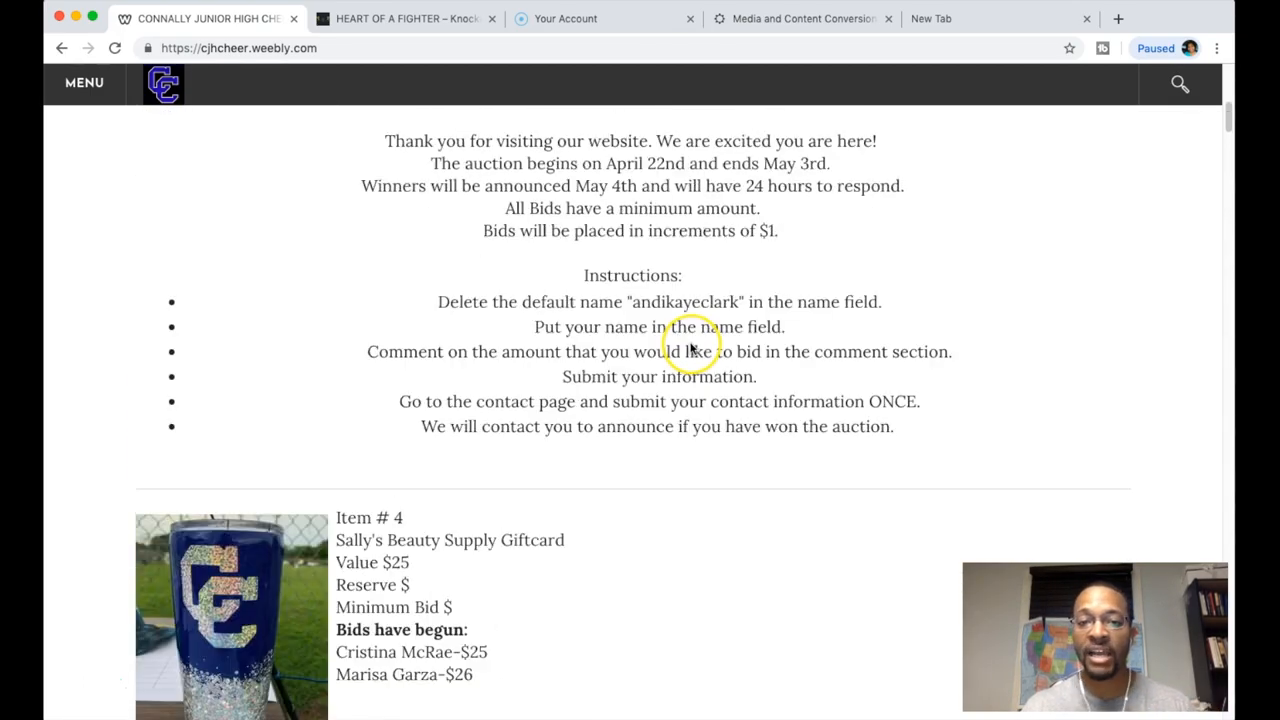
{"action": "scroll", "scroll_direction": "up", "scroll_amount": 3}
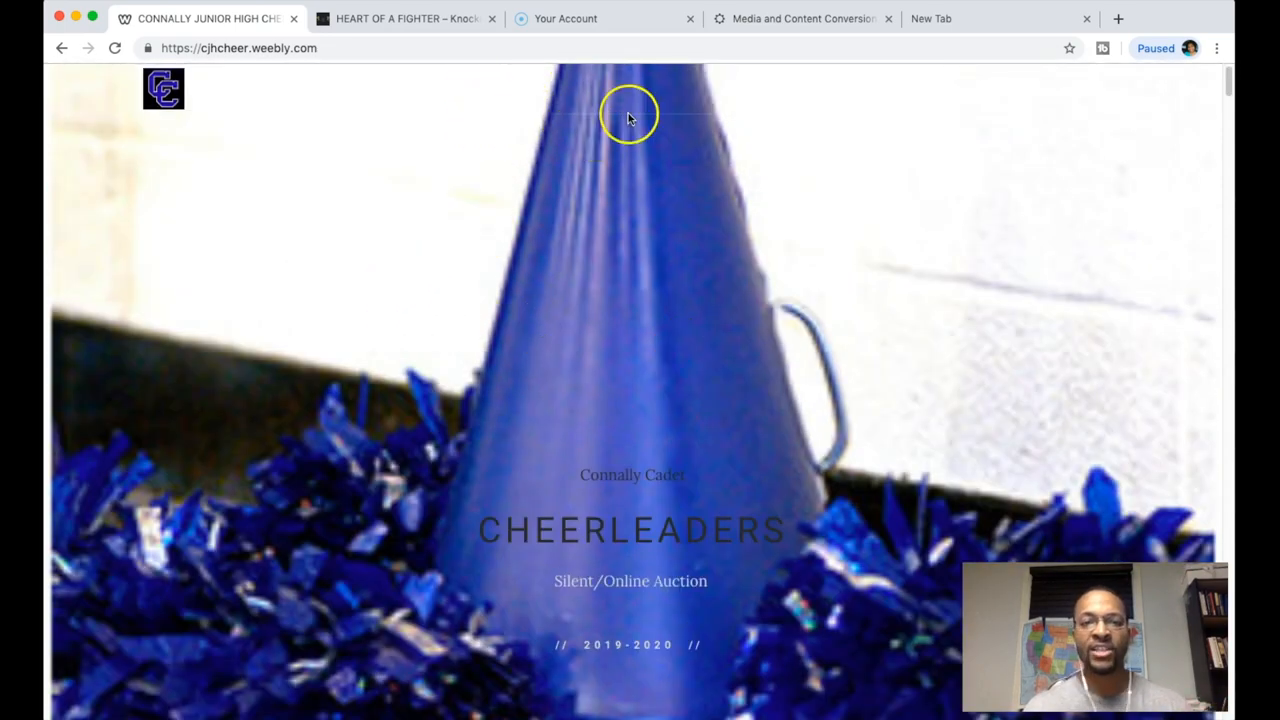
Review the remaining items and bidding instructions, ending back at the banner
{"action": "scroll", "scroll_direction": "down", "scroll_amount": 3}
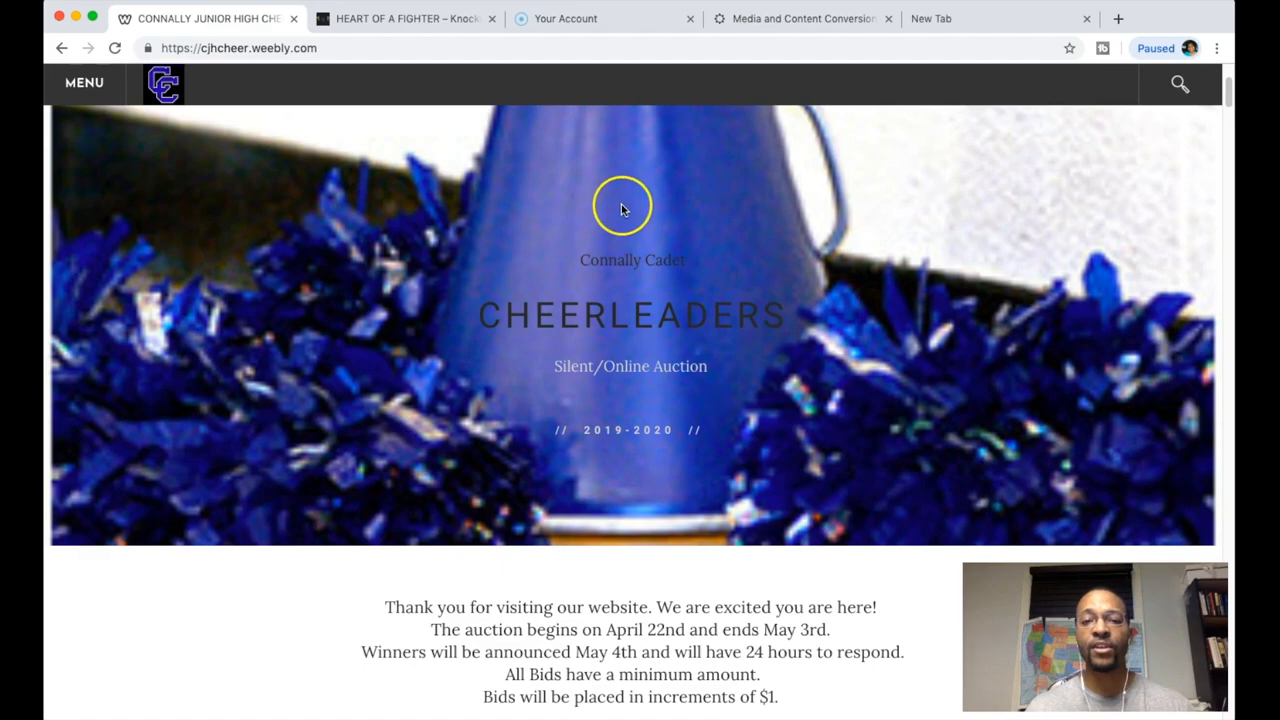
{"action": "scroll", "scroll_direction": "down", "scroll_amount": 3}
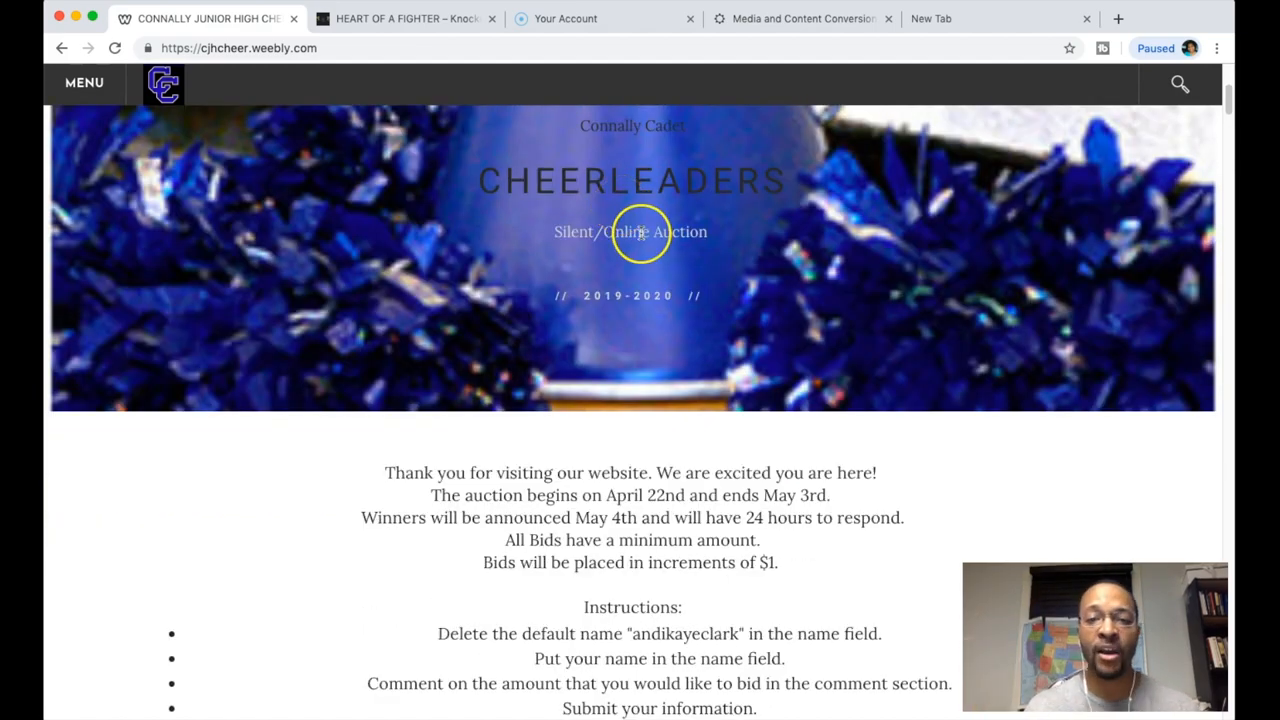
{"action": "scroll", "scroll_direction": "down", "scroll_amount": 3}
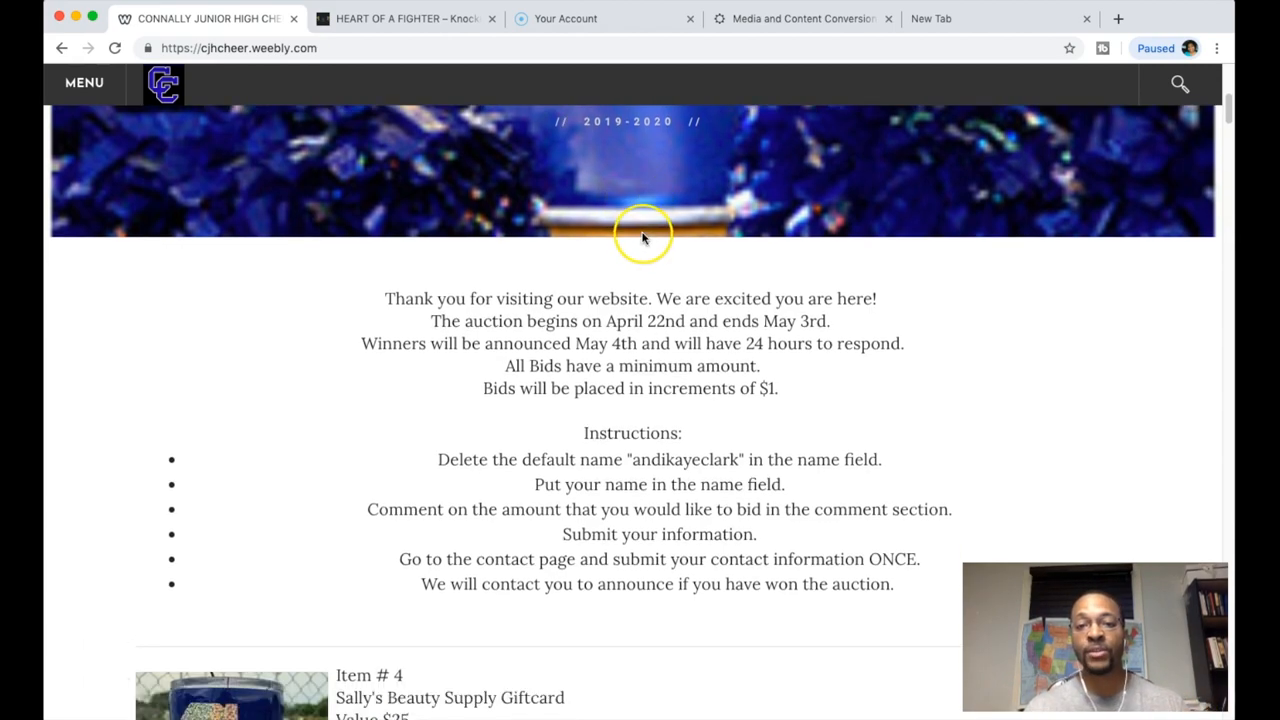
{"action": "scroll", "scroll_direction": "down", "scroll_amount": 3}
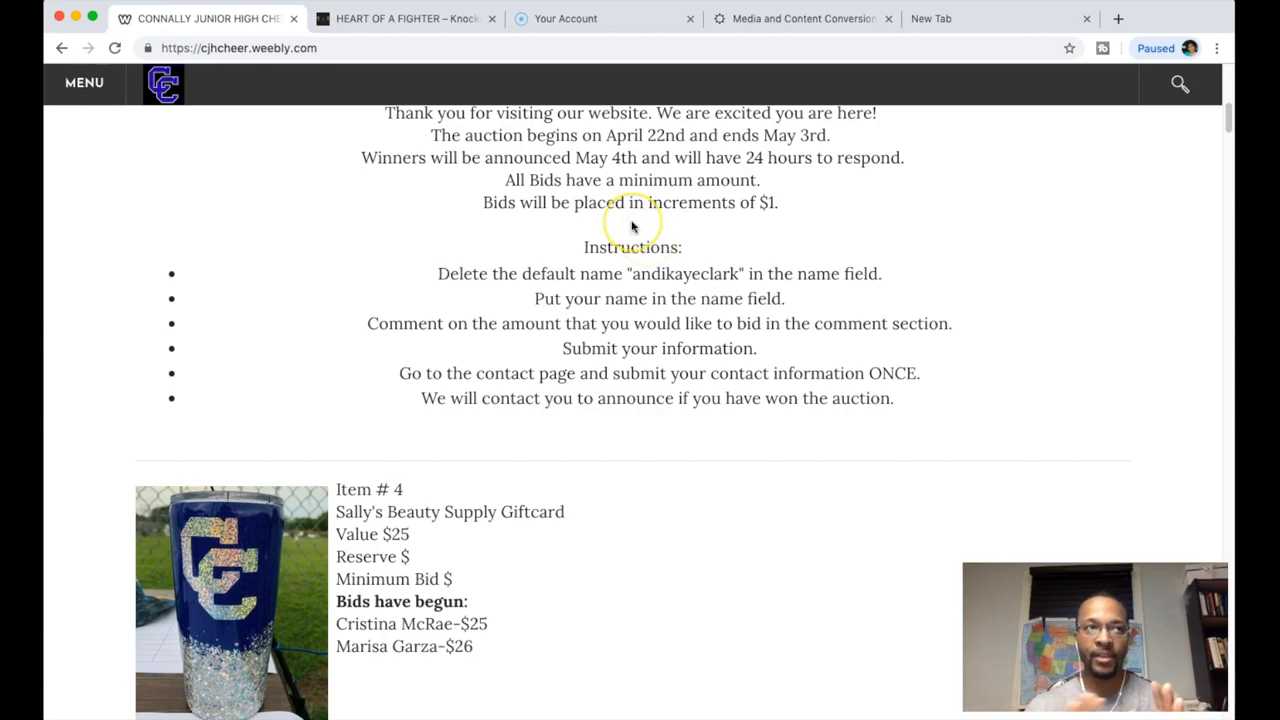
{"action": "mouse_move", "coordinate": [632, 222]}
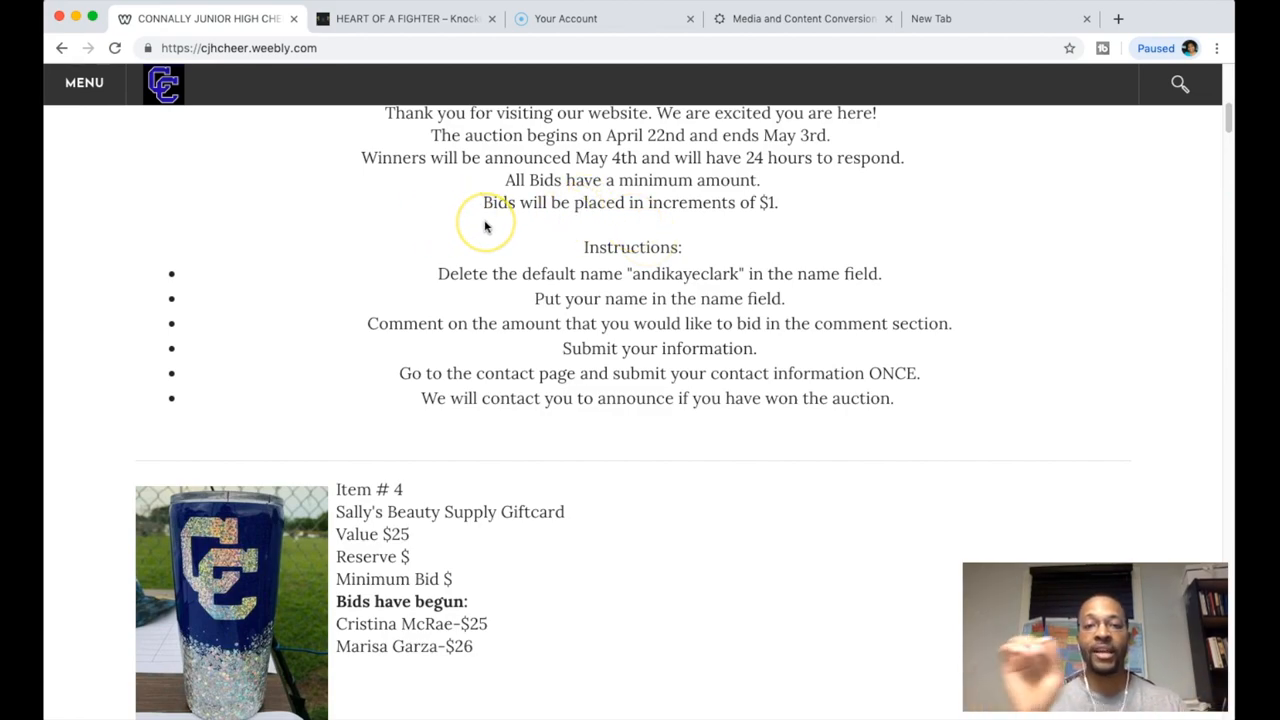
{"action": "mouse_move", "coordinate": [716, 290]}
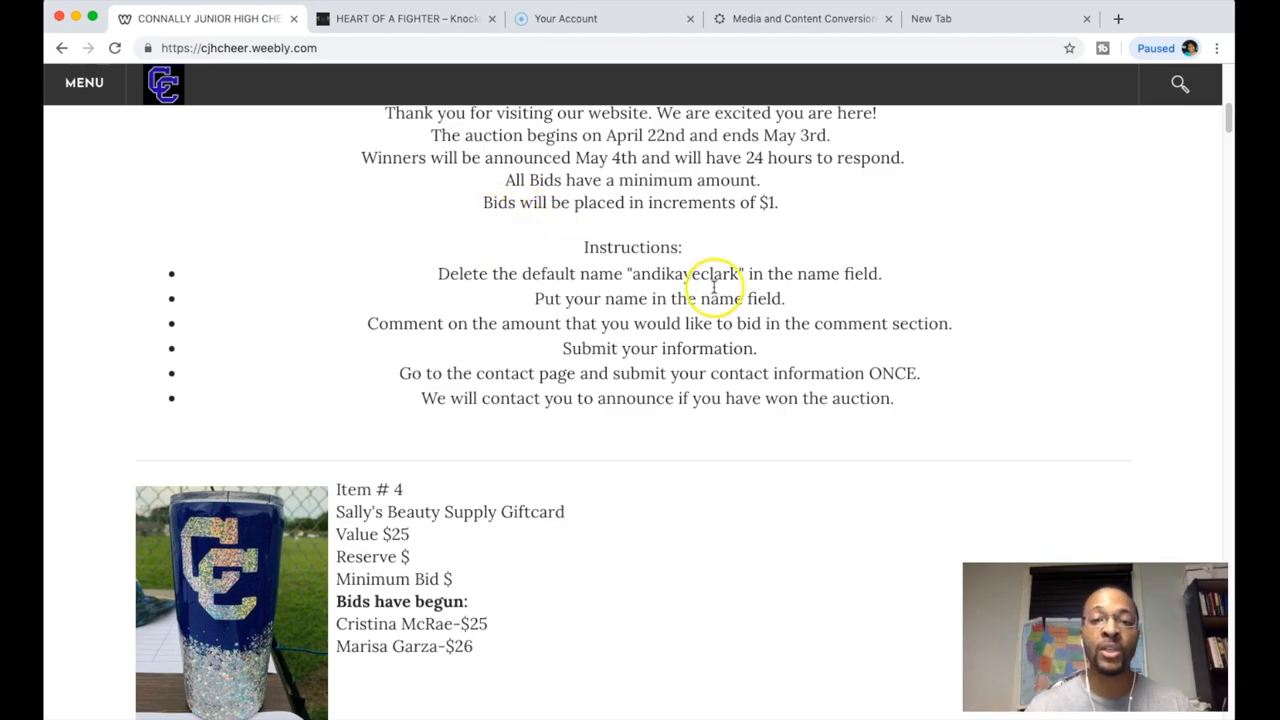
{"action": "scroll", "scroll_direction": "up", "scroll_amount": 3}
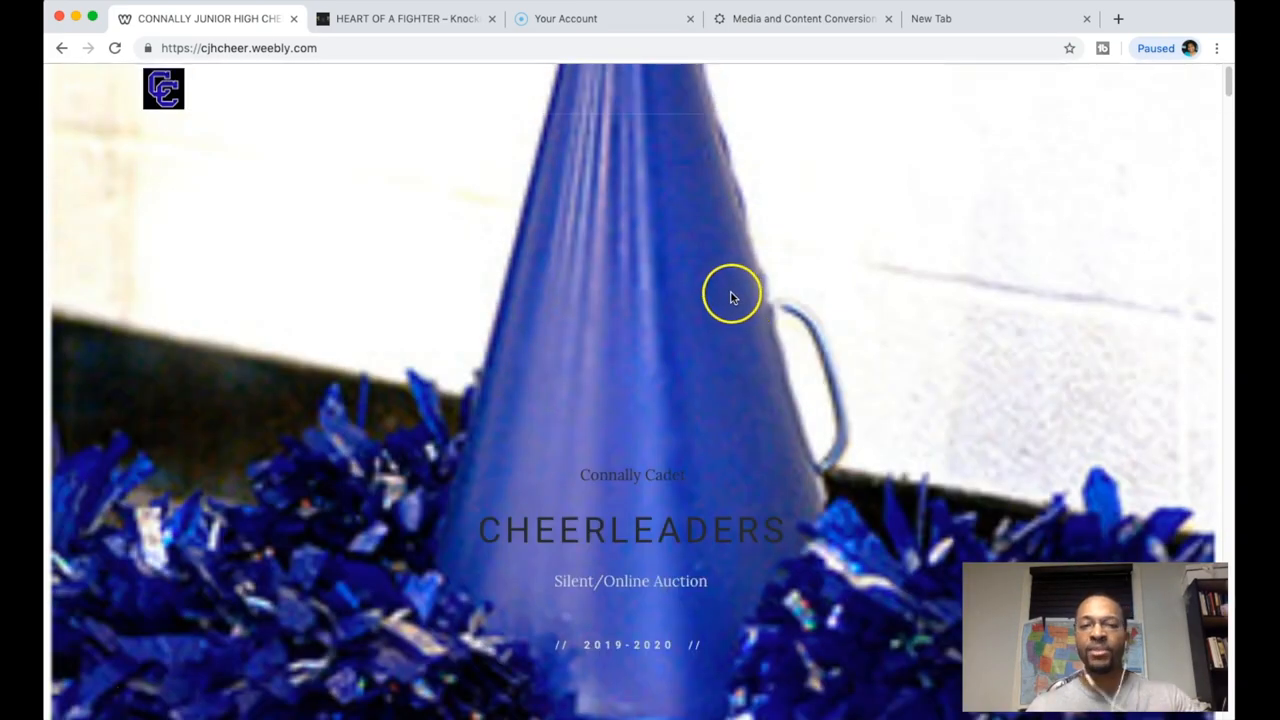
{"action": "mouse_move", "coordinate": [556, 218]}
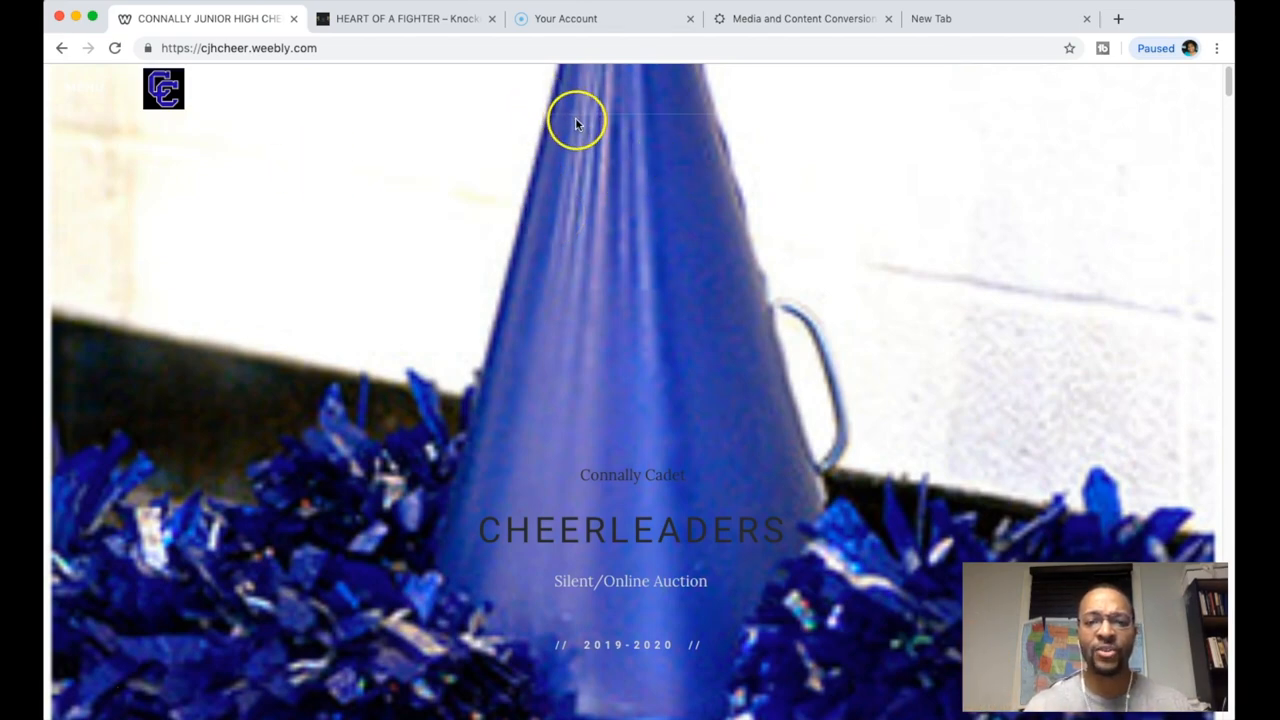
{"action": "mouse_move", "coordinate": [576, 124]}
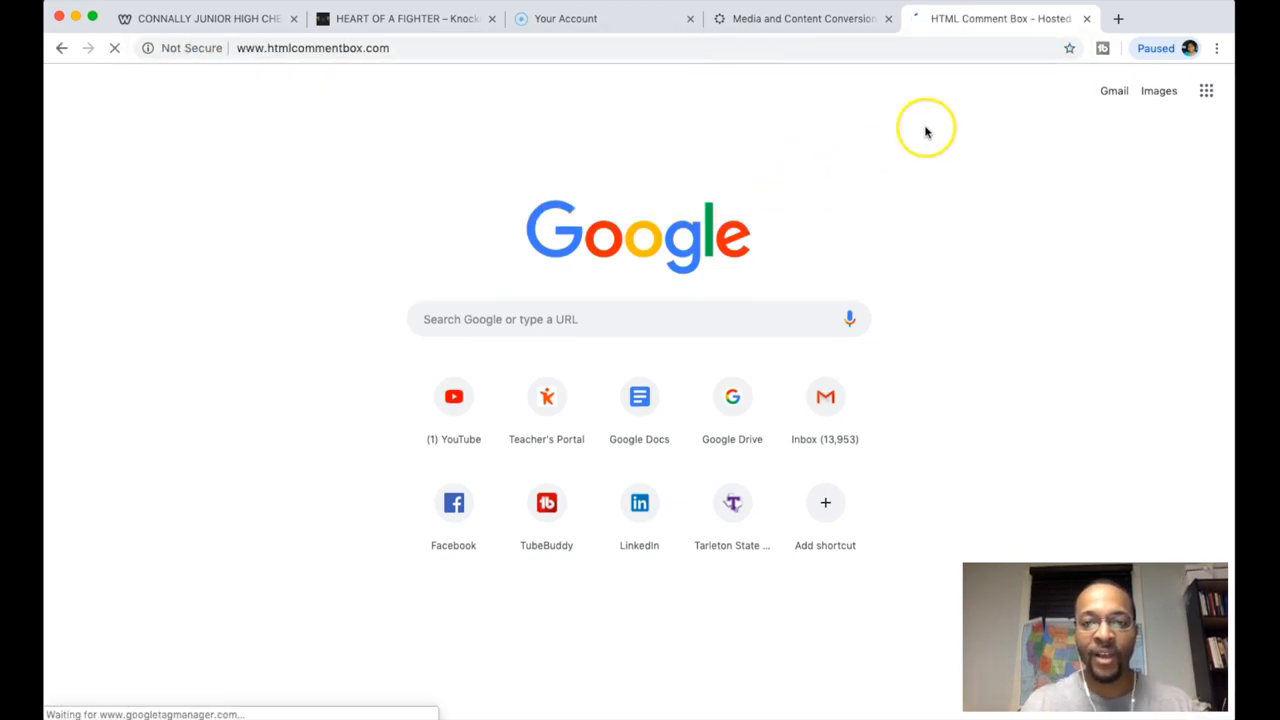
{"action": "mouse_move", "coordinate": [456, 64]}
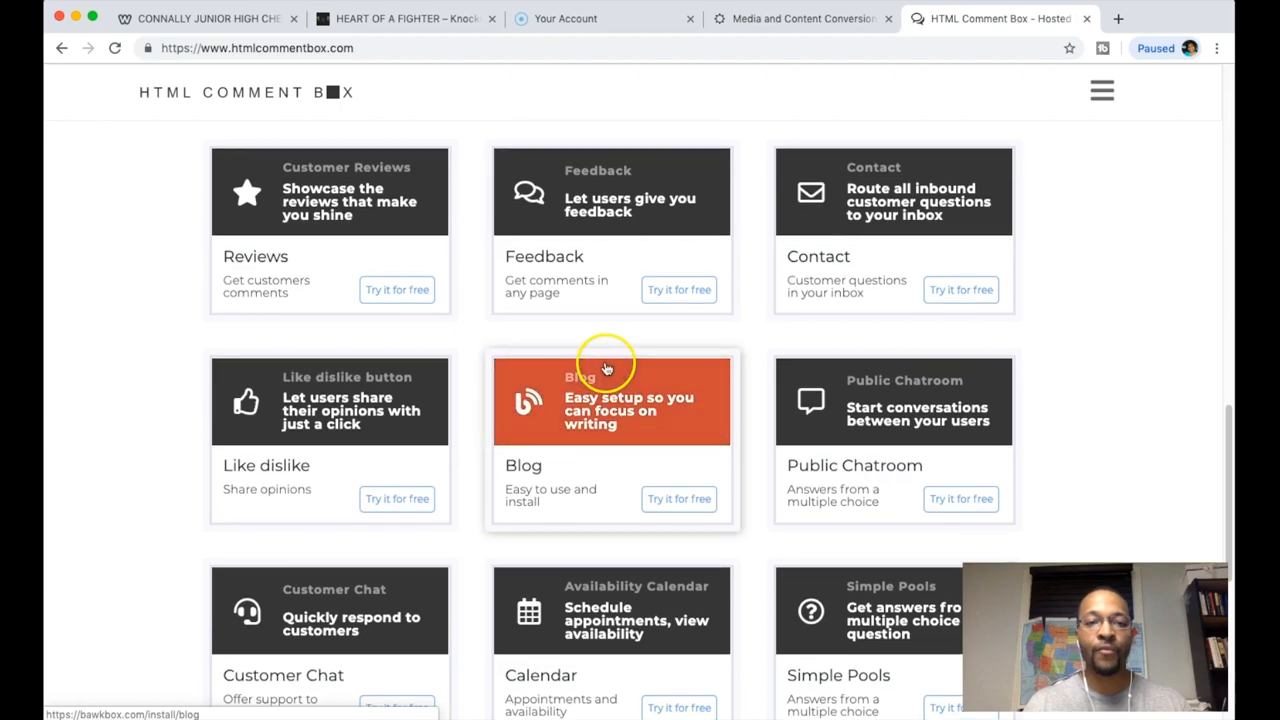
{"action": "mouse_move", "coordinate": [120, 376]}
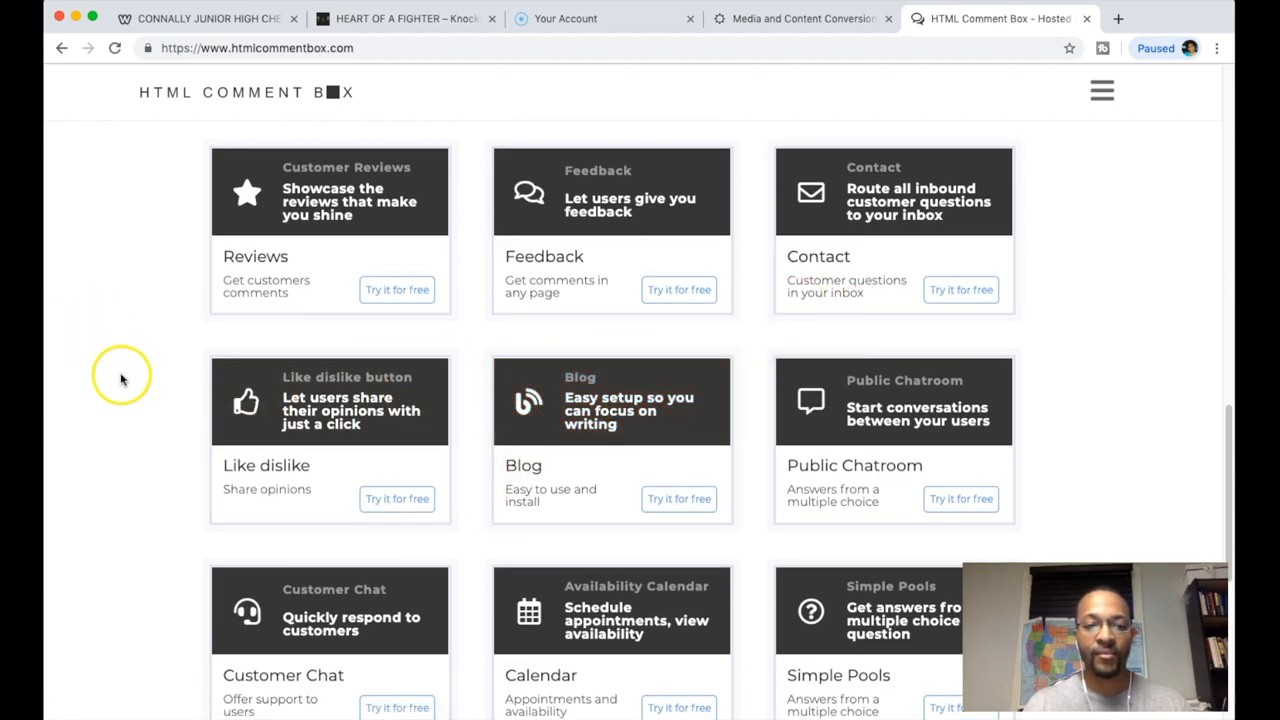
Glance through the HTML Comment Box product grid, then return to the cheer auction tab
{"action": "scroll", "scroll_direction": "down", "scroll_amount": 3}
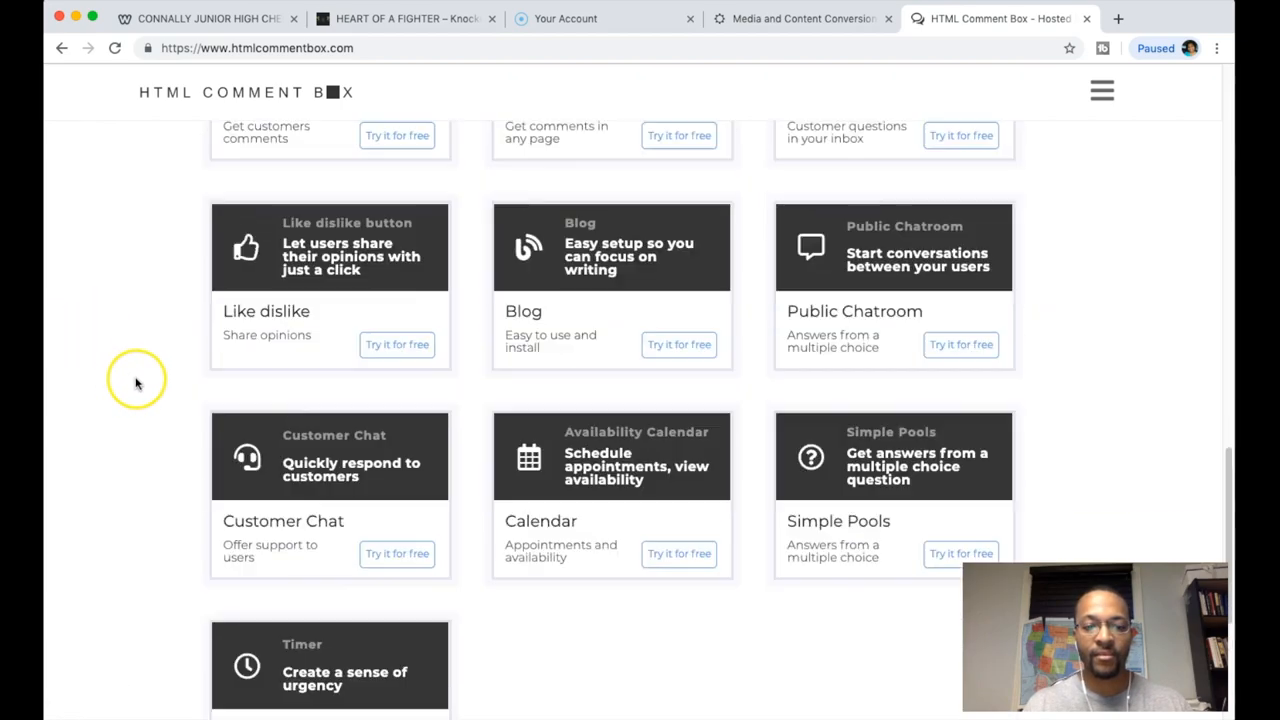
{"action": "scroll", "scroll_direction": "up", "scroll_amount": 3}
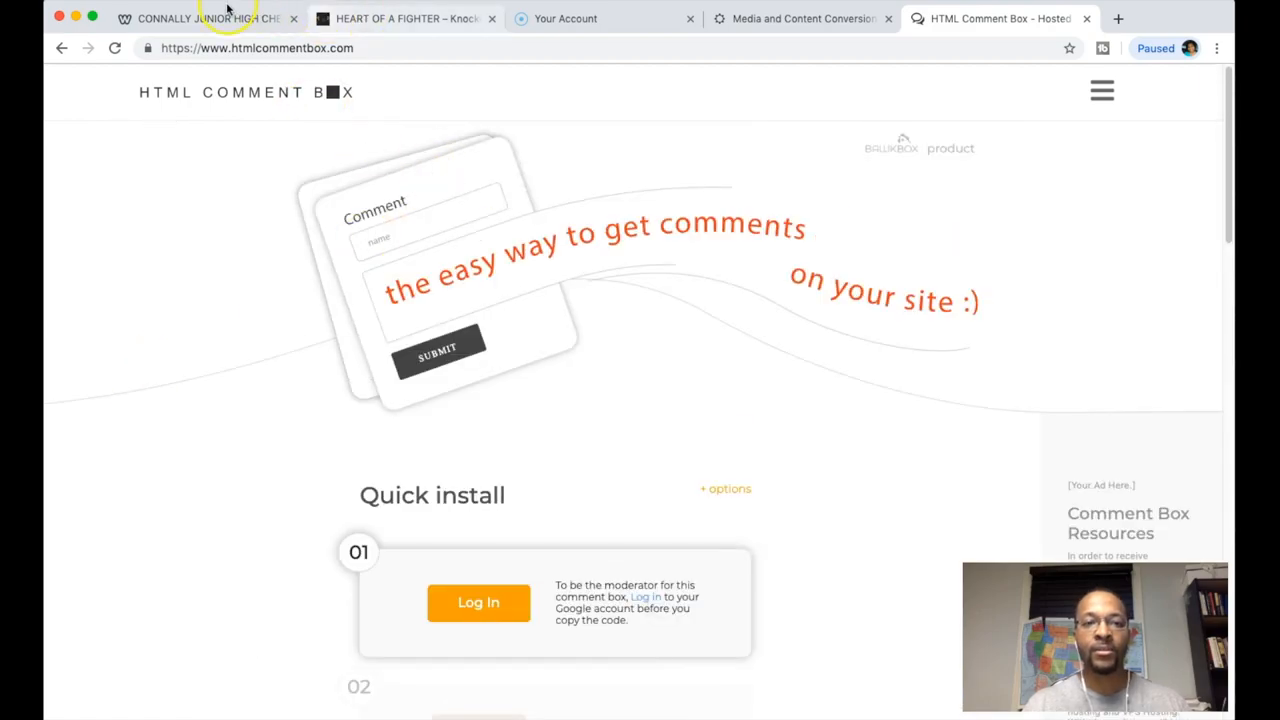
{"action": "left_click", "coordinate": [200, 18]}
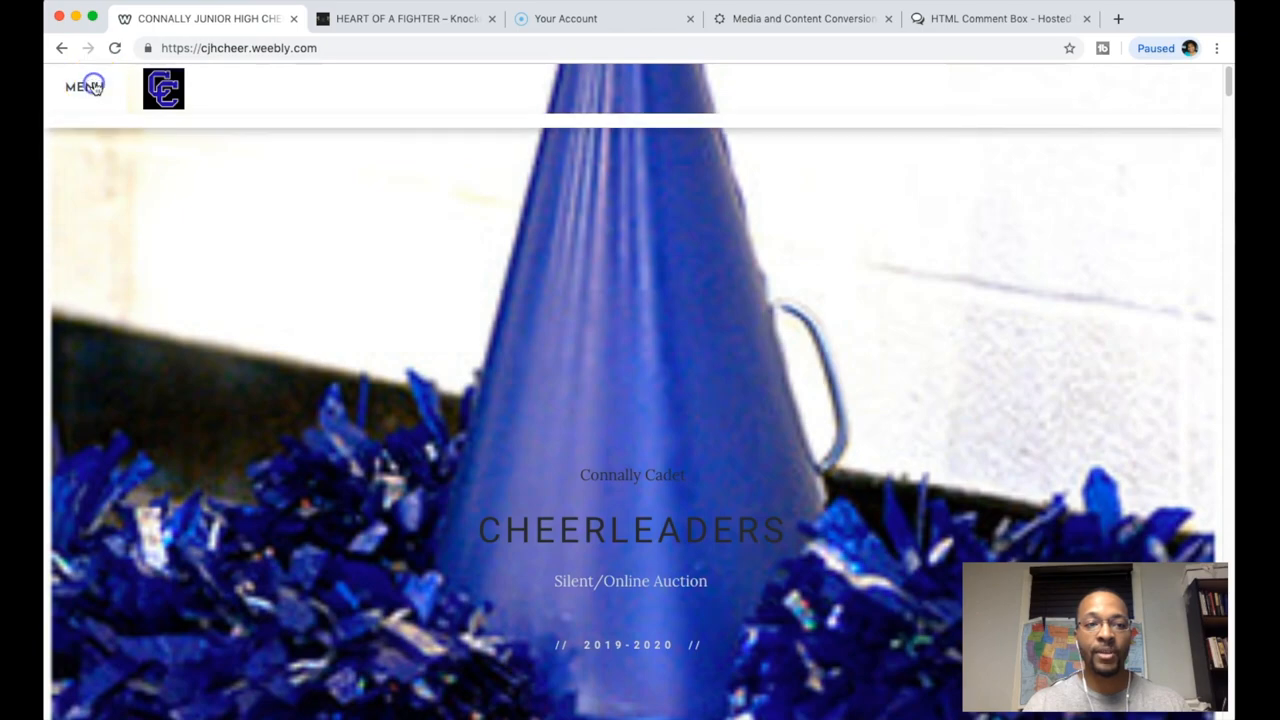
Open Item #13, the Purrfect Feline Gift, and scroll to its Comments box
{"action": "left_click", "coordinate": [84, 88]}
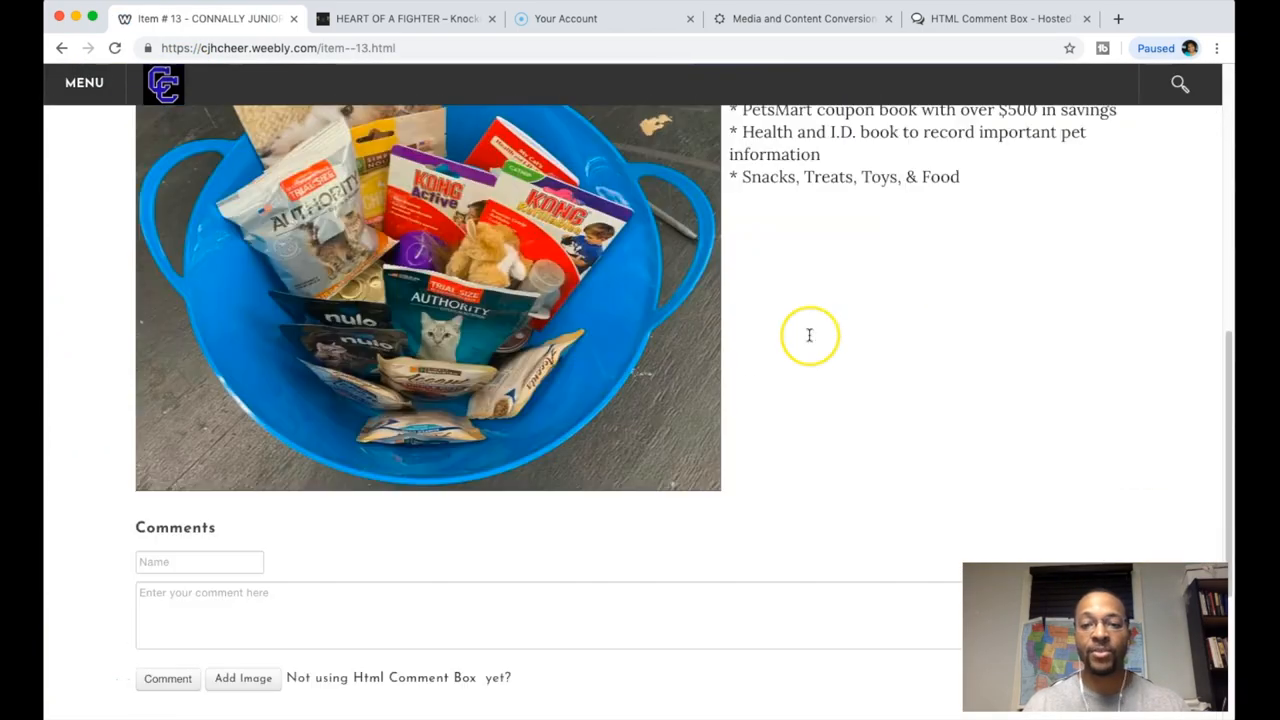
{"action": "scroll", "scroll_direction": "down", "scroll_amount": 3}
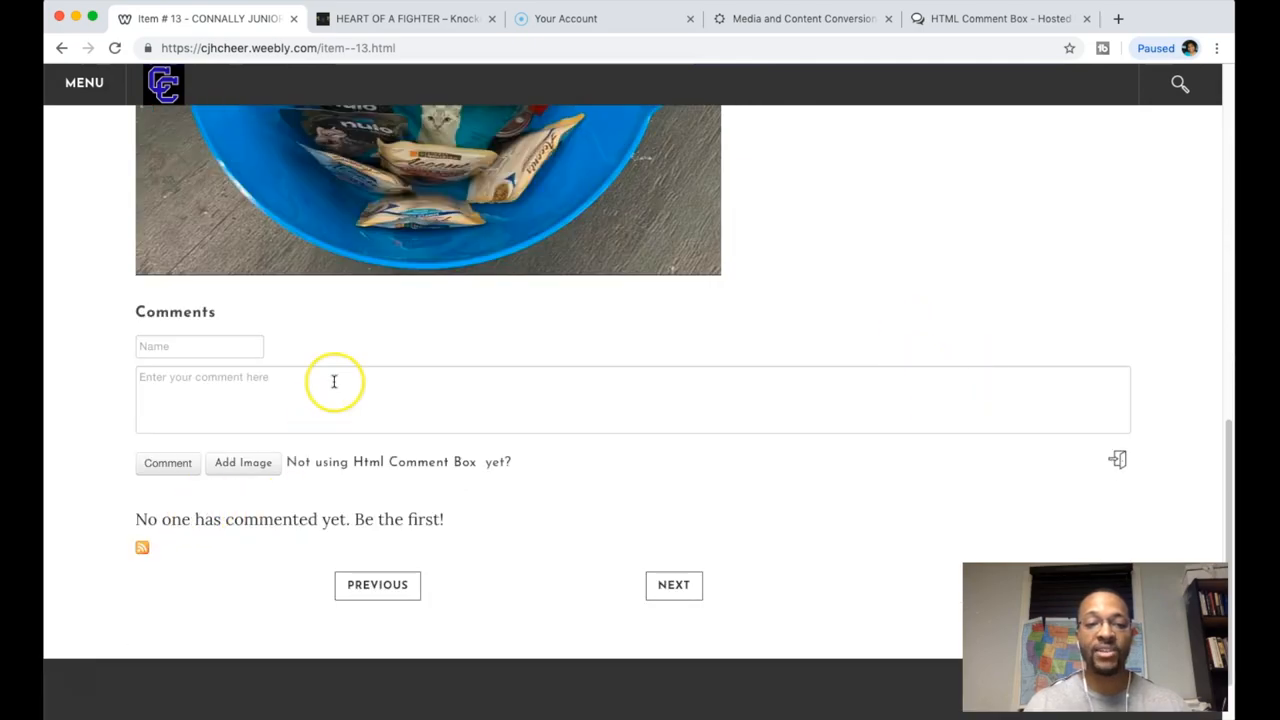
{"action": "scroll", "scroll_direction": "up", "scroll_amount": 3}
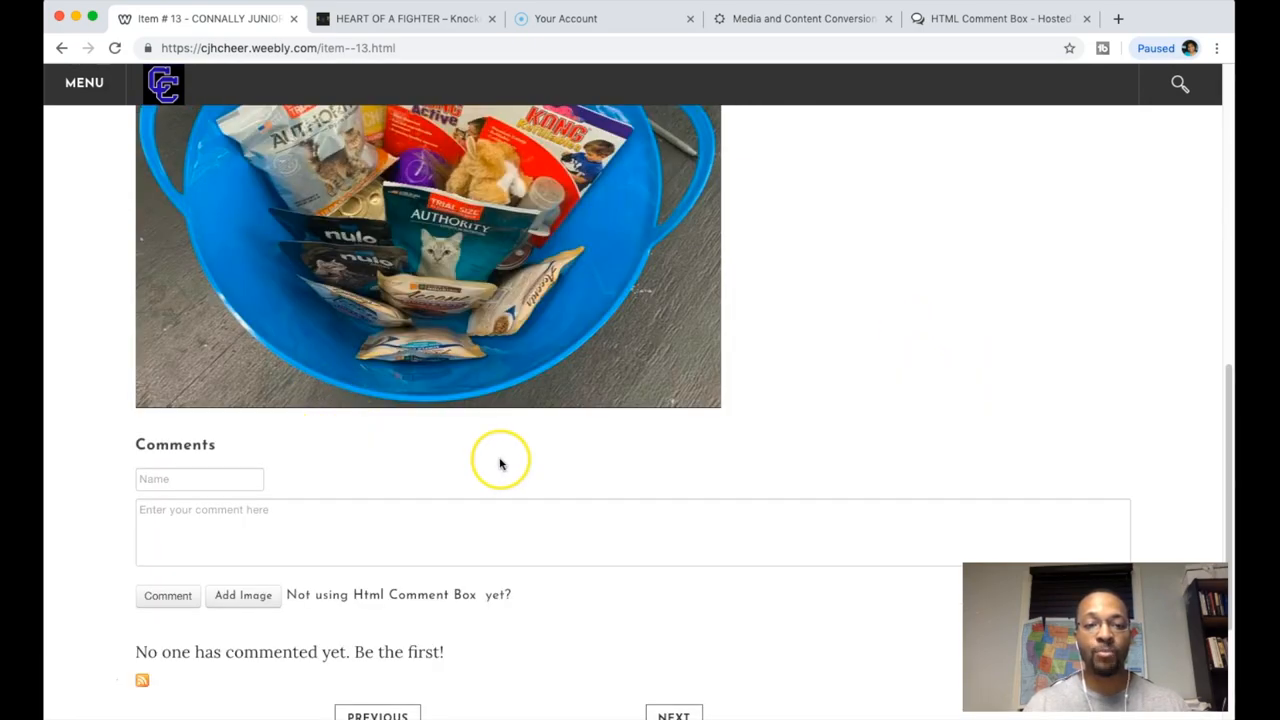
{"action": "scroll", "scroll_direction": "down", "scroll_amount": 3}
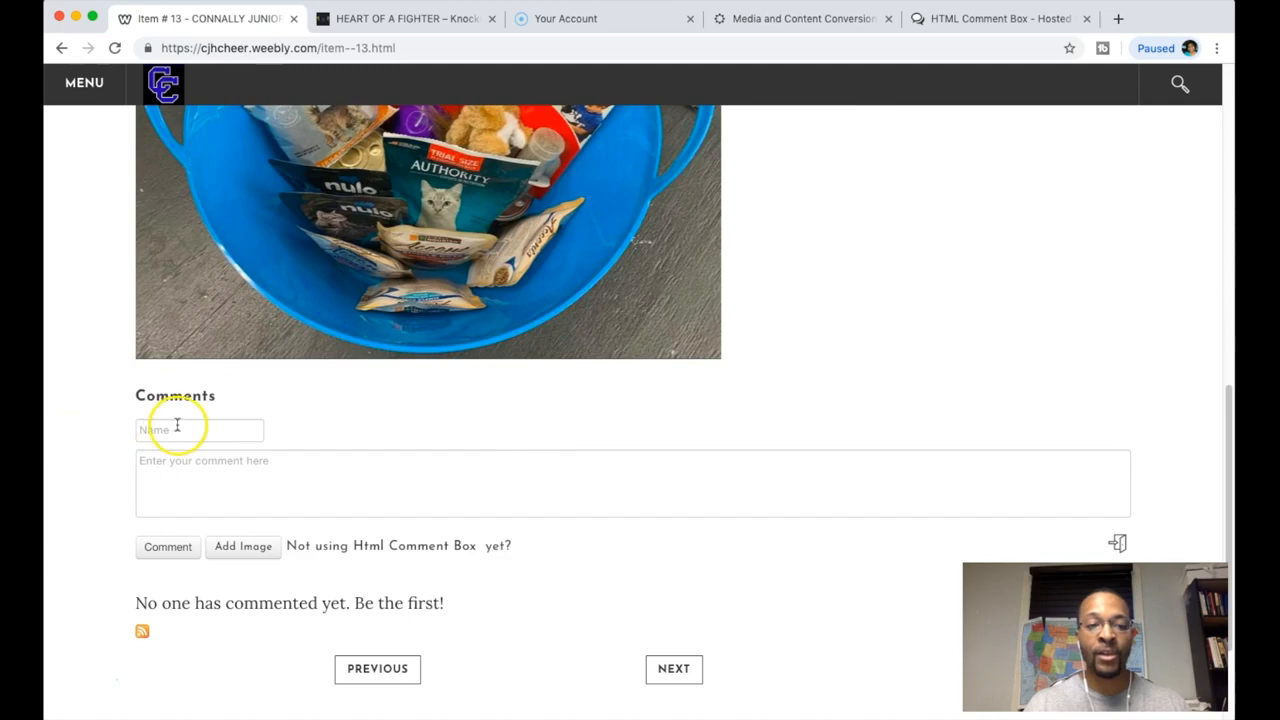
{"action": "mouse_move", "coordinate": [164, 410]}
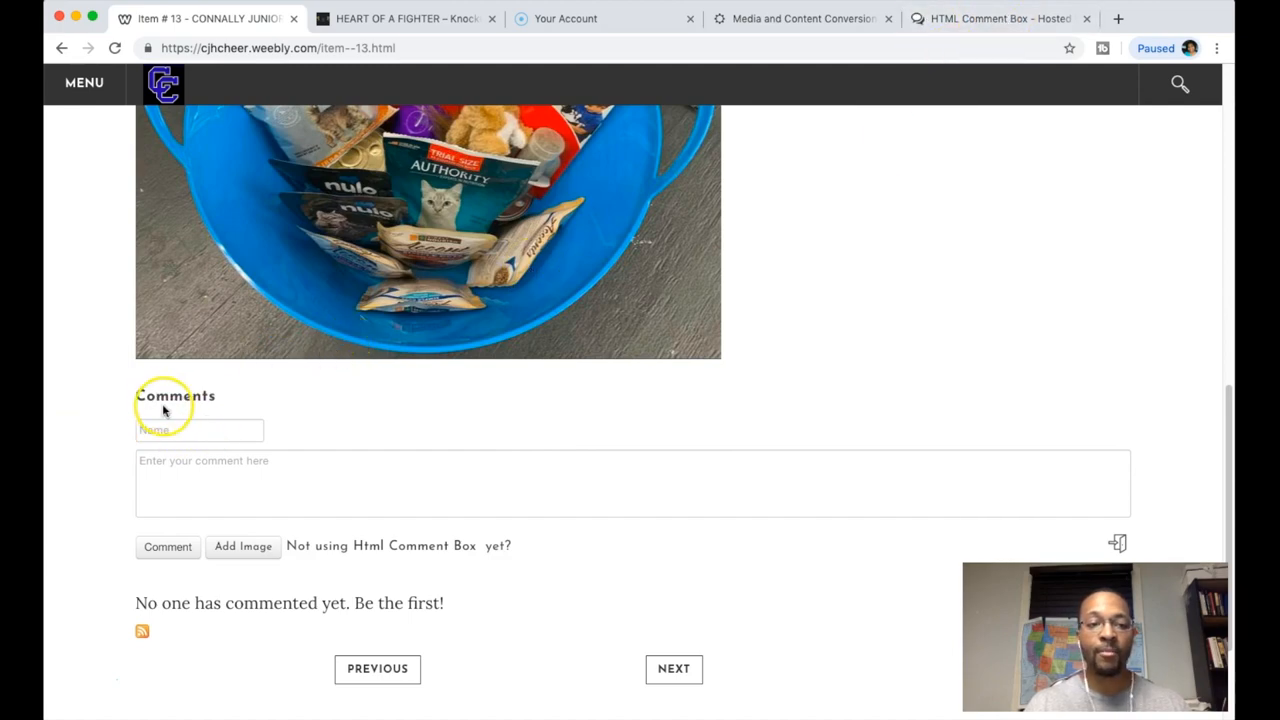
{"action": "mouse_move", "coordinate": [244, 396]}
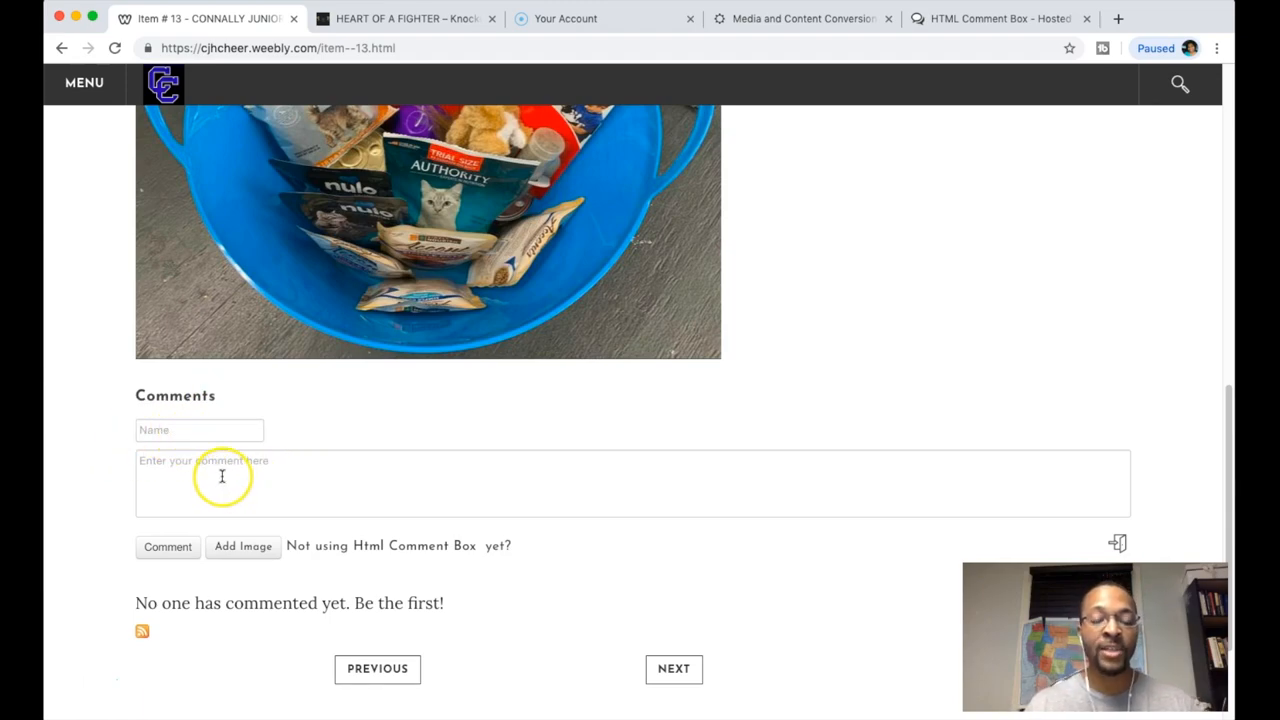
{"action": "mouse_move", "coordinate": [368, 404]}
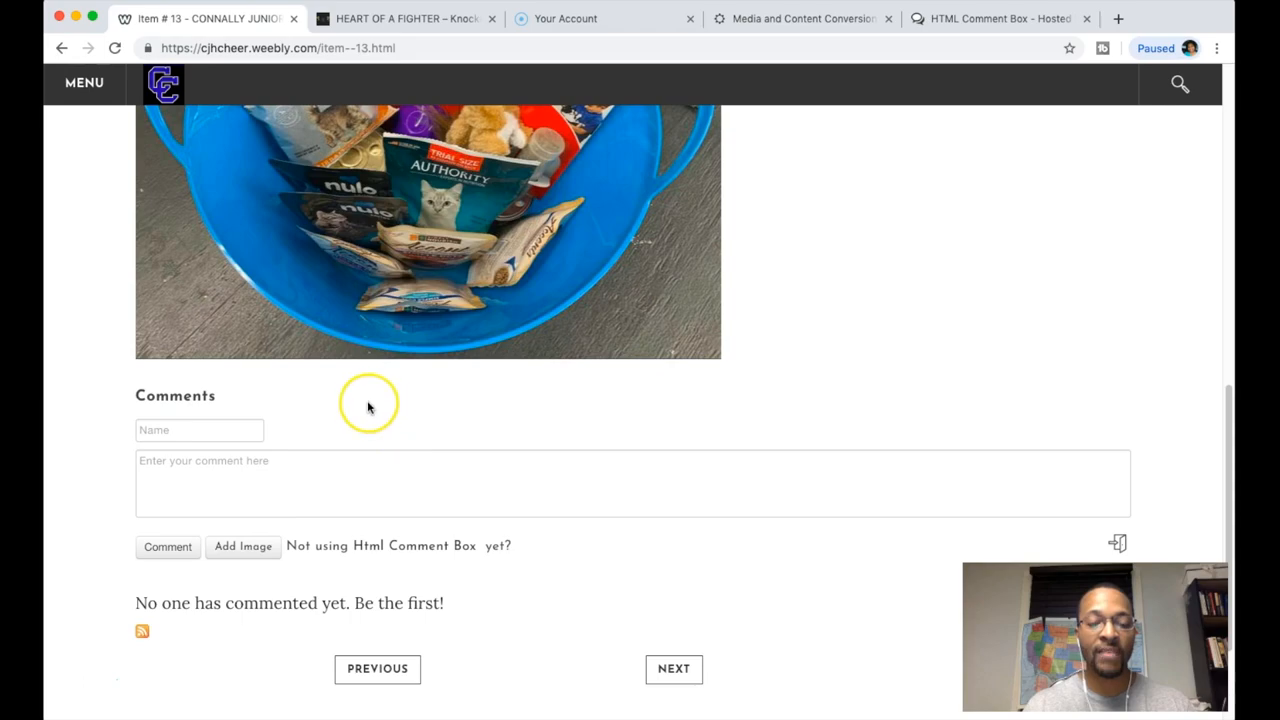
Check the comments for bids and scroll back to the item details
{"action": "scroll", "scroll_direction": "down", "scroll_amount": 3}
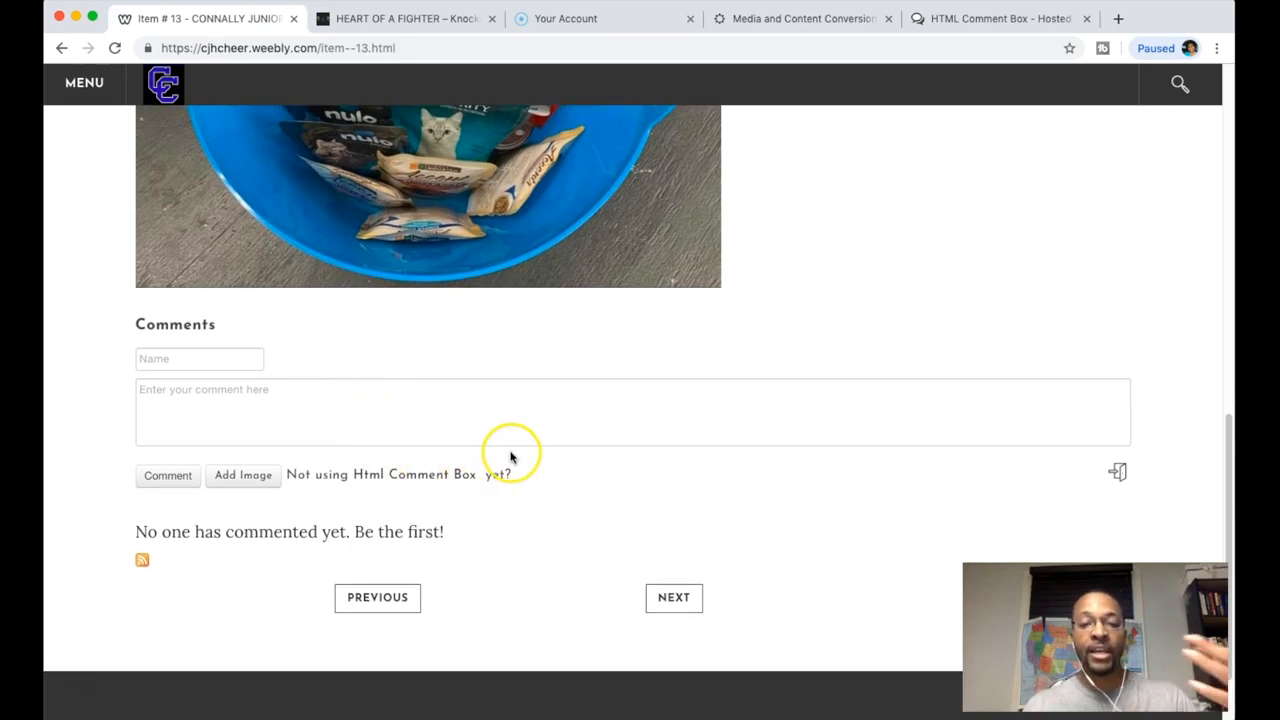
{"action": "scroll", "scroll_direction": "up", "scroll_amount": 3}
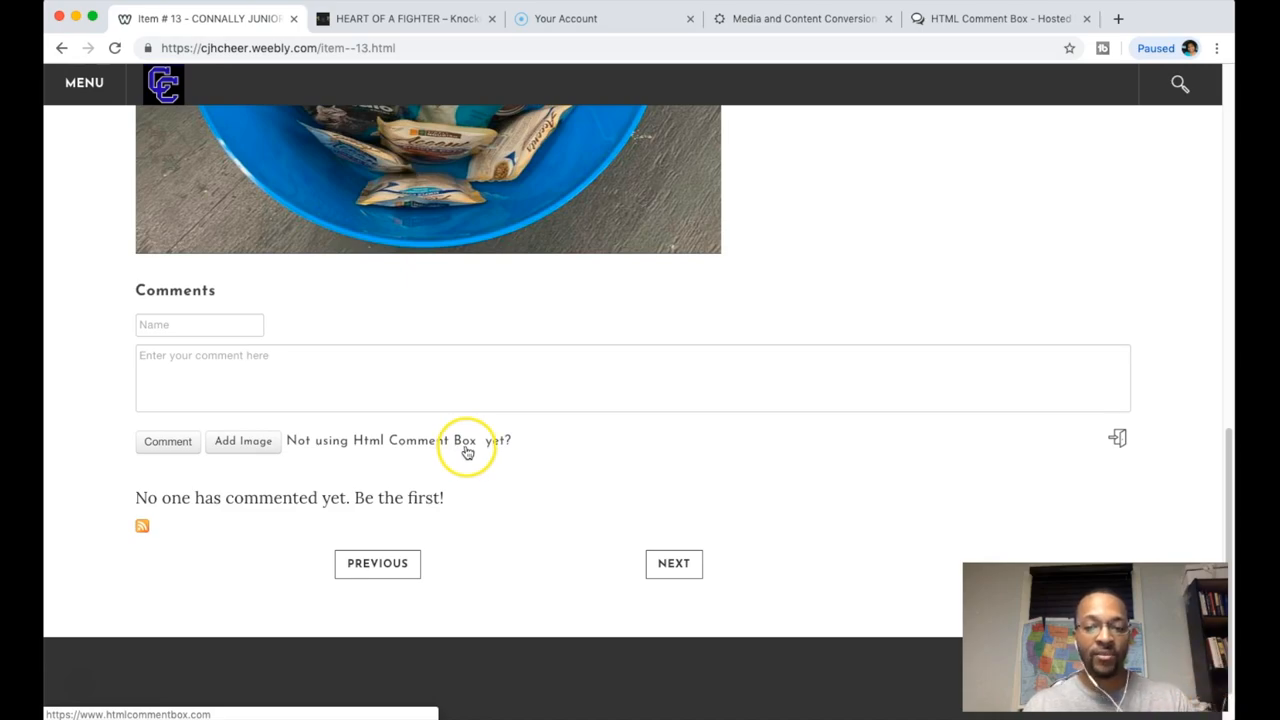
{"action": "scroll", "scroll_direction": "up", "scroll_amount": 3}
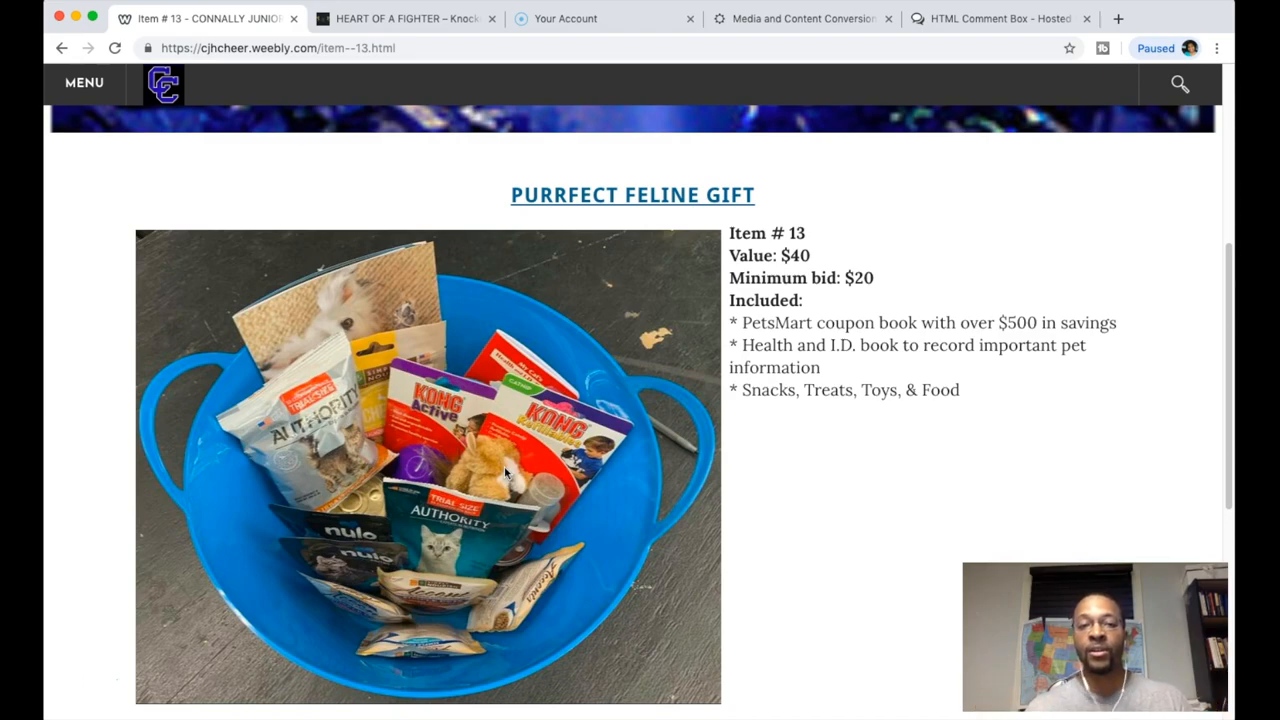
{"action": "scroll", "scroll_direction": "down", "scroll_amount": 3}
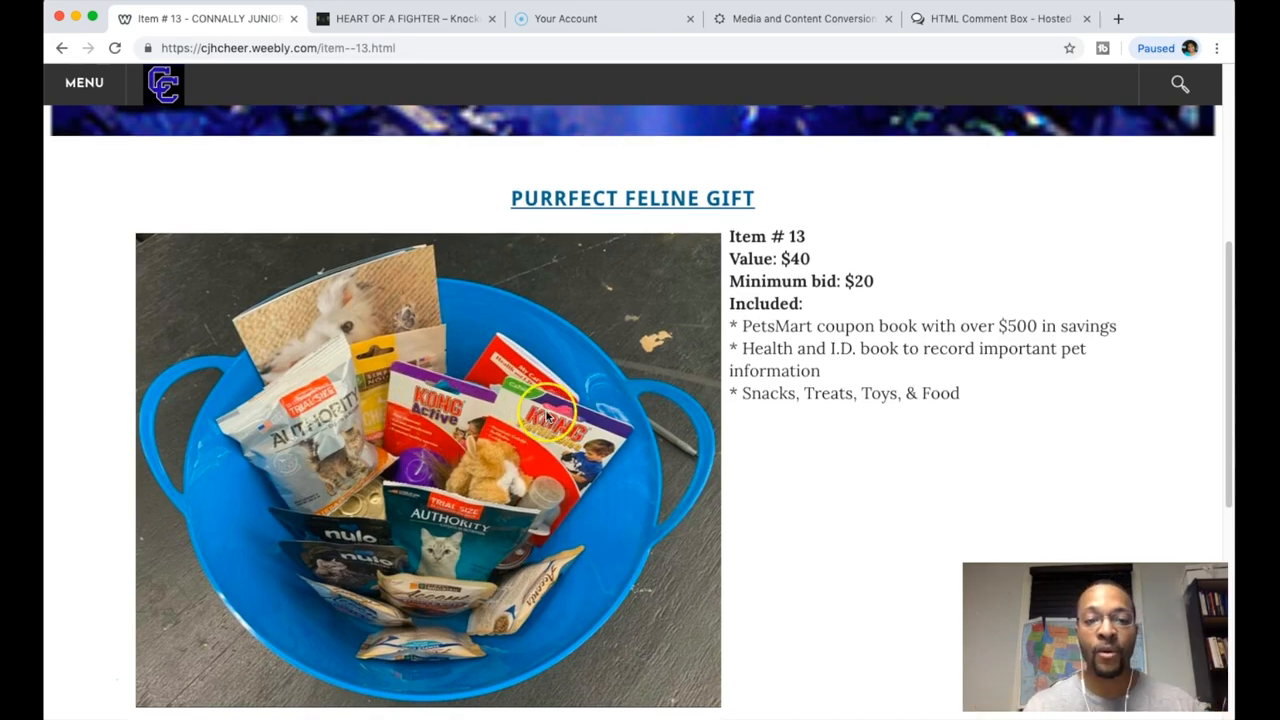
View the Silent Auction Items banner, then bring the dljworks Media and Content Conversion tab forward
{"action": "scroll", "scroll_direction": "up", "scroll_amount": 3}
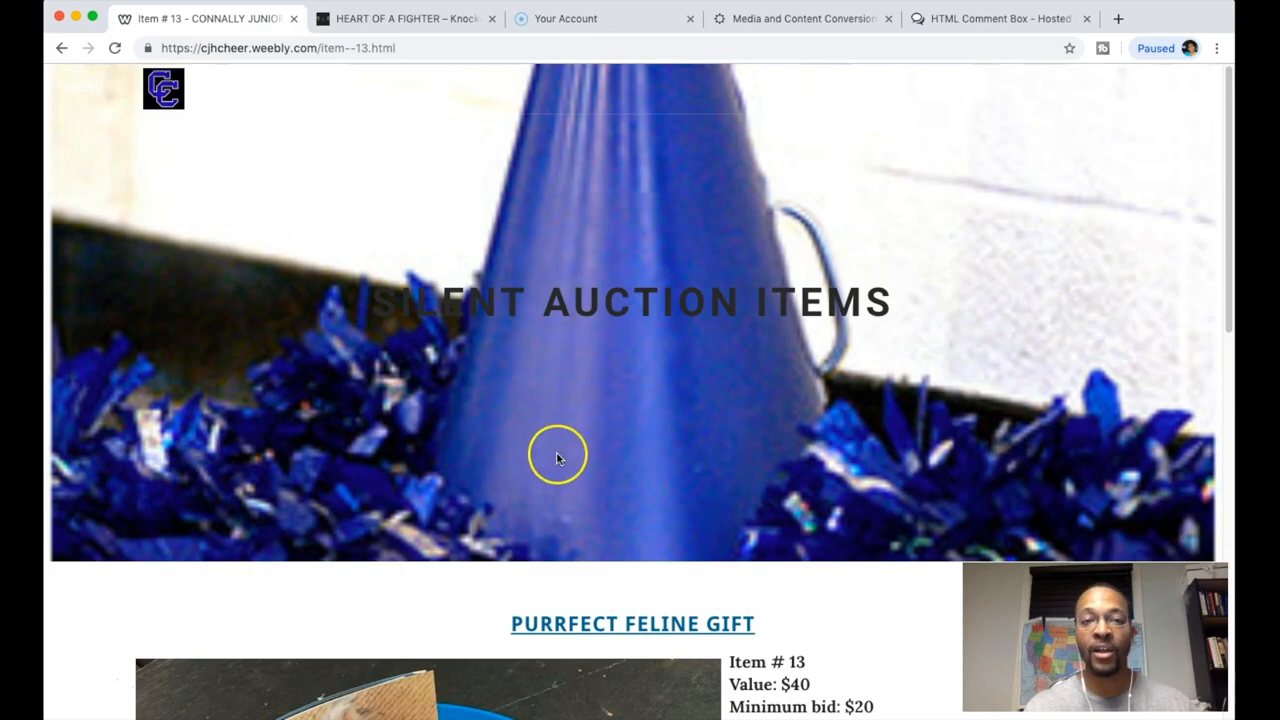
{"action": "mouse_move", "coordinate": [556, 446]}
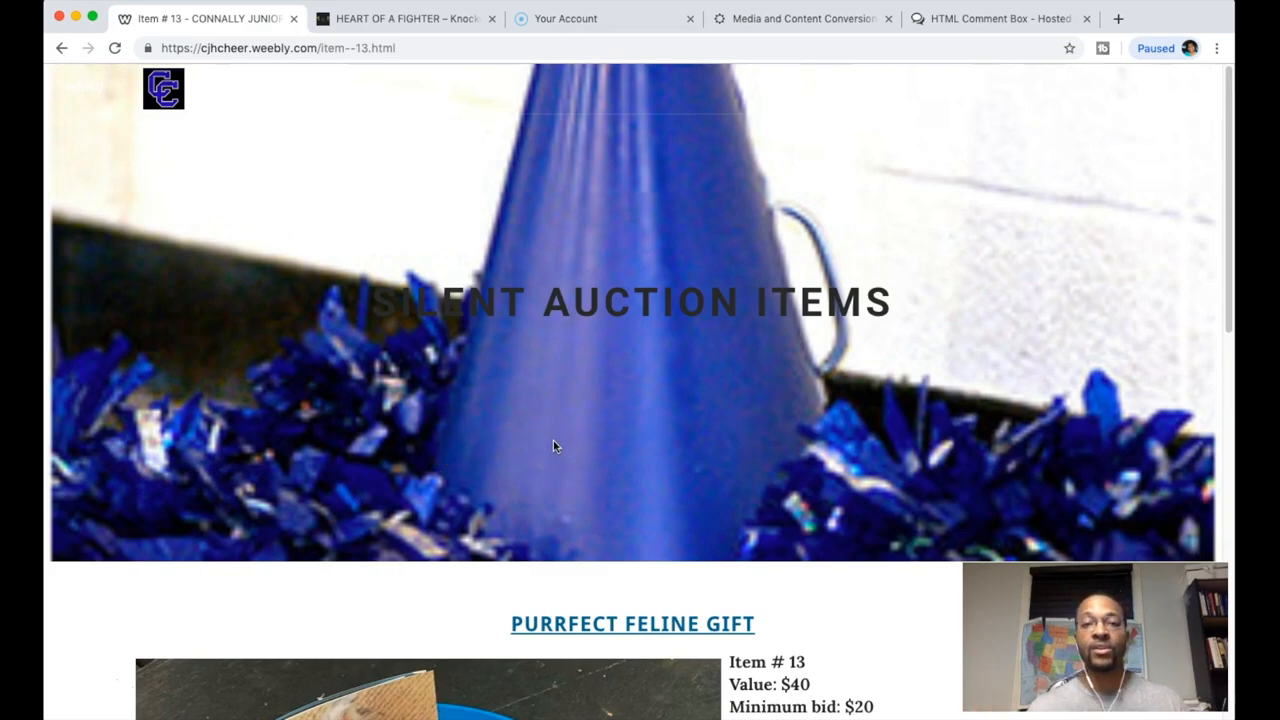
{"action": "mouse_move", "coordinate": [304, 272]}
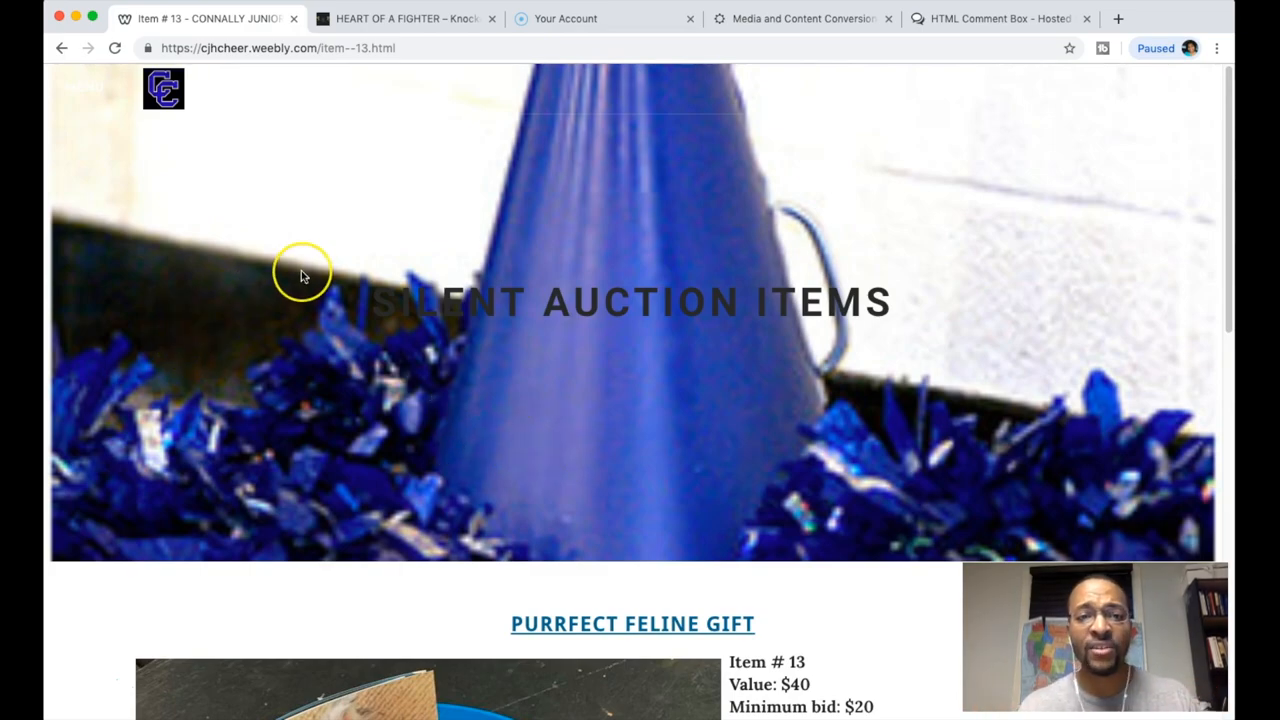
{"action": "mouse_move", "coordinate": [384, 224]}
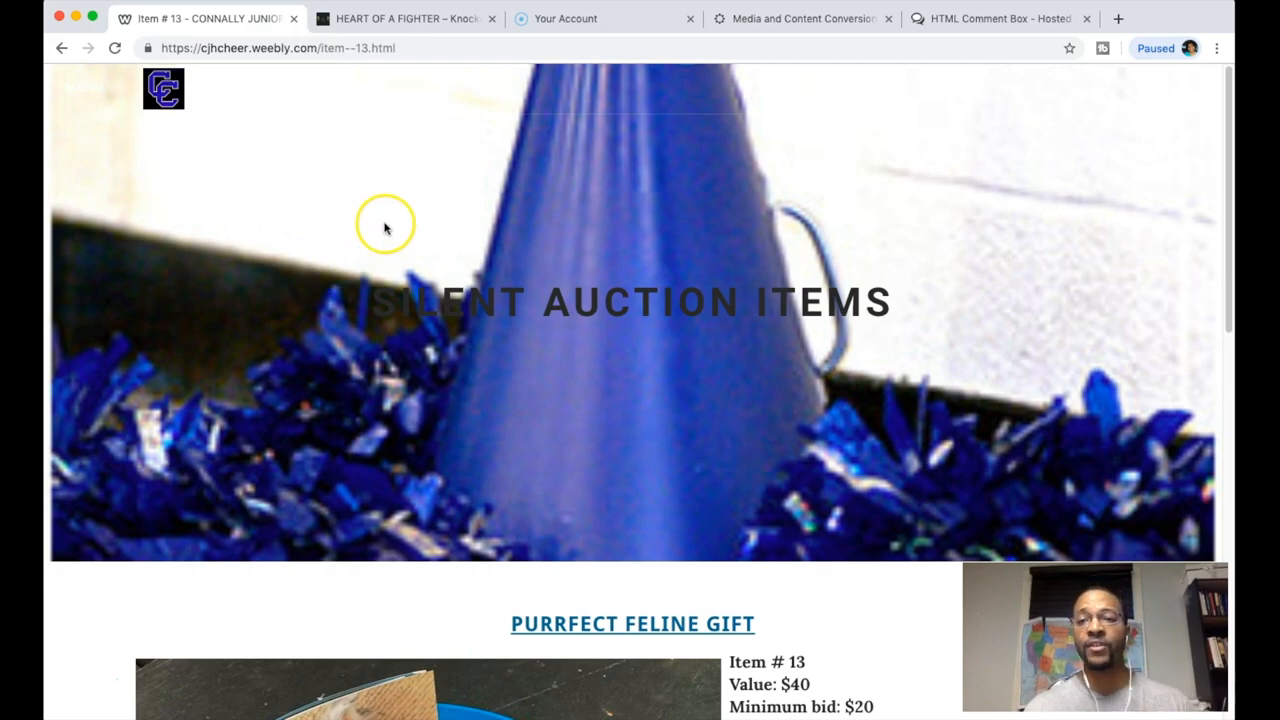
{"action": "mouse_move", "coordinate": [404, 214]}
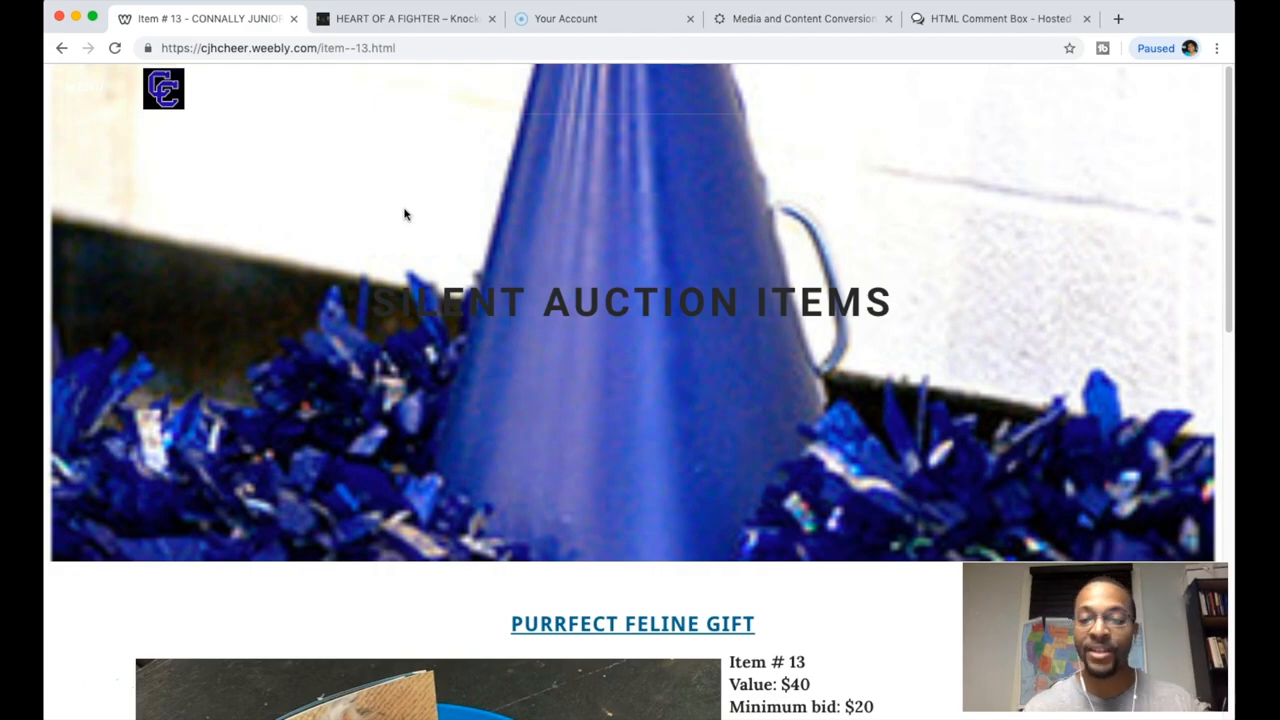
{"action": "mouse_move", "coordinate": [532, 216]}
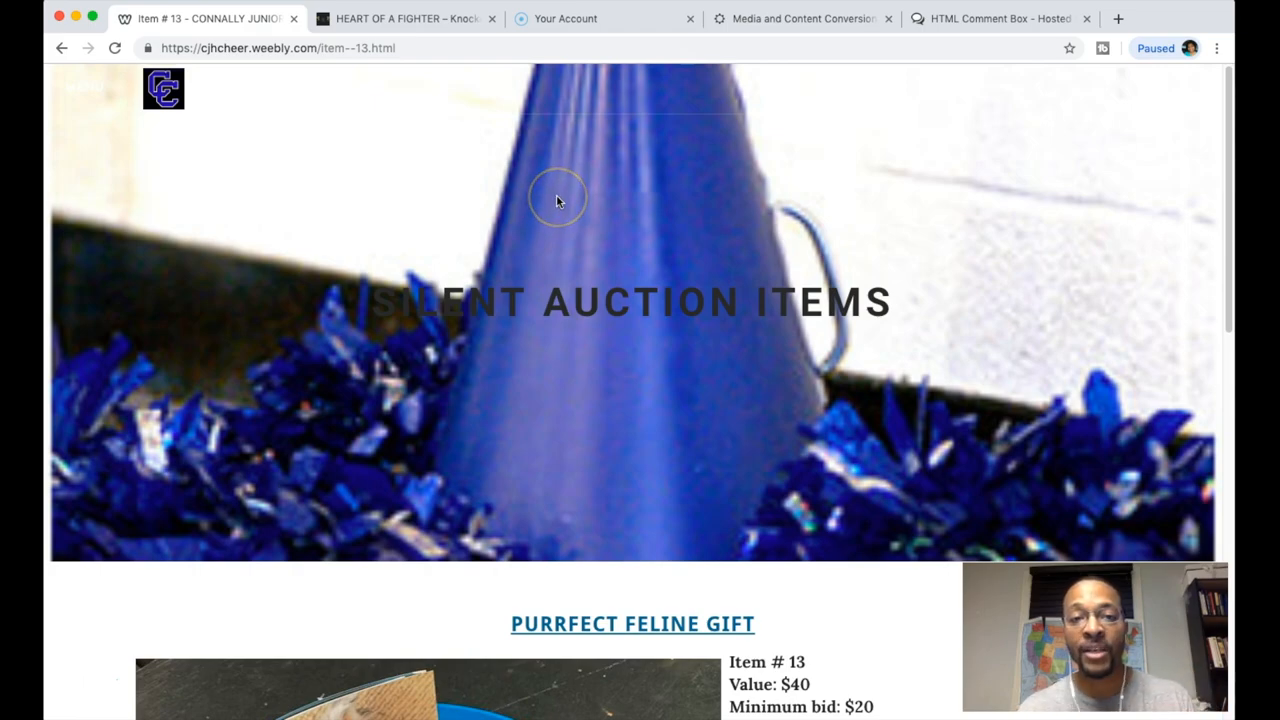
{"action": "mouse_move", "coordinate": [558, 200]}
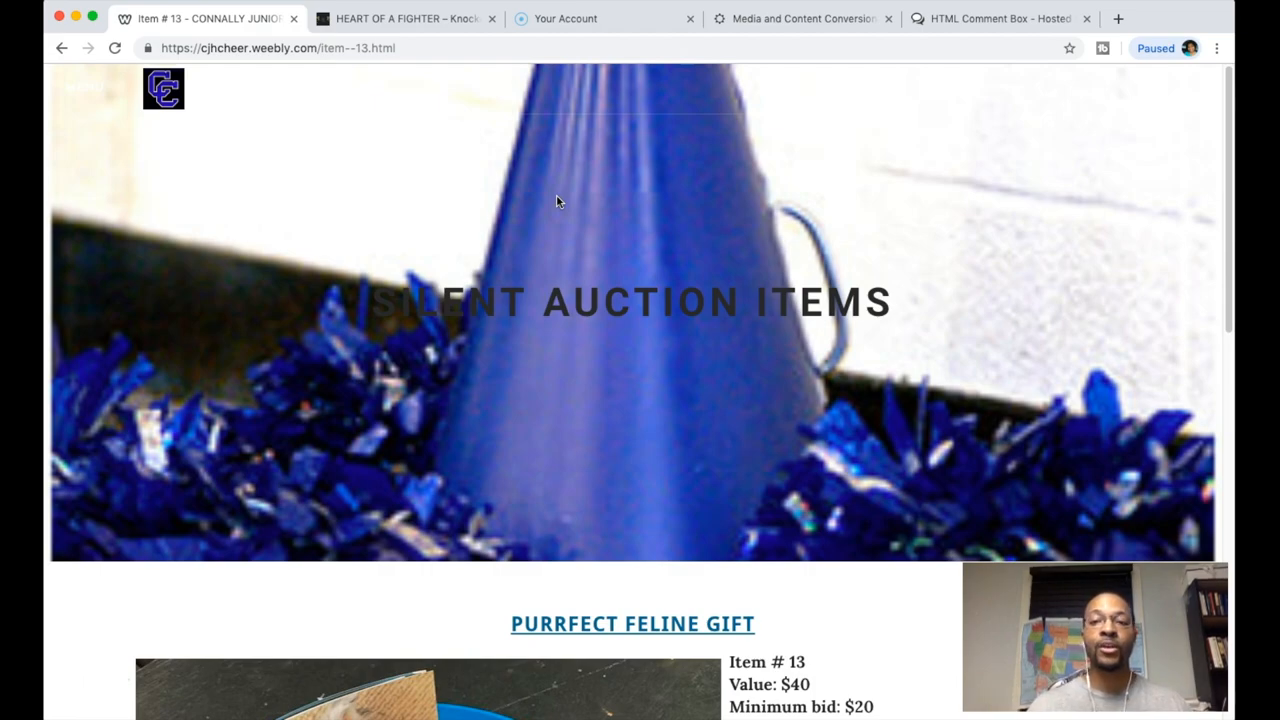
{"action": "mouse_move", "coordinate": [564, 110]}
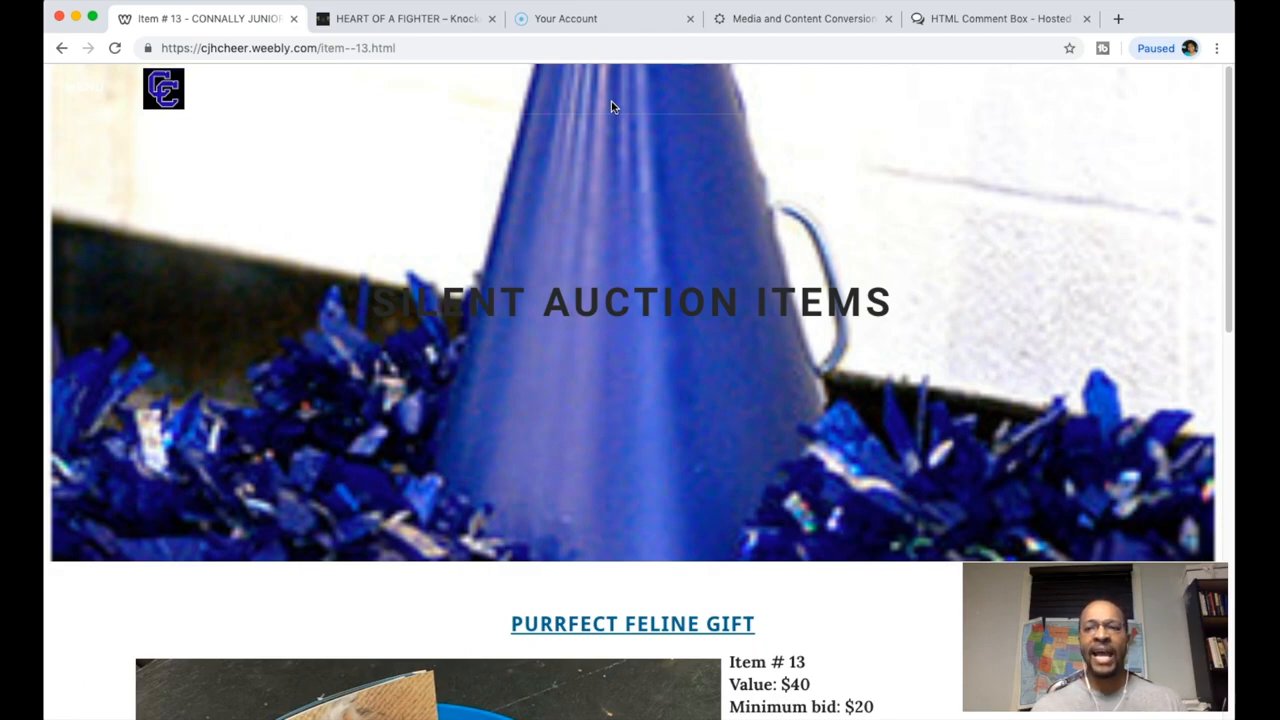
{"action": "mouse_move", "coordinate": [616, 210]}
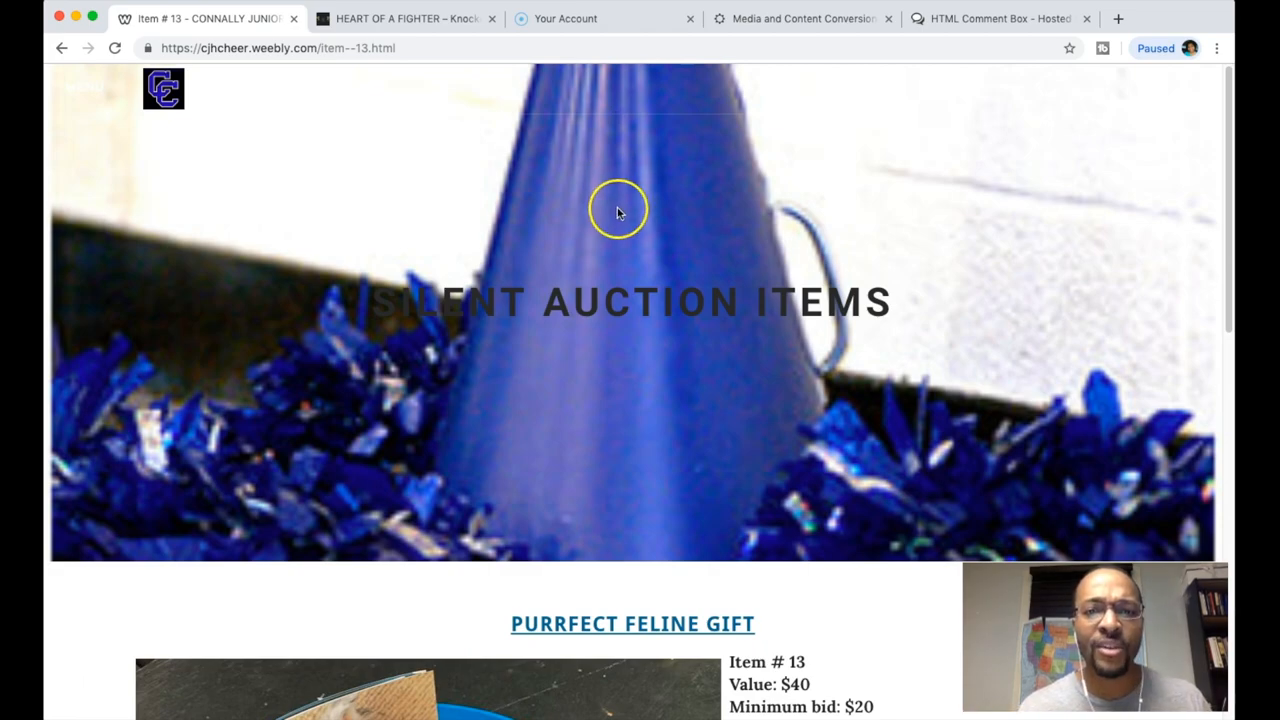
{"action": "mouse_move", "coordinate": [684, 158]}
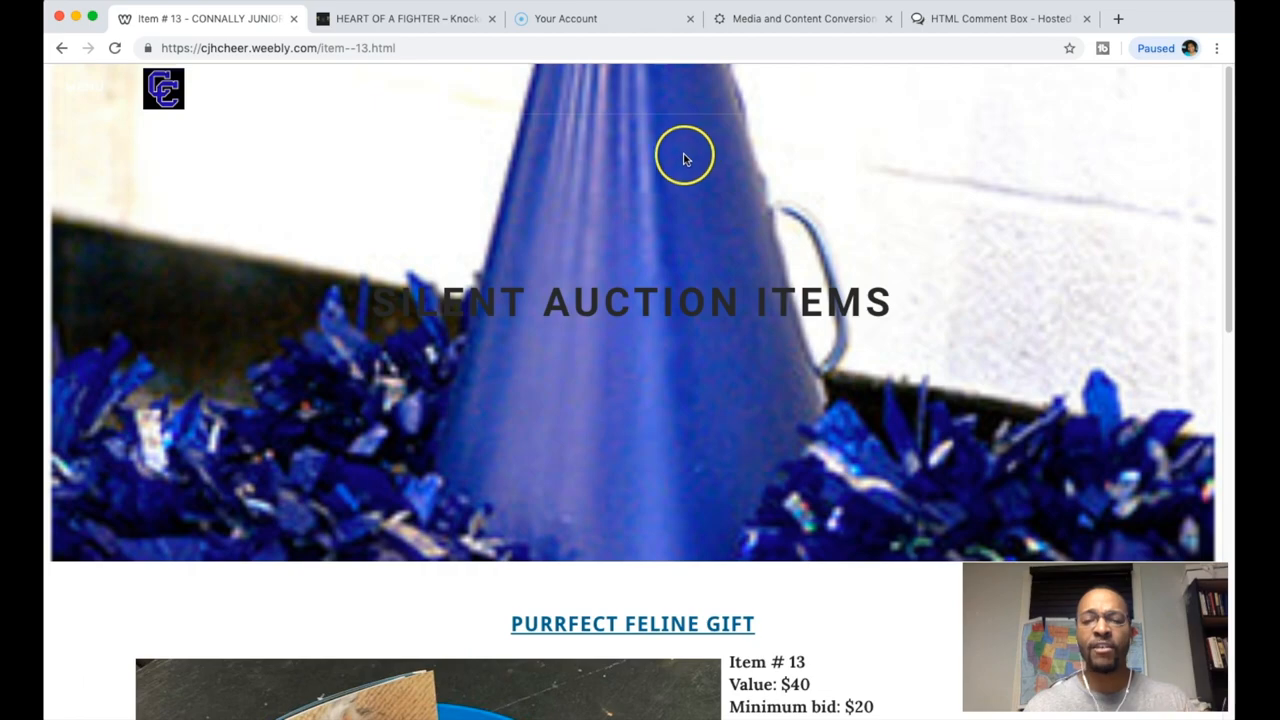
{"action": "mouse_move", "coordinate": [800, 18]}
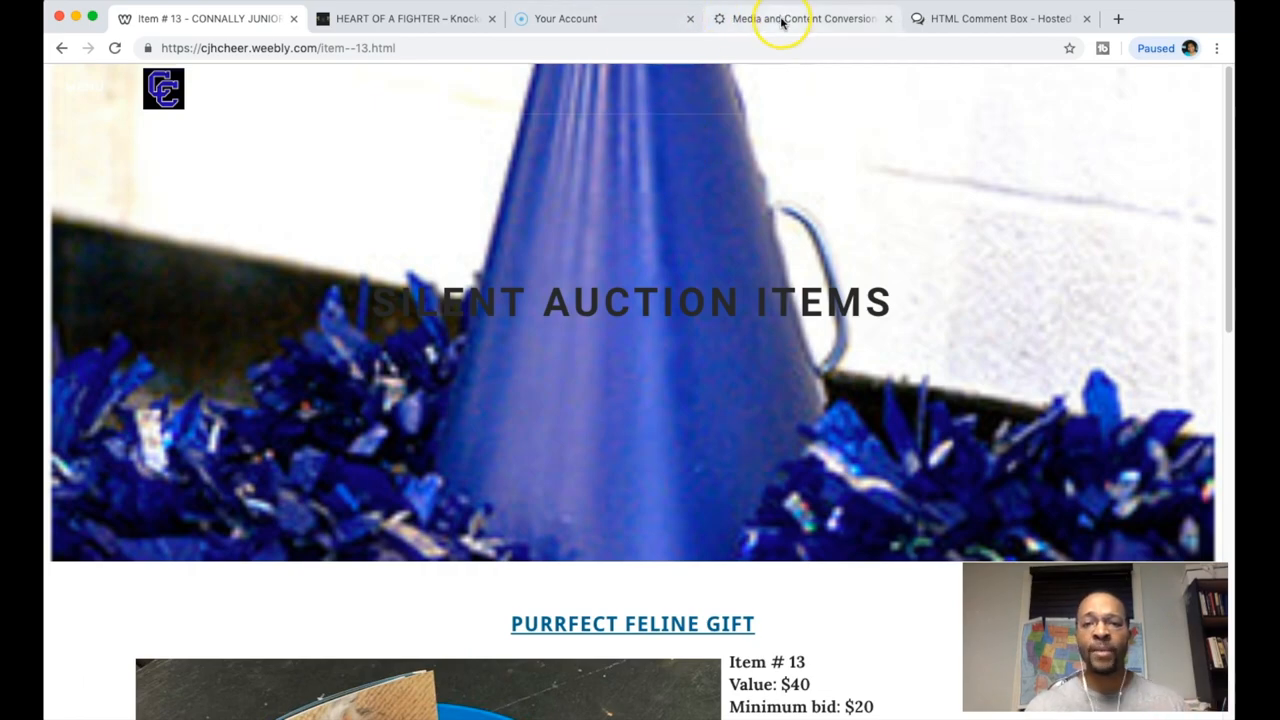
{"action": "left_click", "coordinate": [800, 18]}
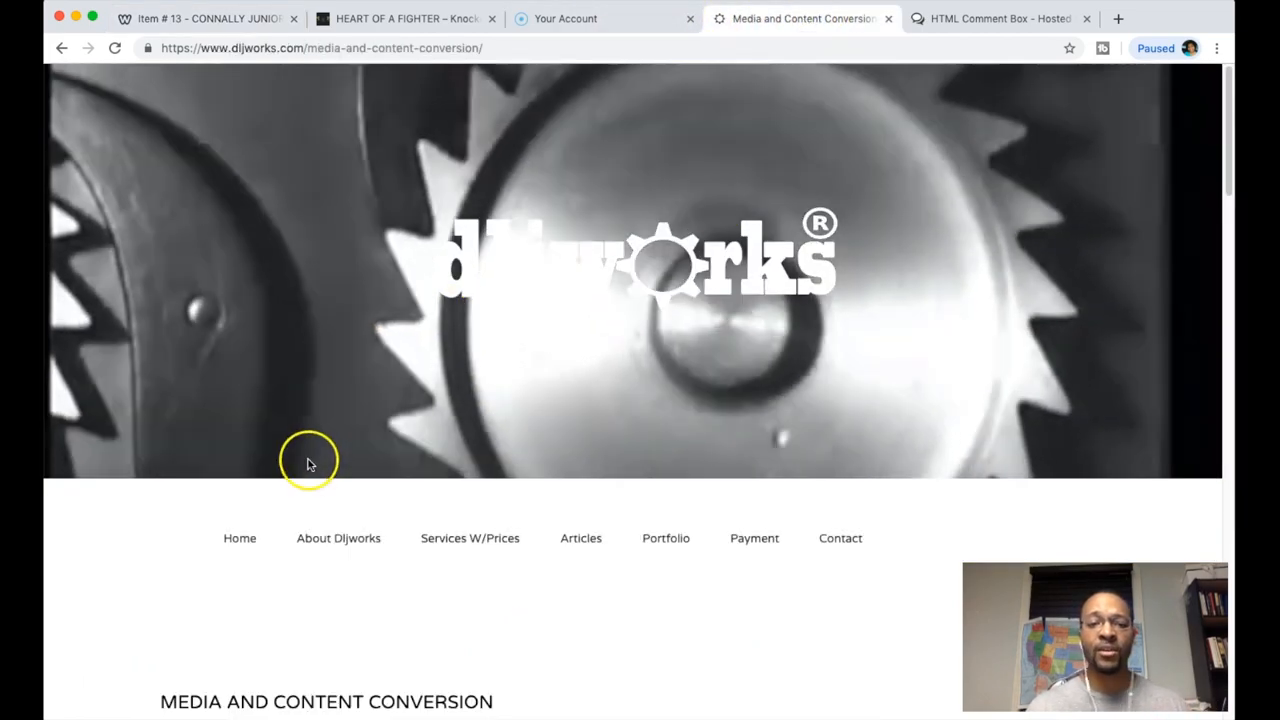